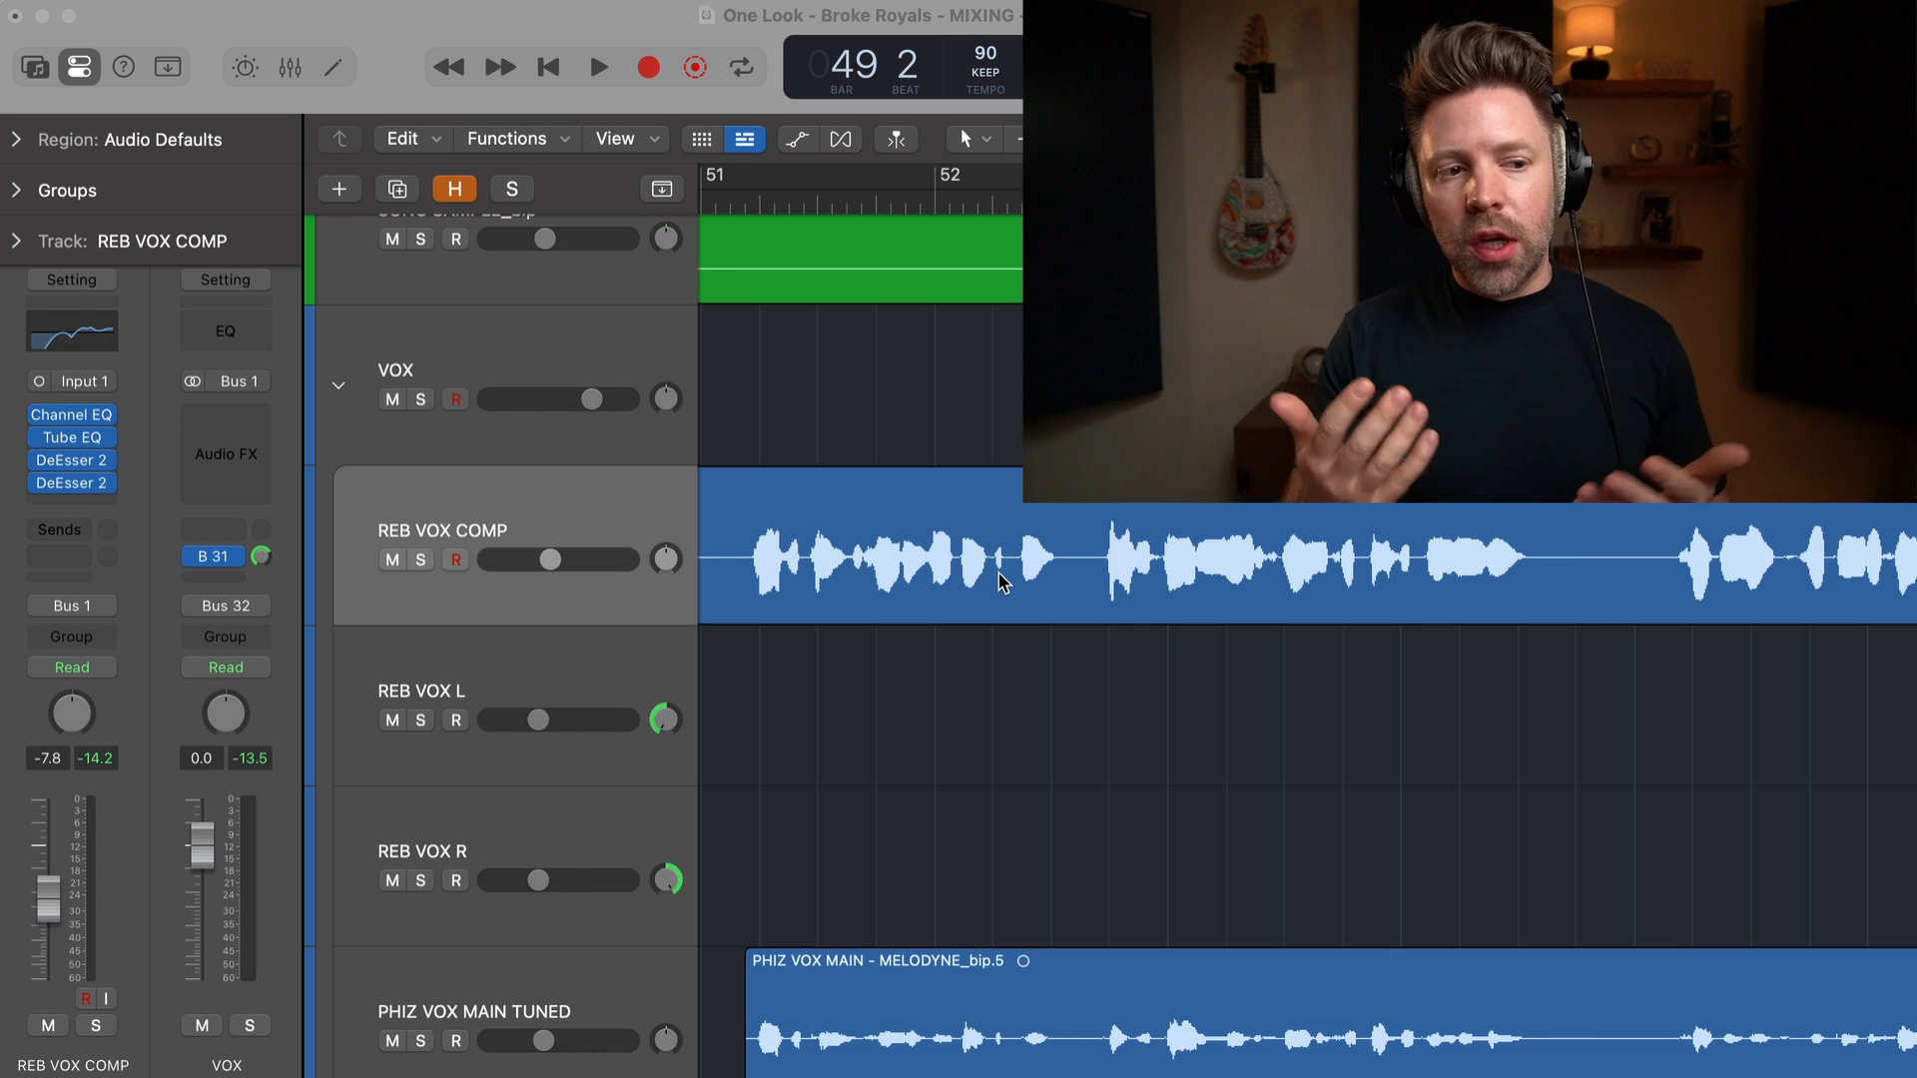
pyautogui.moveTo(854, 558)
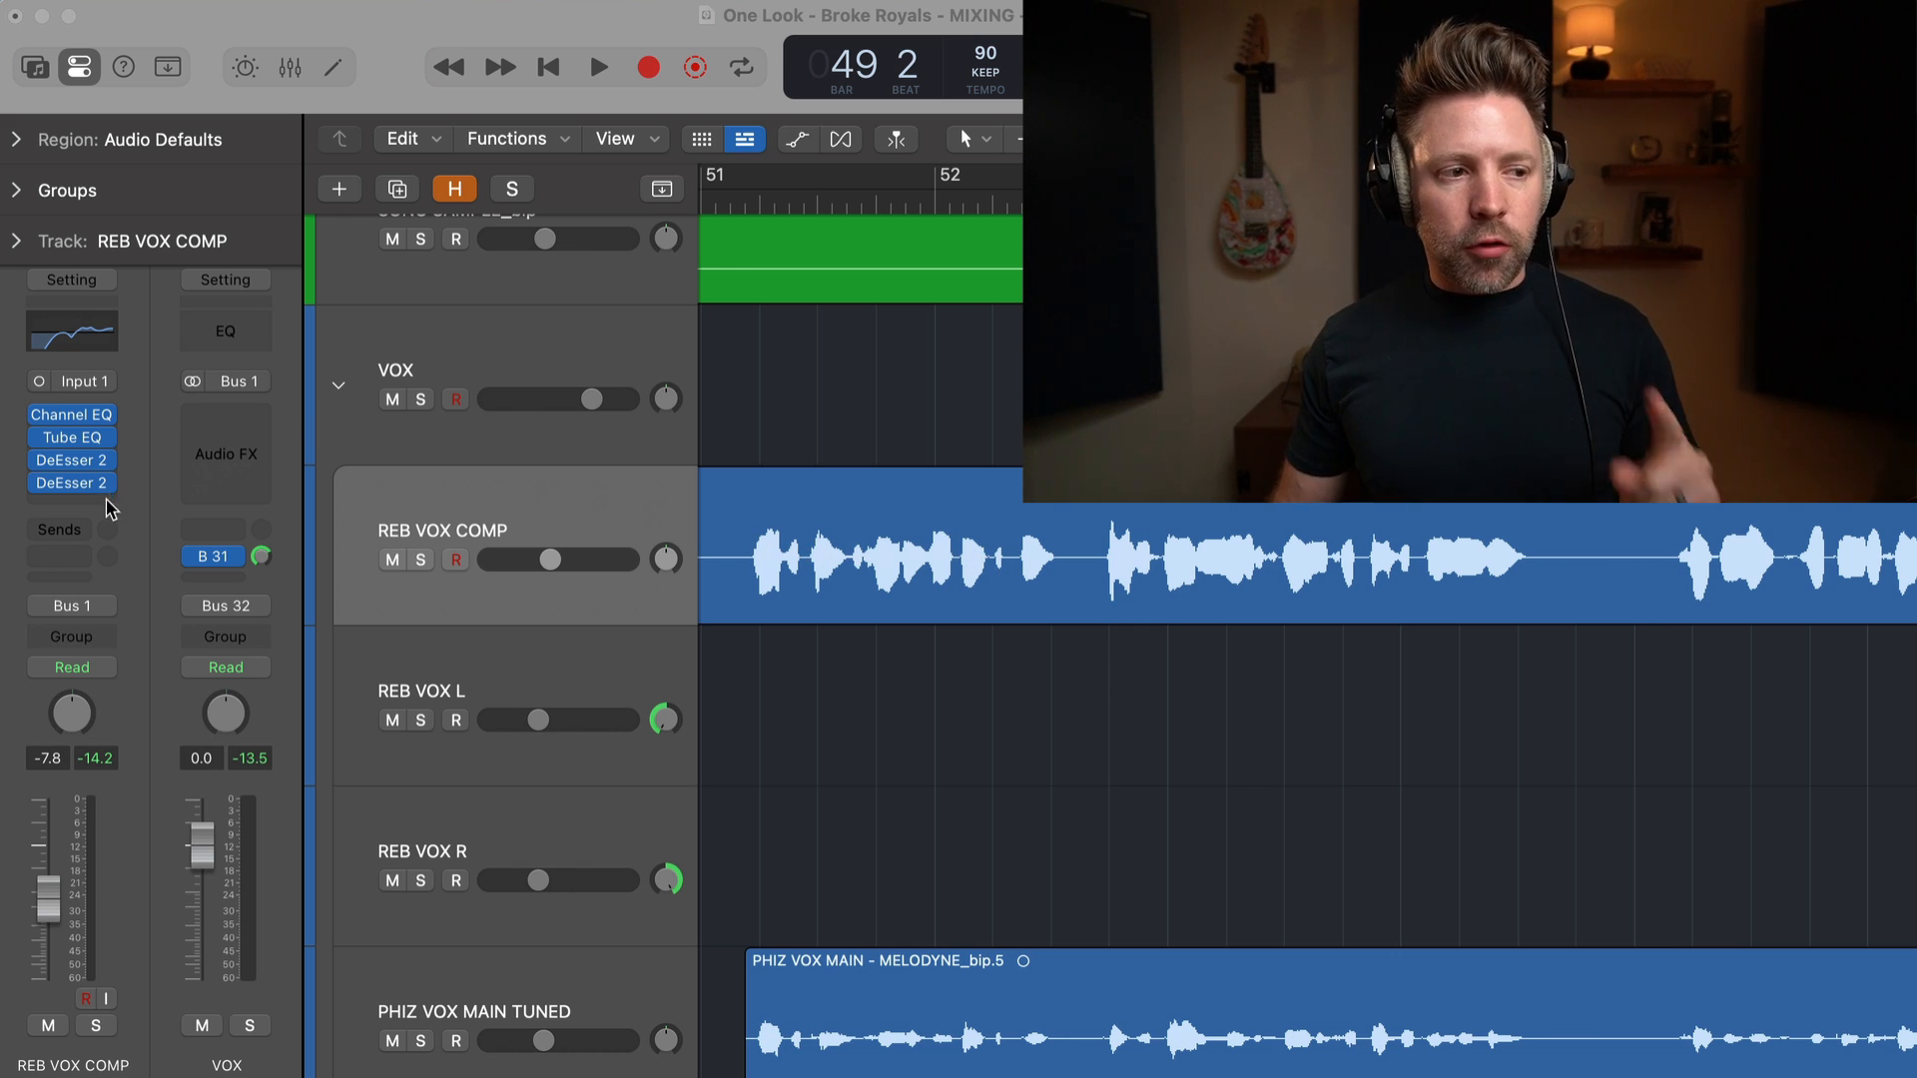
# Insert a Dynamics > Compressor in the empty Audio FX slot below DeEsser 2.
pyautogui.click(72, 482)
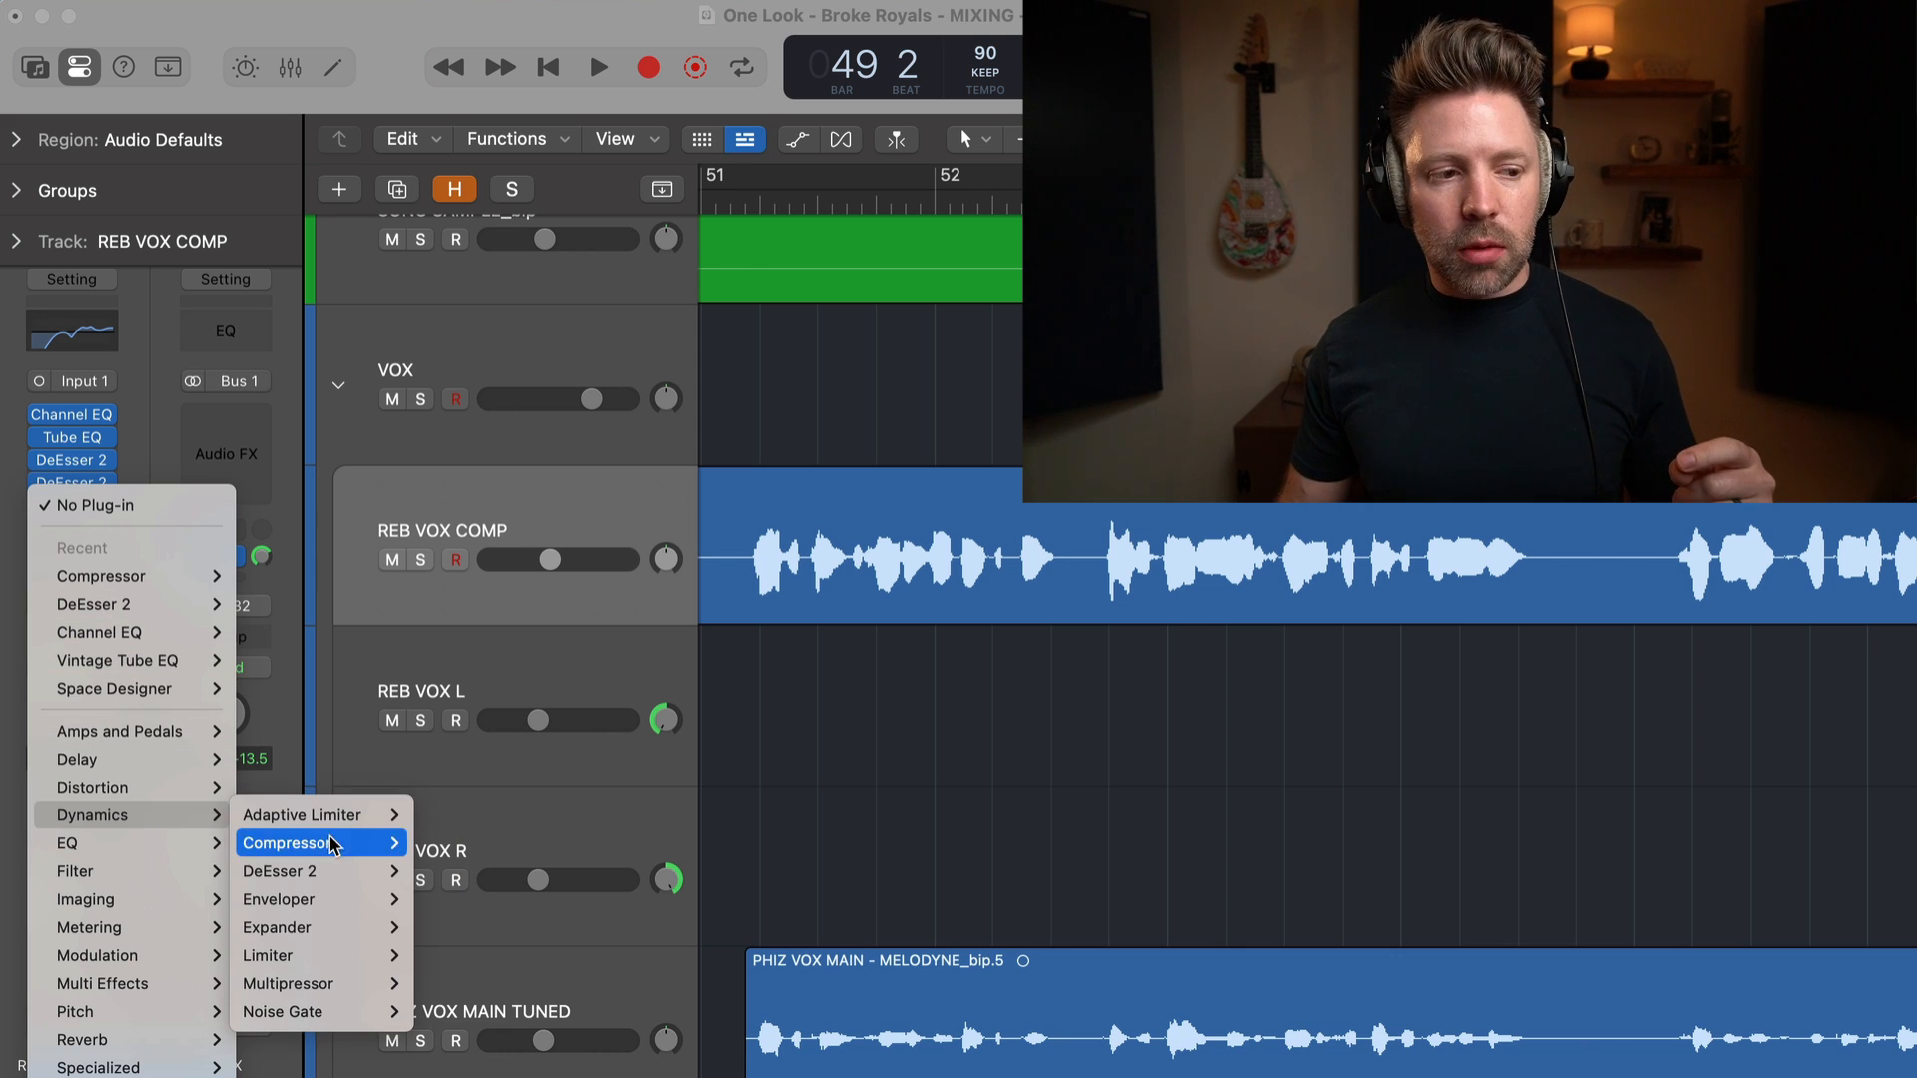
pyautogui.click(292, 844)
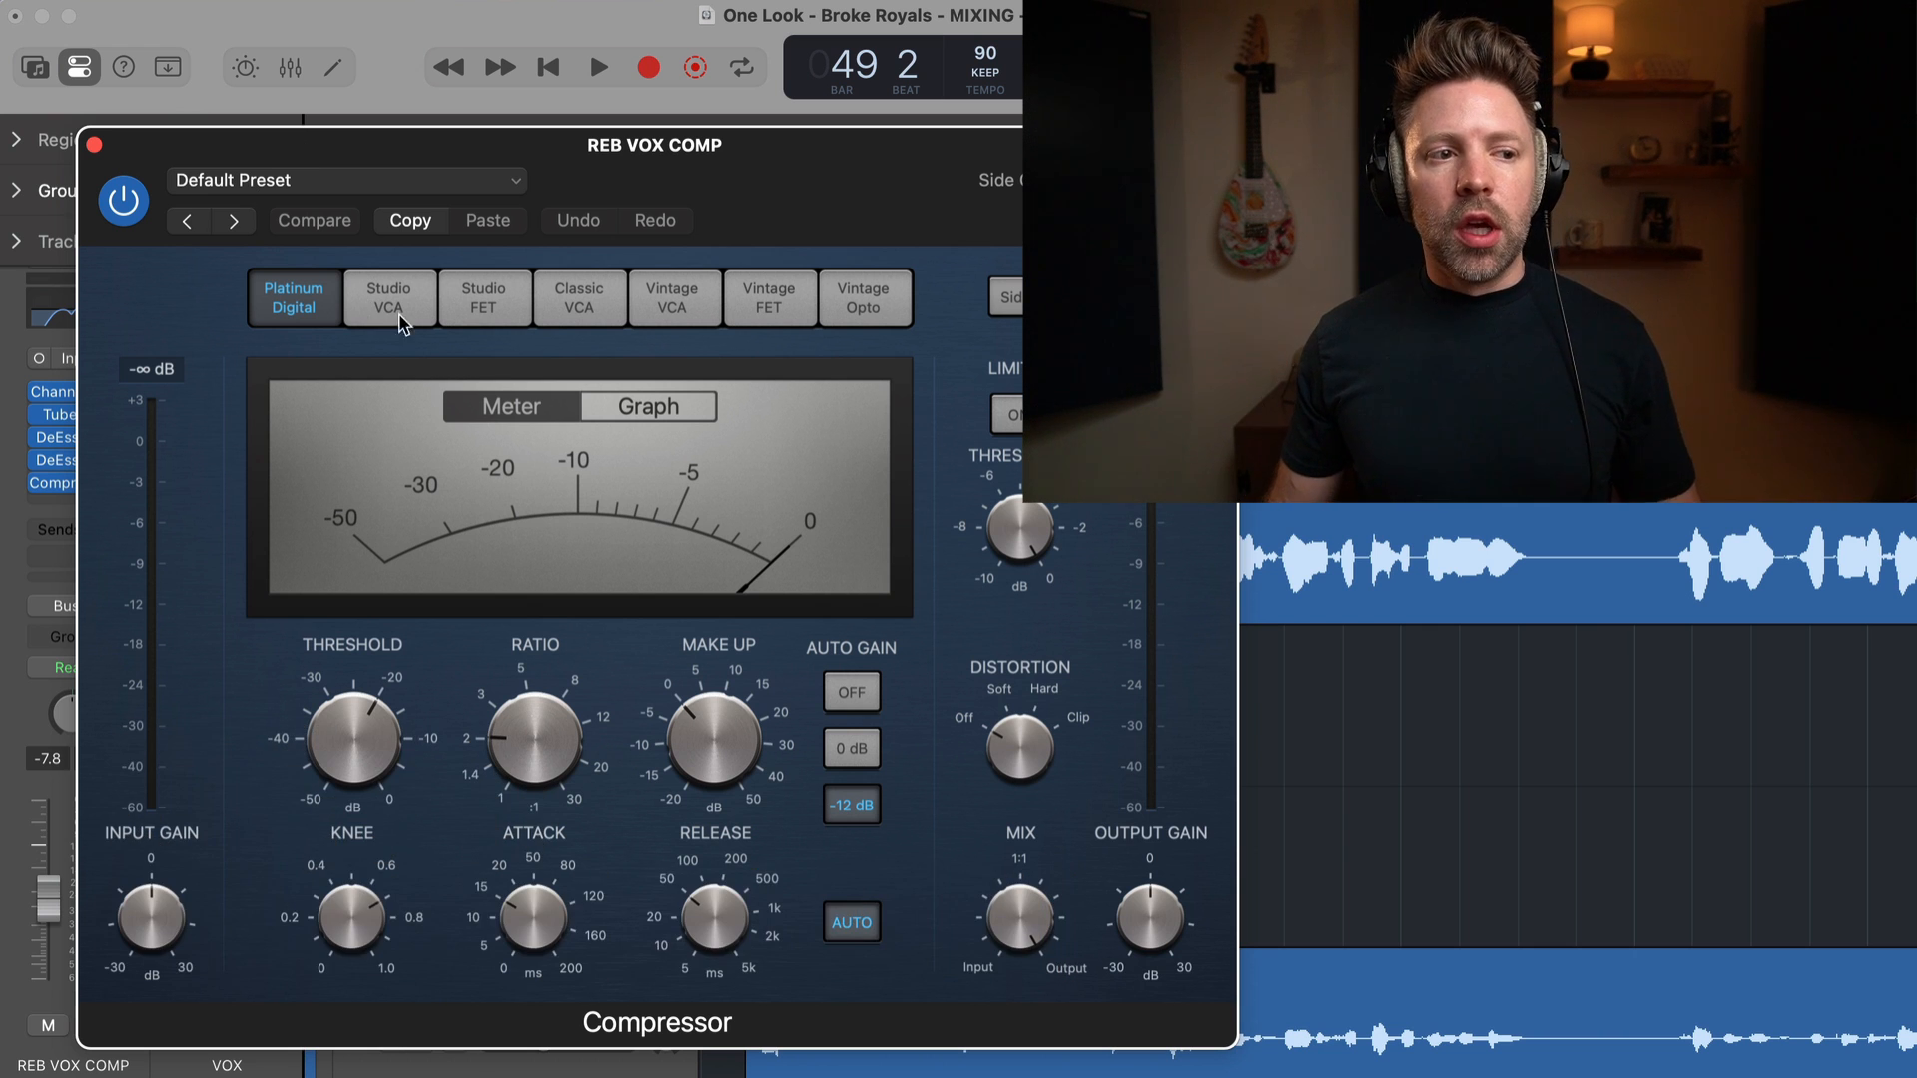
# Compare the Studio FET and Vintage FET compressor models, ending on Studio FET.
pyautogui.click(484, 297)
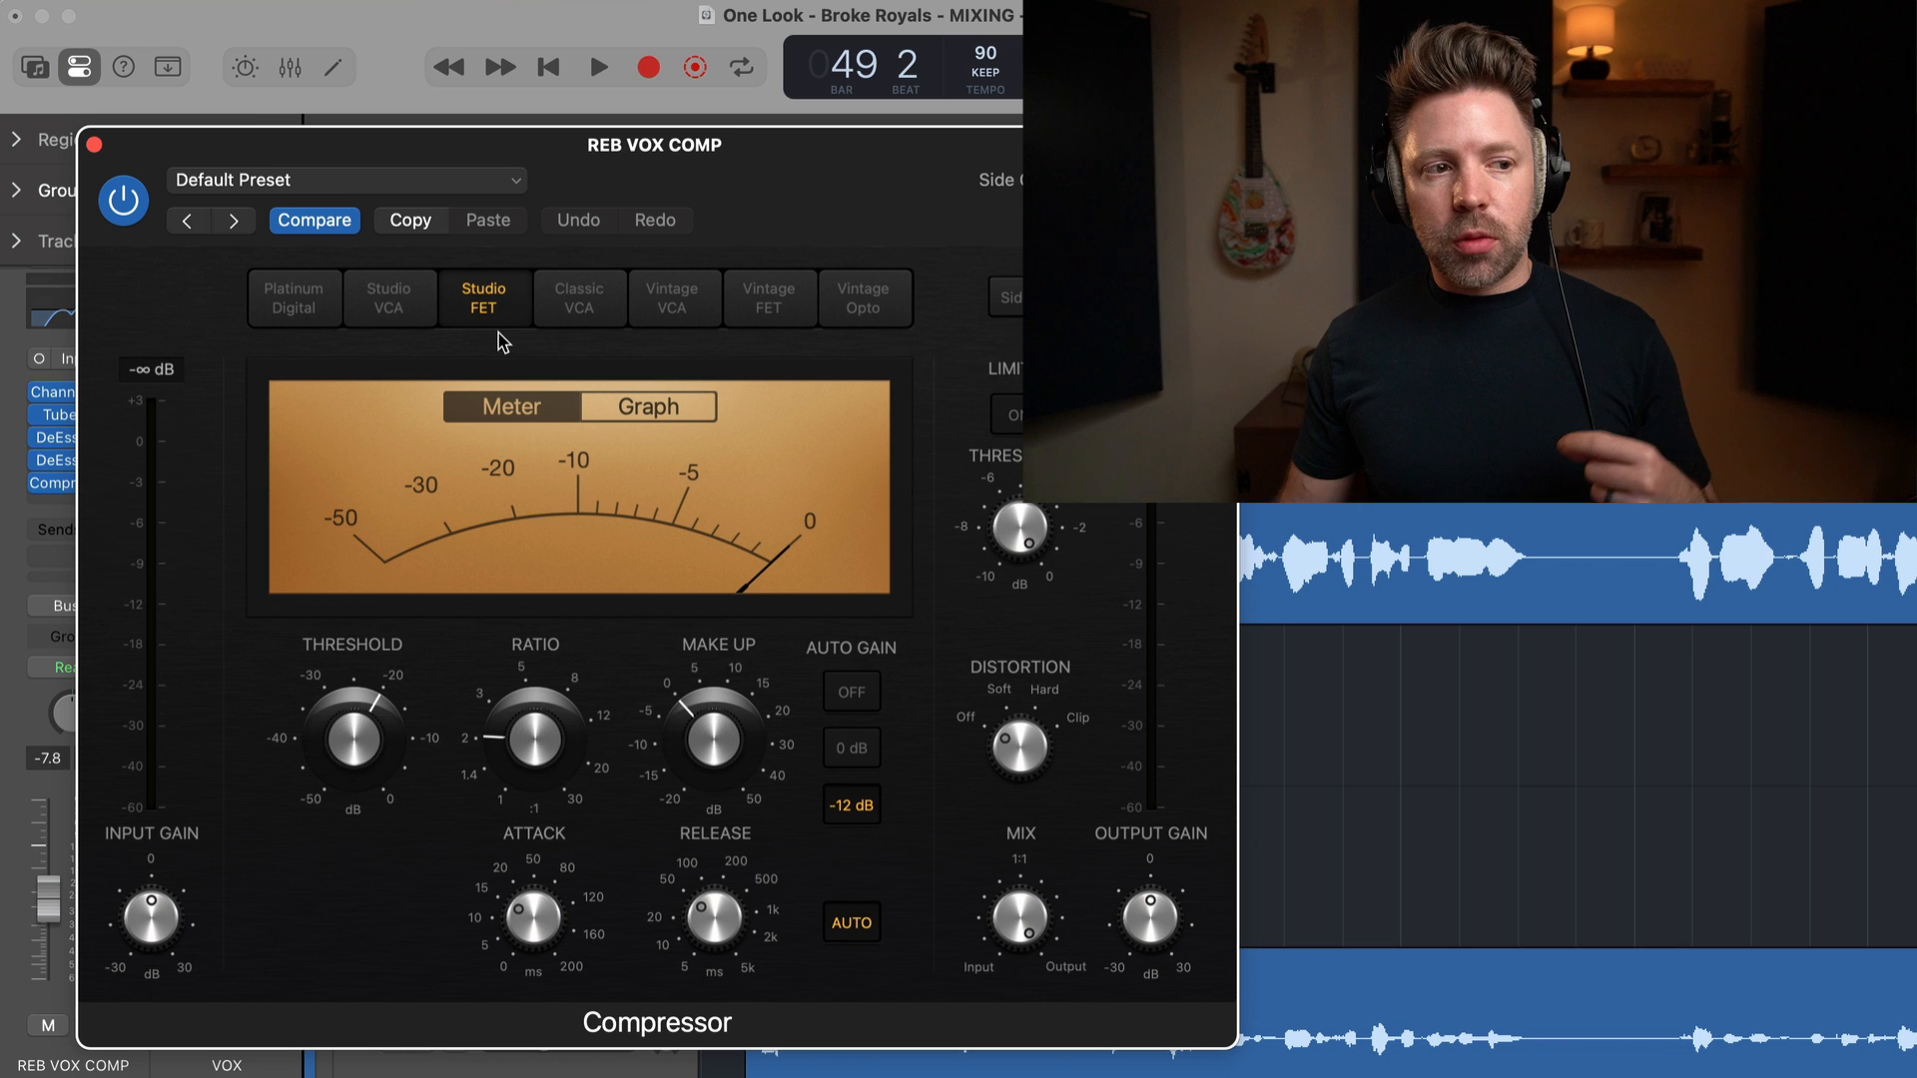
pyautogui.click(769, 297)
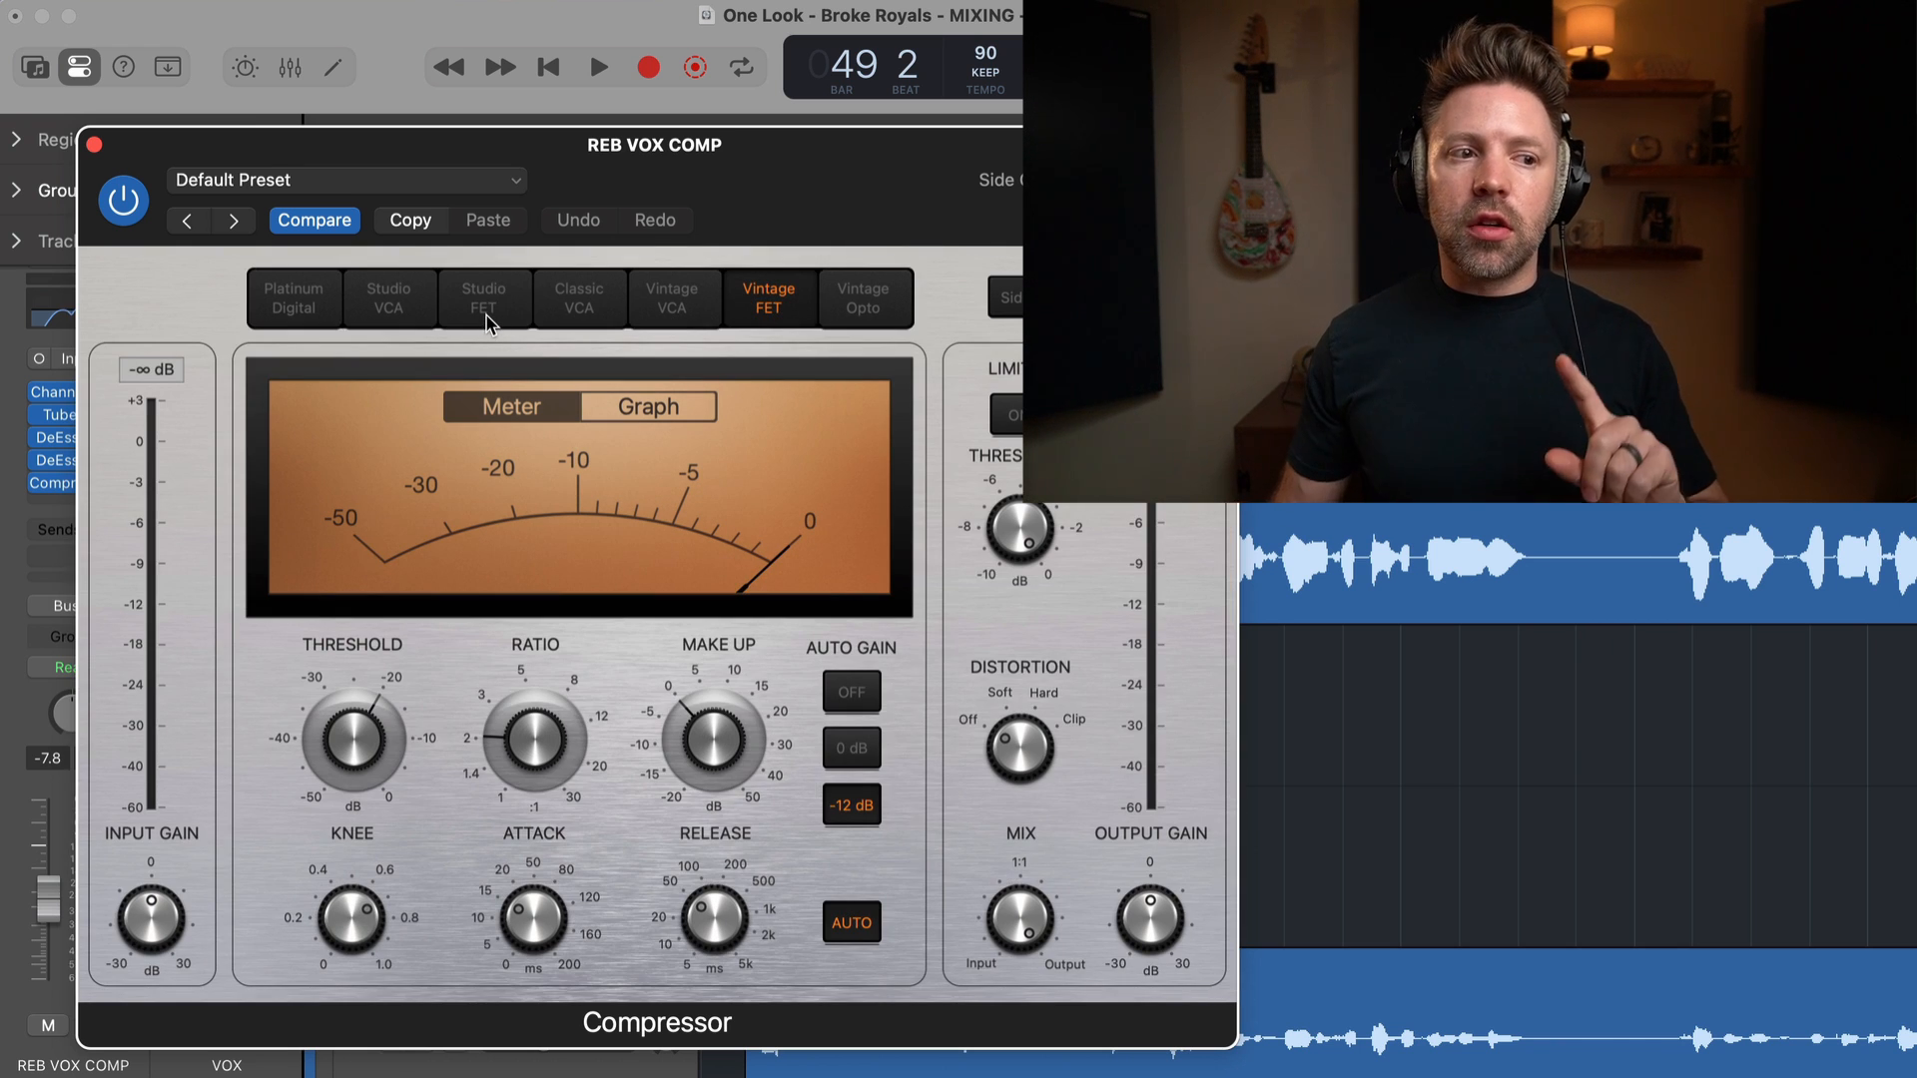
pyautogui.click(484, 298)
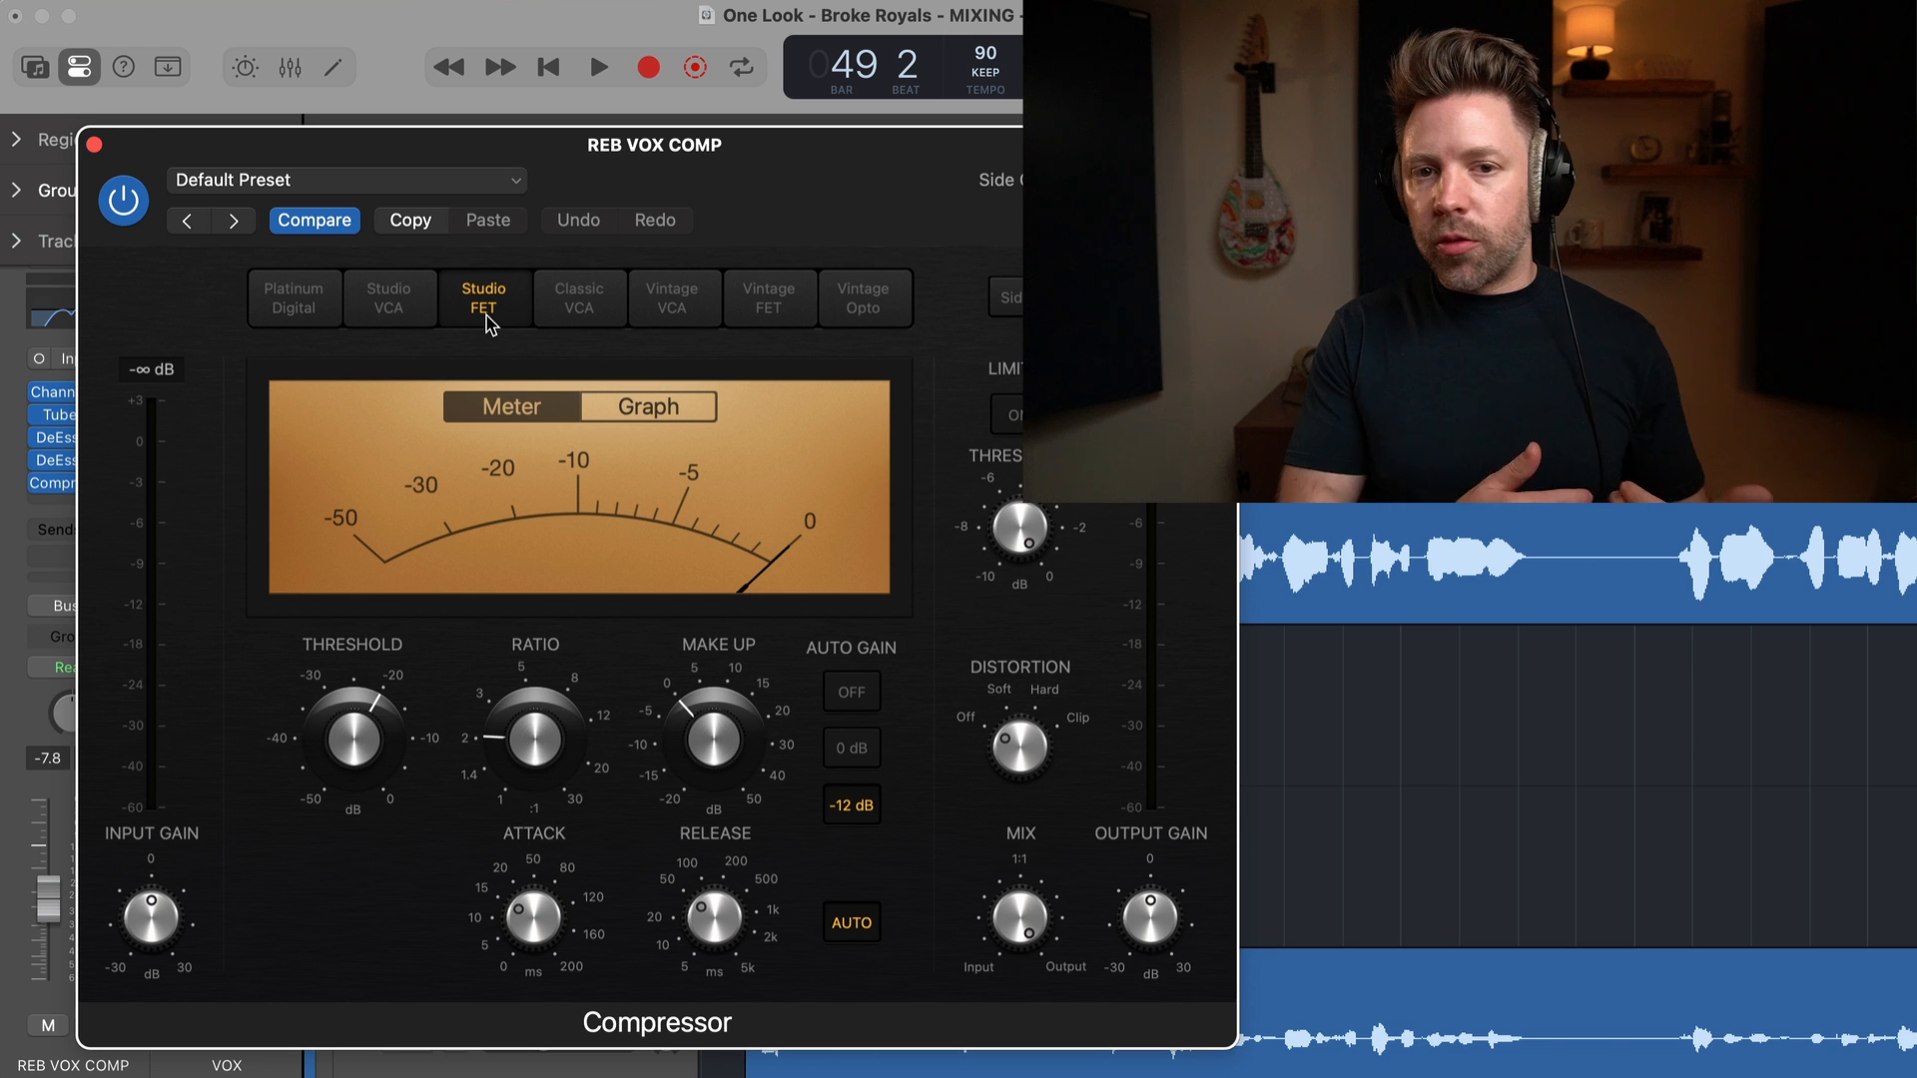
pyautogui.click(770, 298)
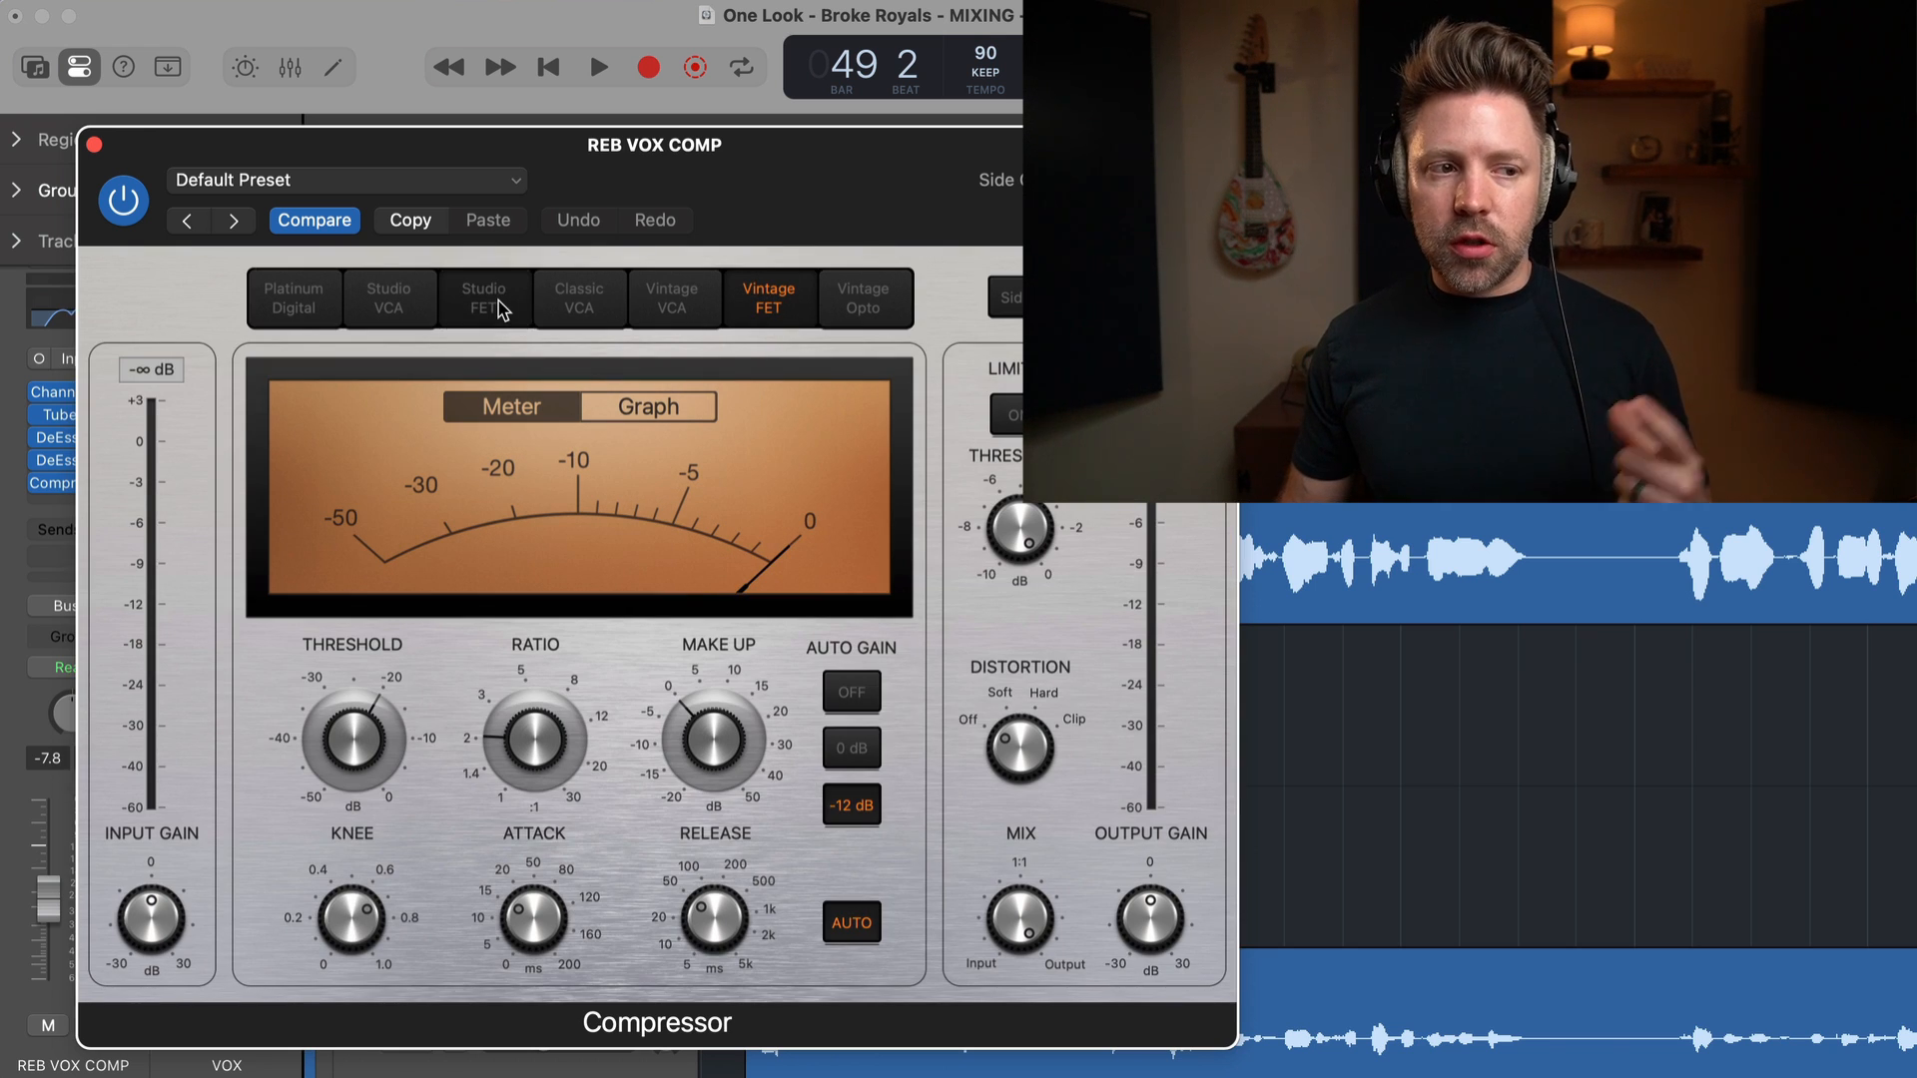
pyautogui.click(483, 298)
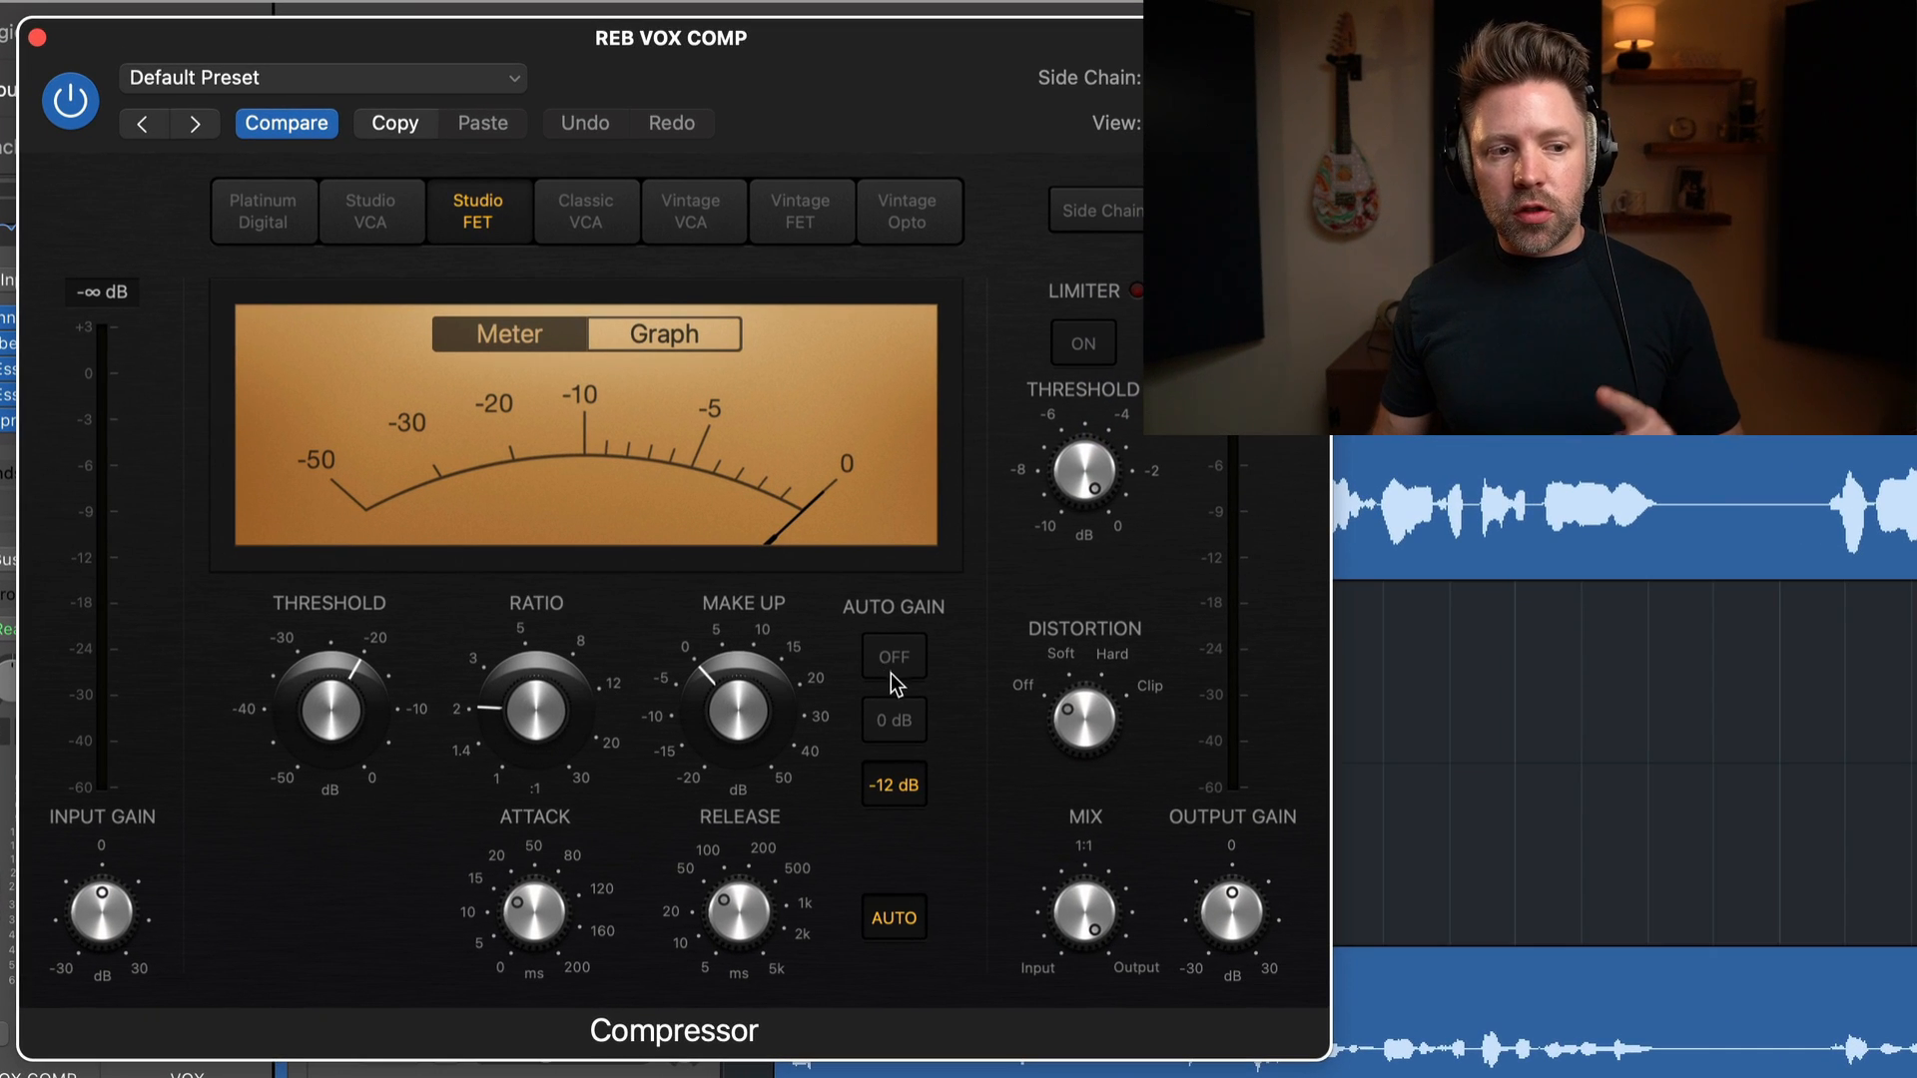
# Switch off Auto Gain and AUTO release, and drag Attack to its fastest, 0 ms.
pyautogui.click(893, 656)
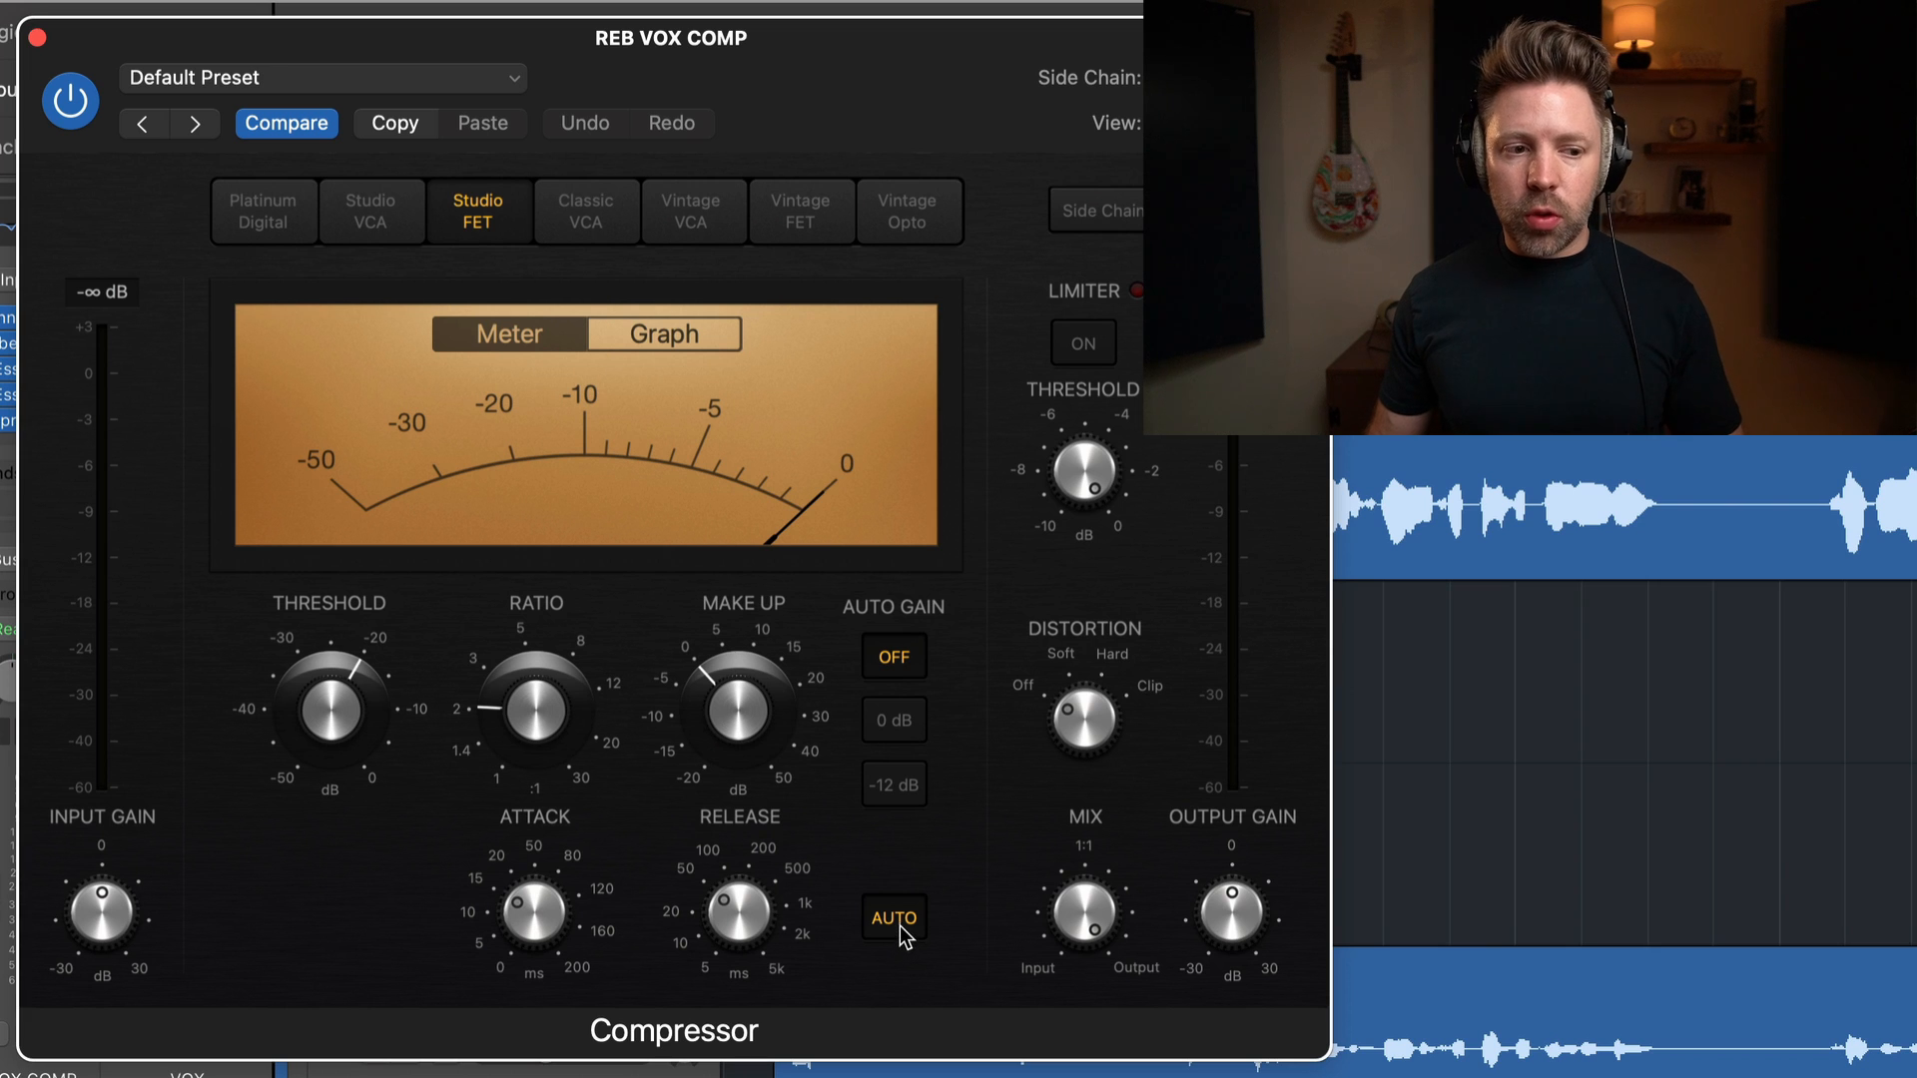
pyautogui.click(892, 917)
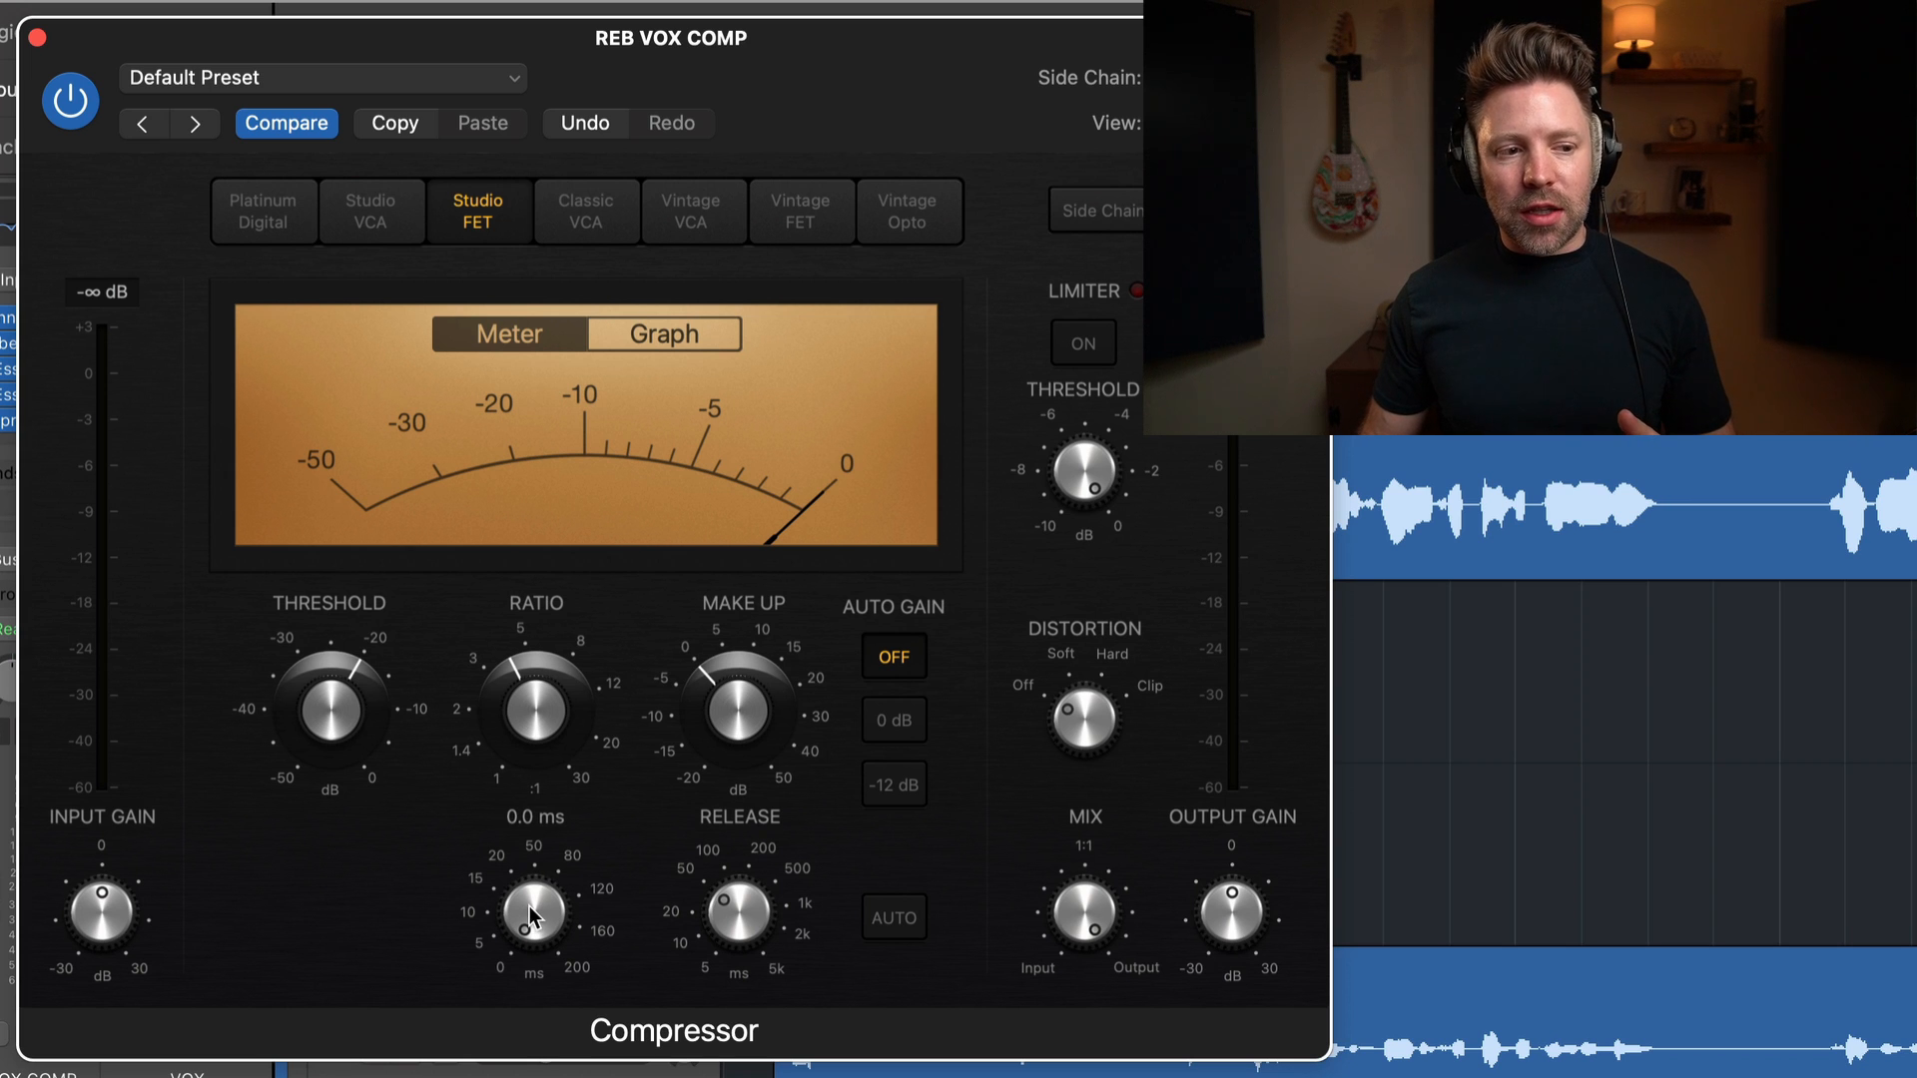
pyautogui.moveTo(532, 910); pyautogui.dragTo(538, 881)
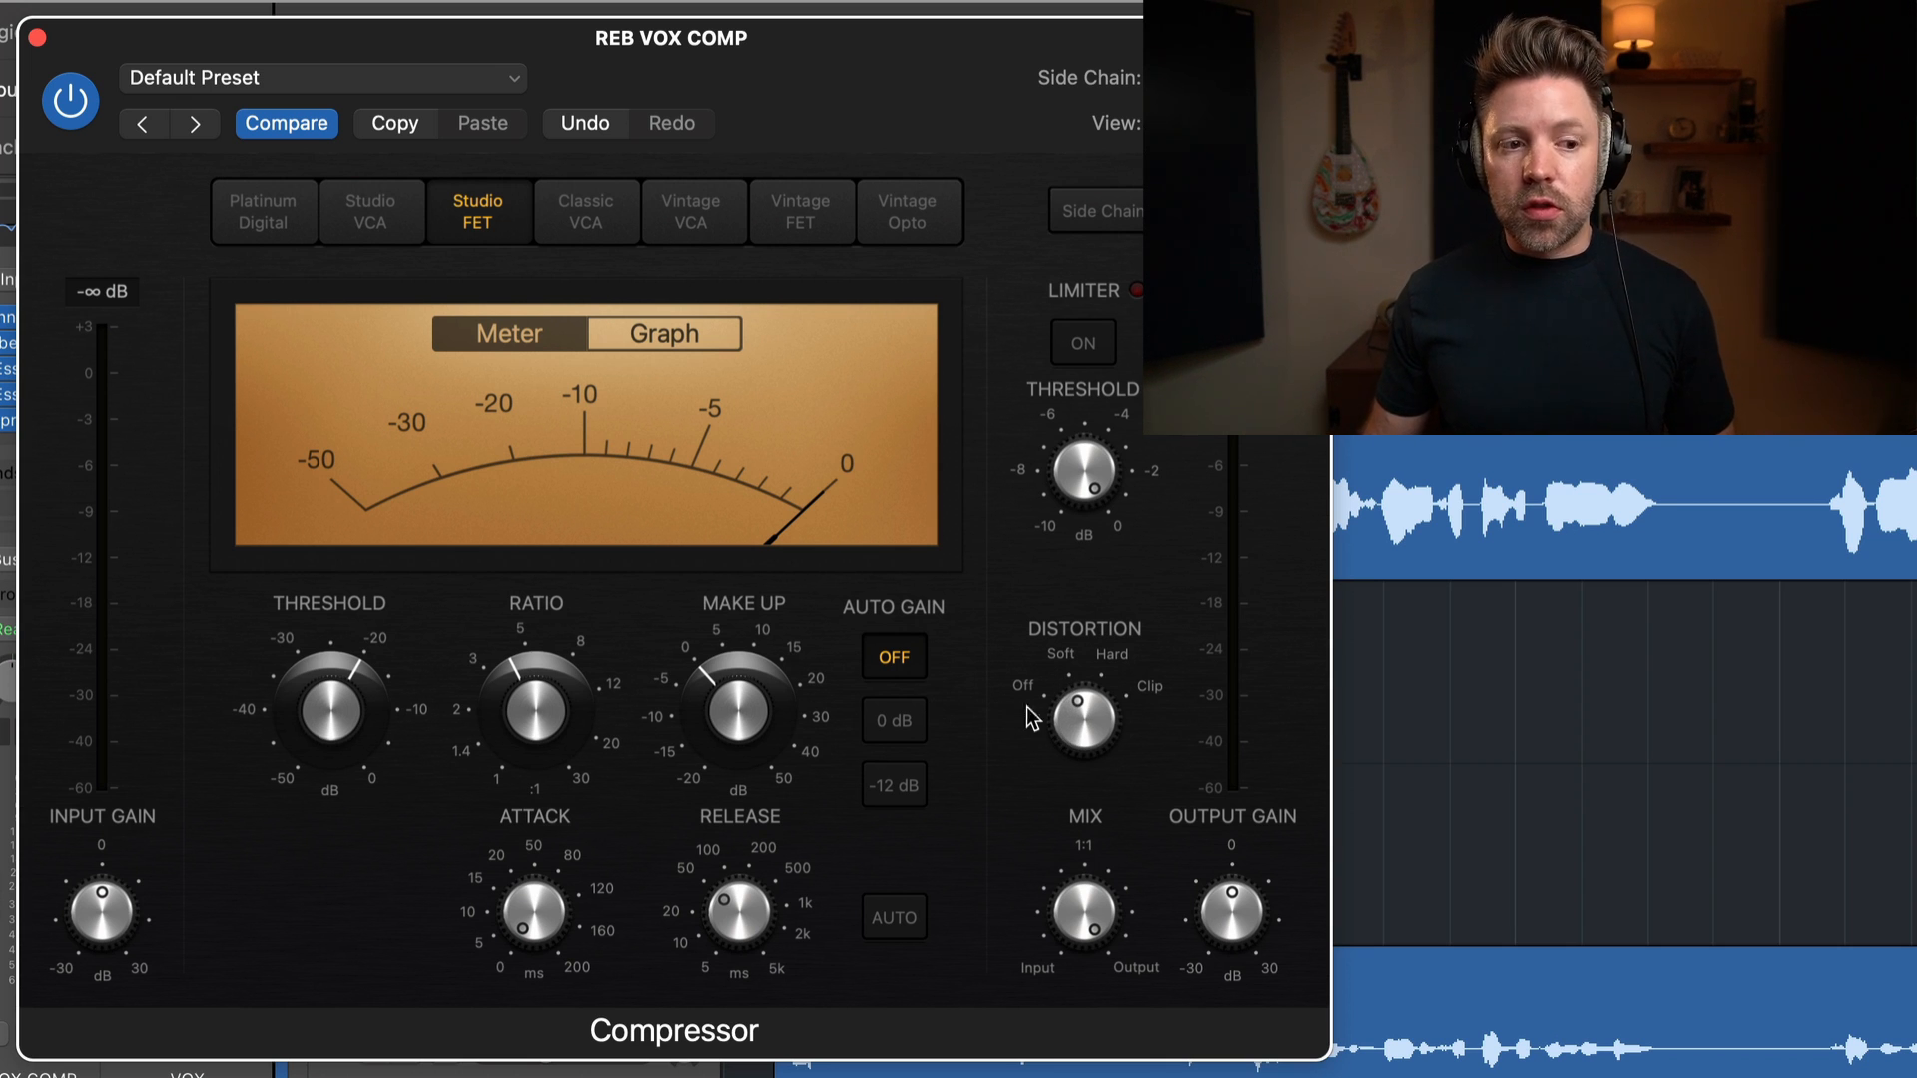
pyautogui.moveTo(1096, 714)
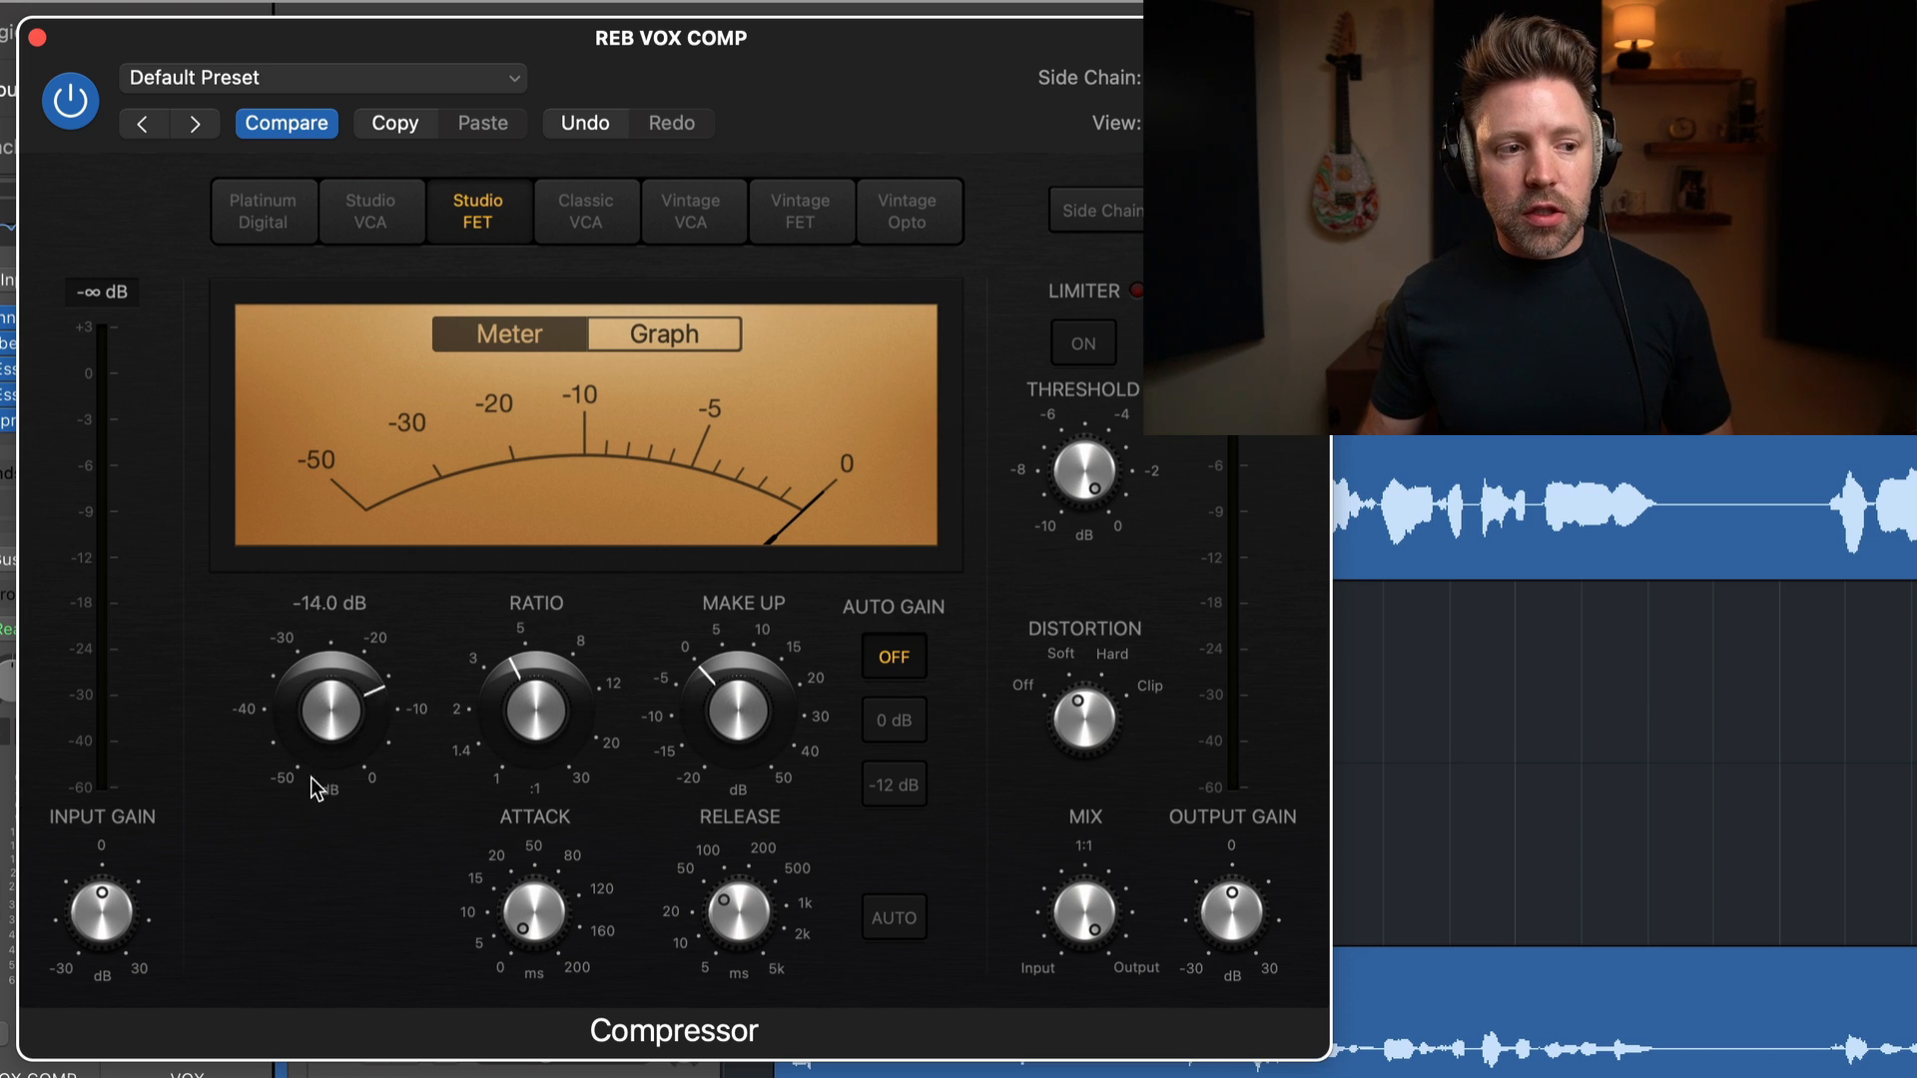
# Move the Threshold knob from about -14 dB to roughly -12 dB during playback.
pyautogui.moveTo(331, 703); pyautogui.dragTo(330, 746)
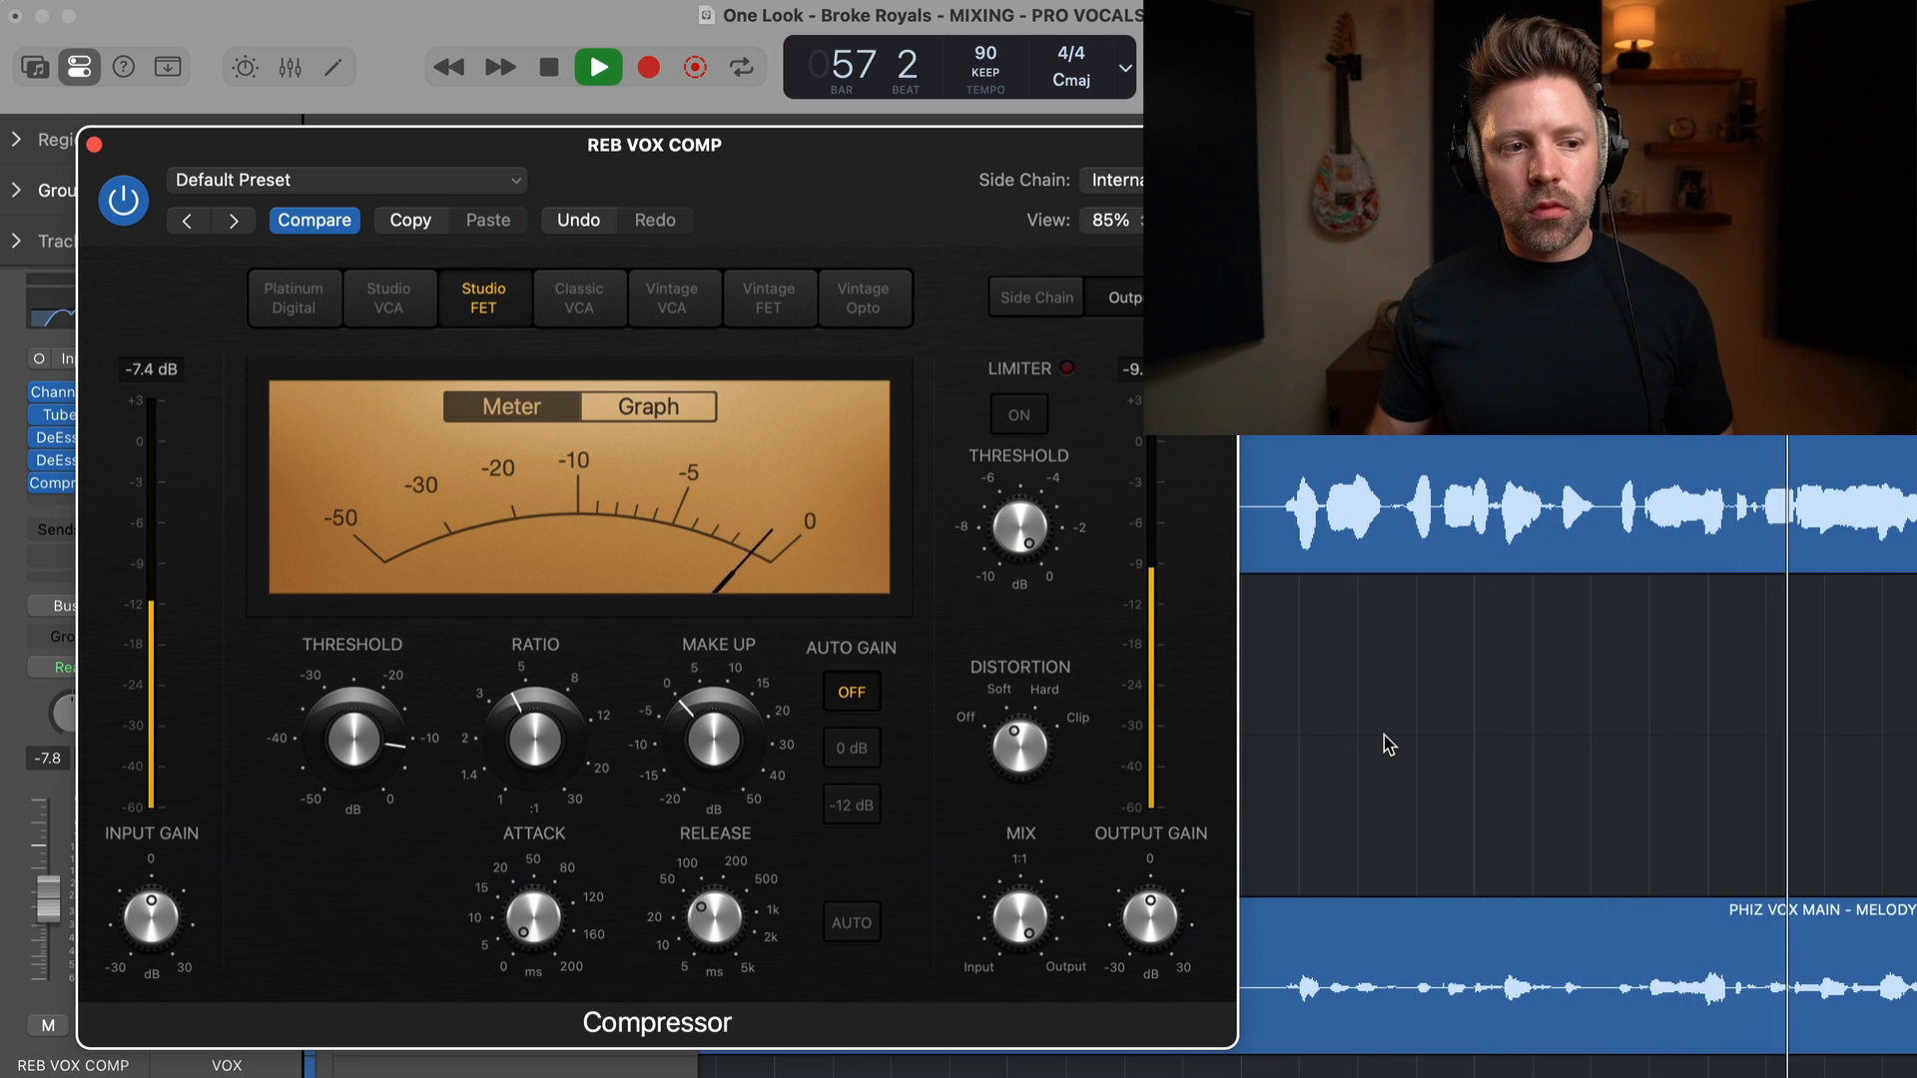
# Audition the threshold at -28 dB, then settle it near -9.5 dB and stop playback.
pyautogui.moveTo(350, 734); pyautogui.dragTo(351, 758)
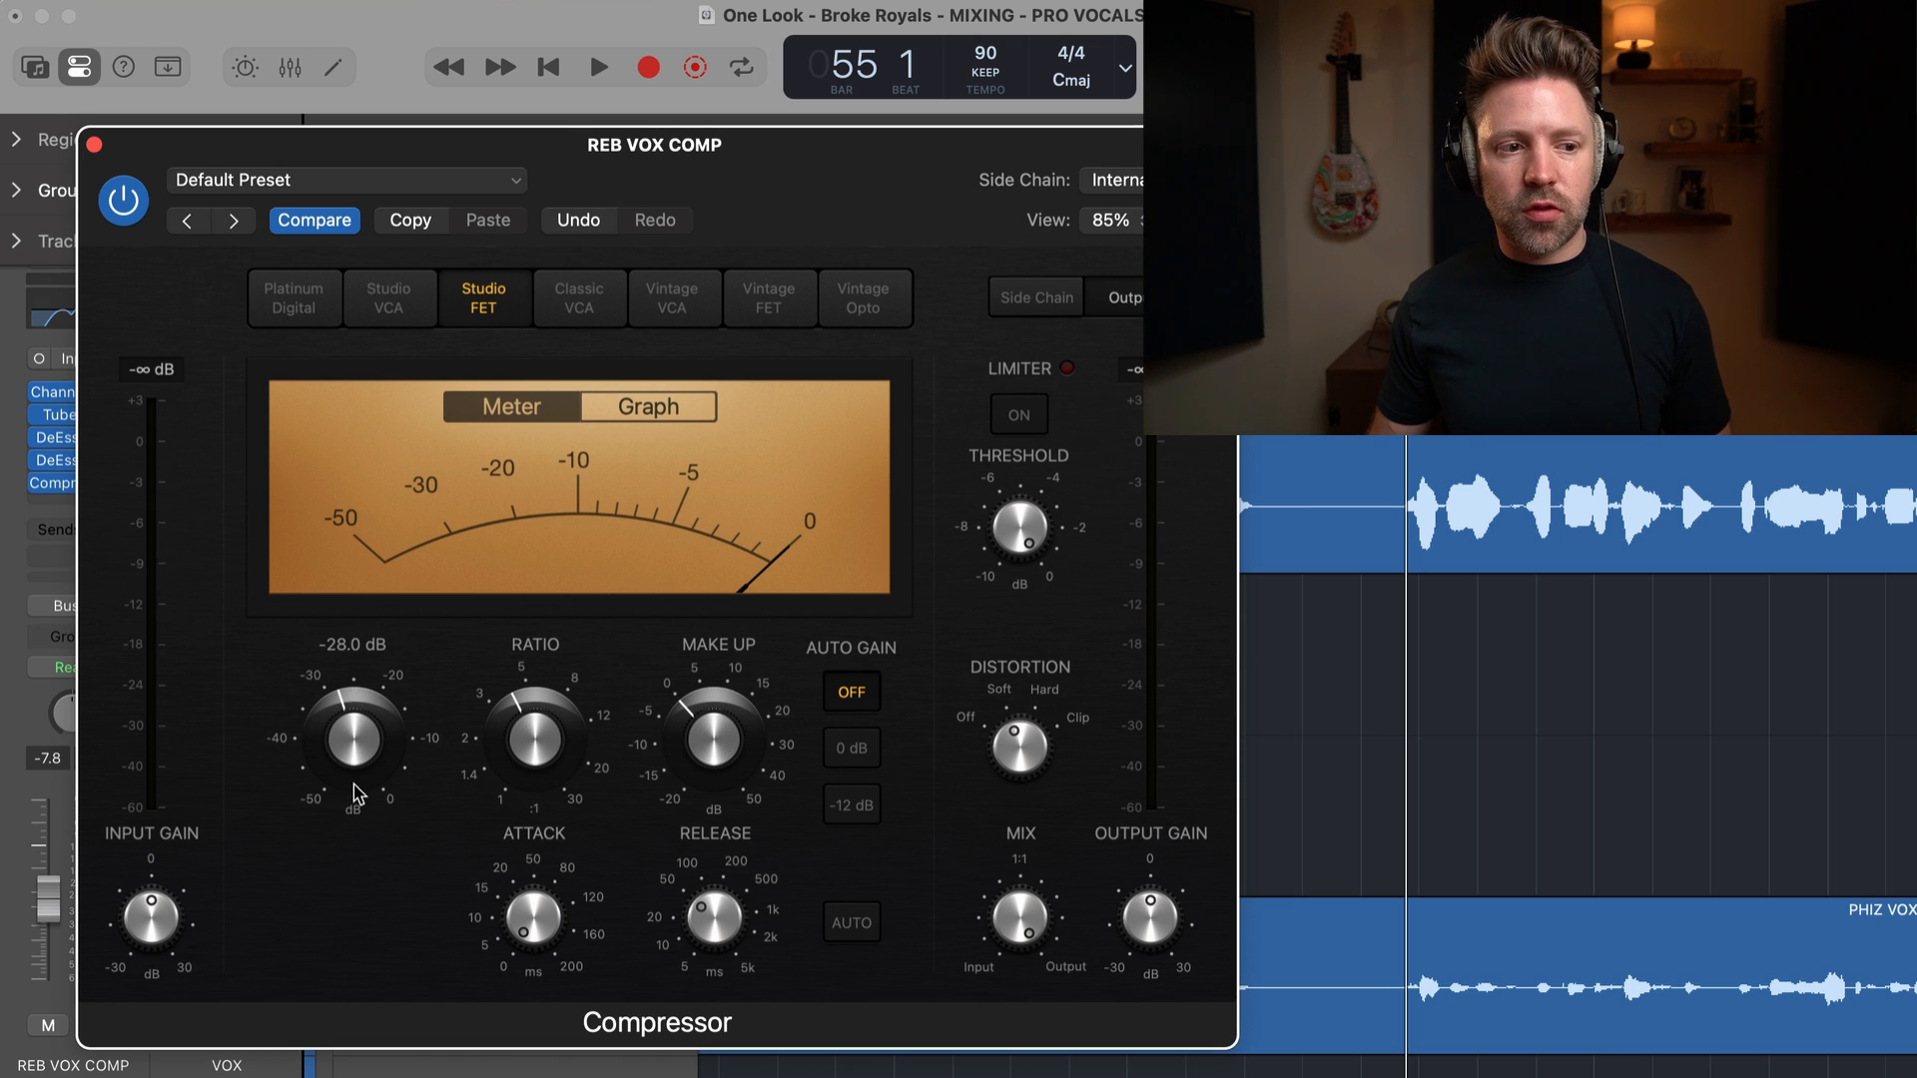
pyautogui.click(595, 67)
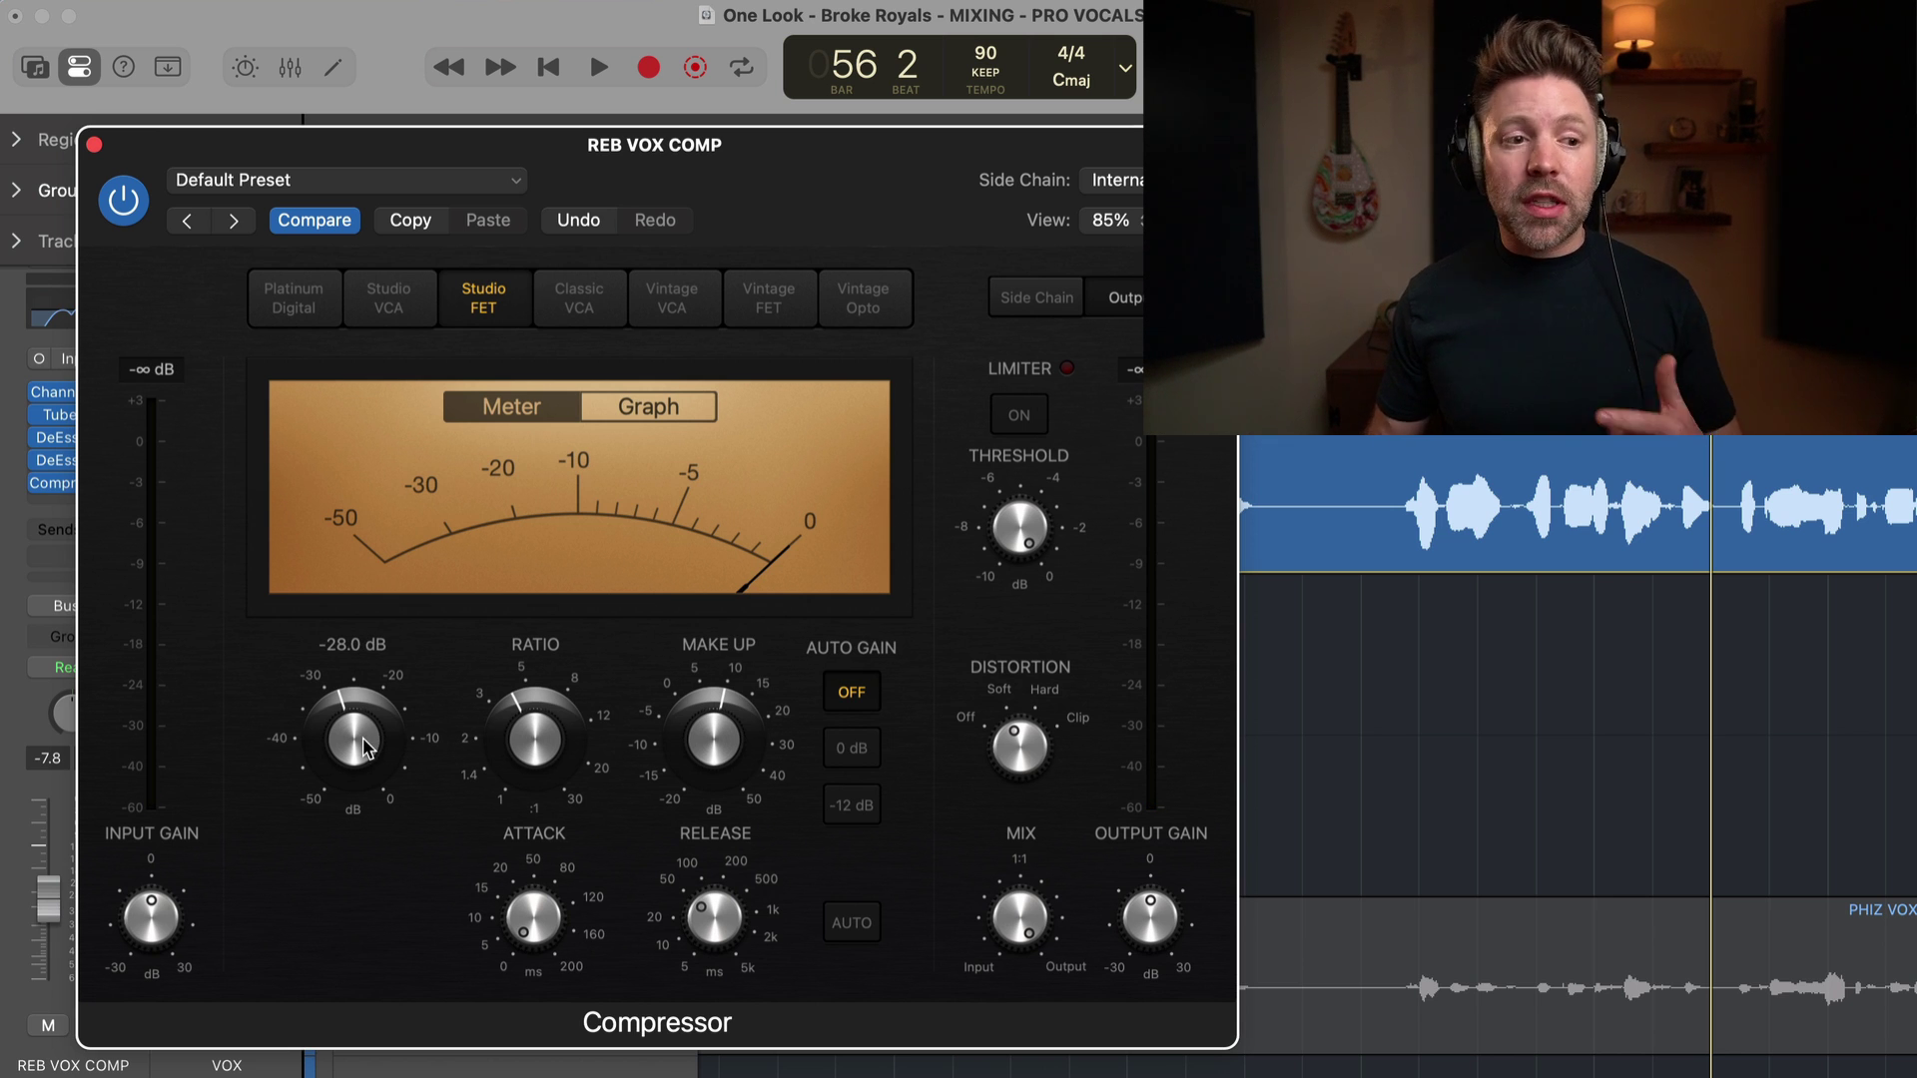
pyautogui.moveTo(355, 734); pyautogui.dragTo(367, 712)
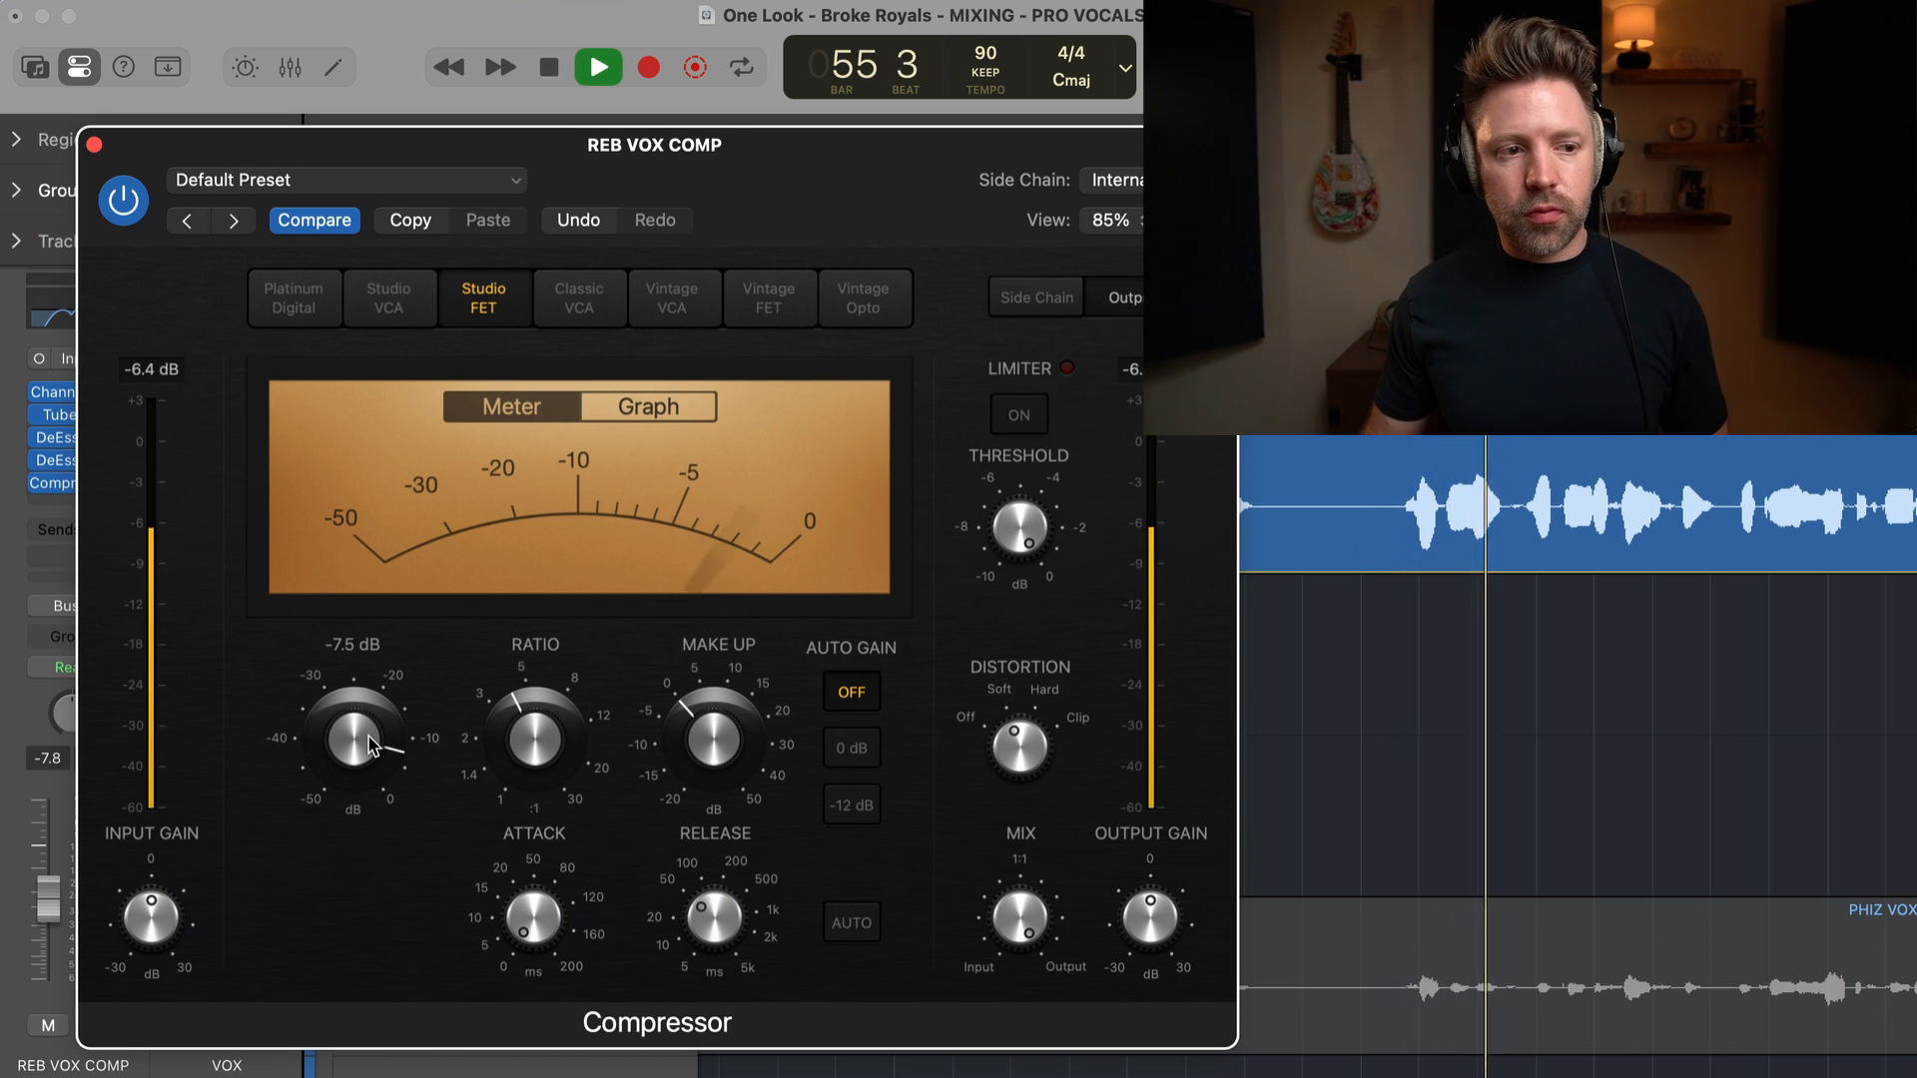
pyautogui.moveTo(354, 734); pyautogui.dragTo(360, 758)
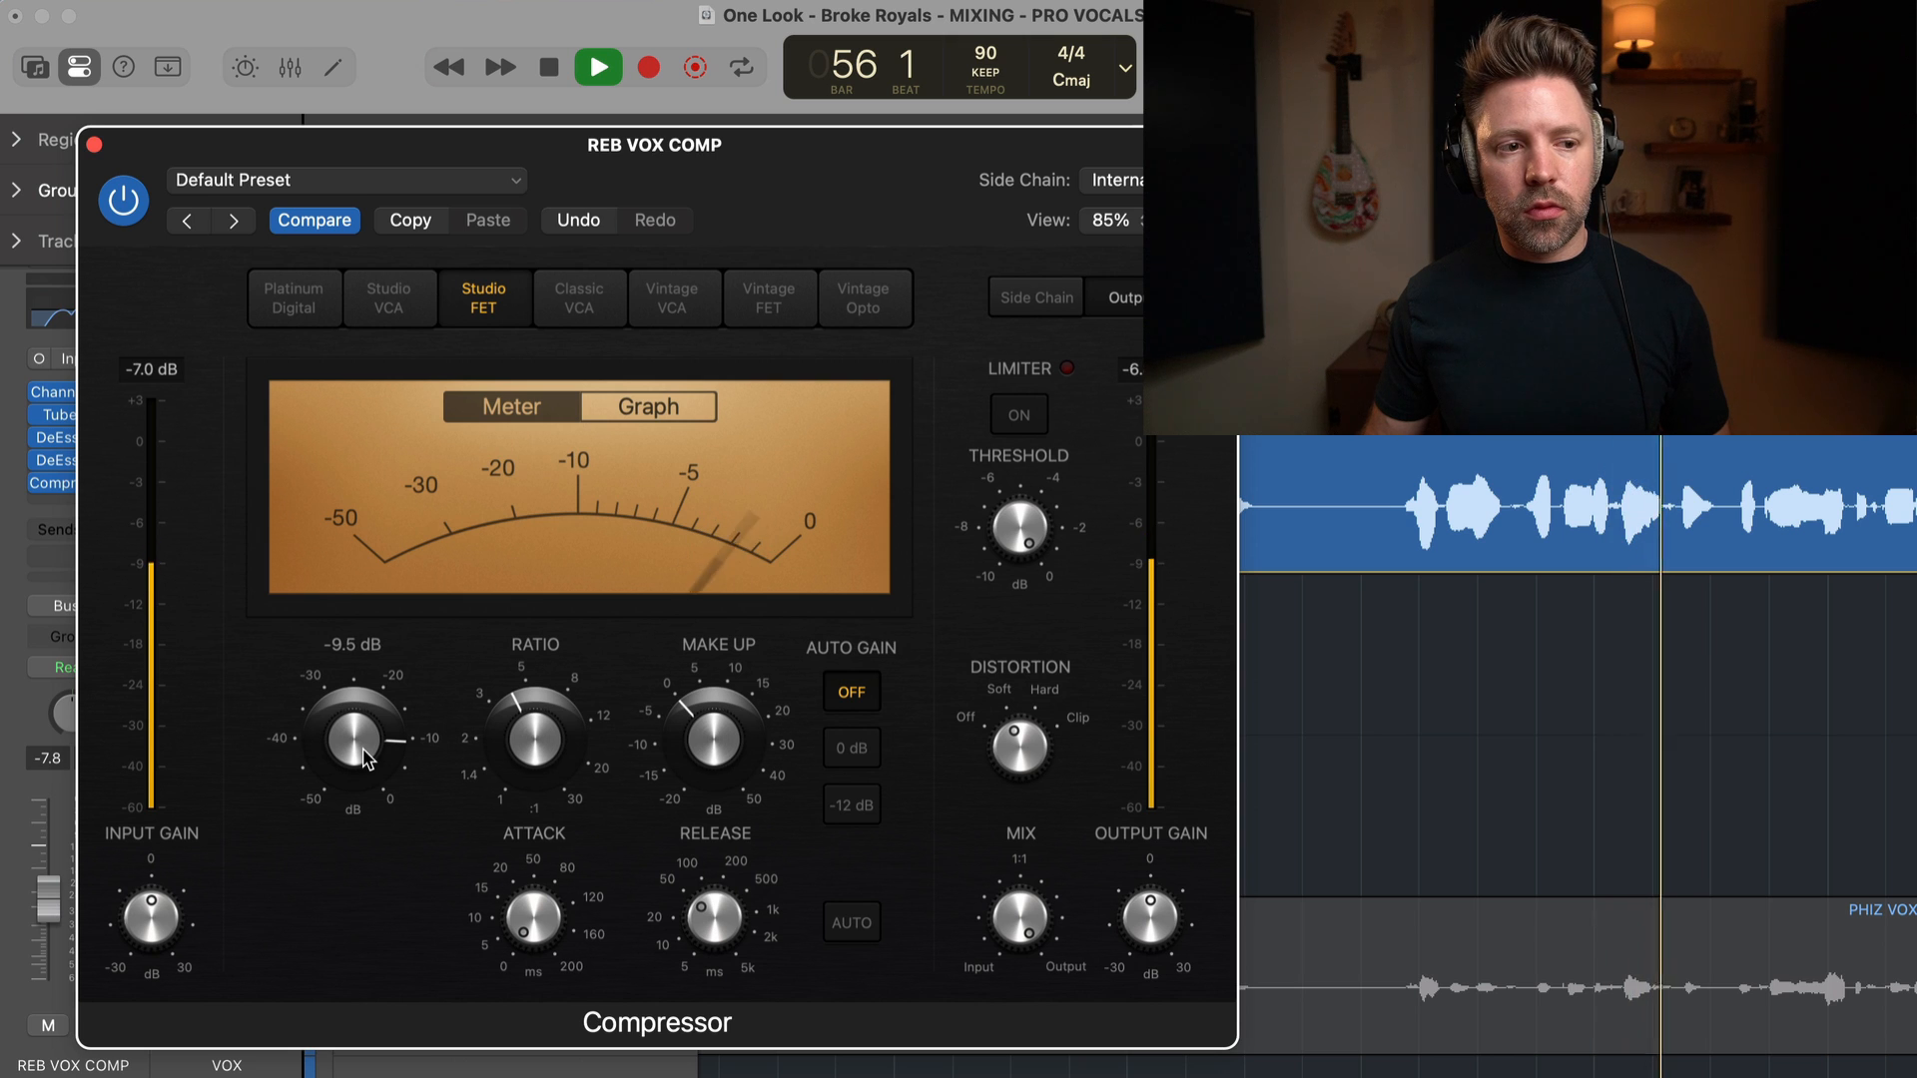
pyautogui.moveTo(354, 734); pyautogui.dragTo(360, 770)
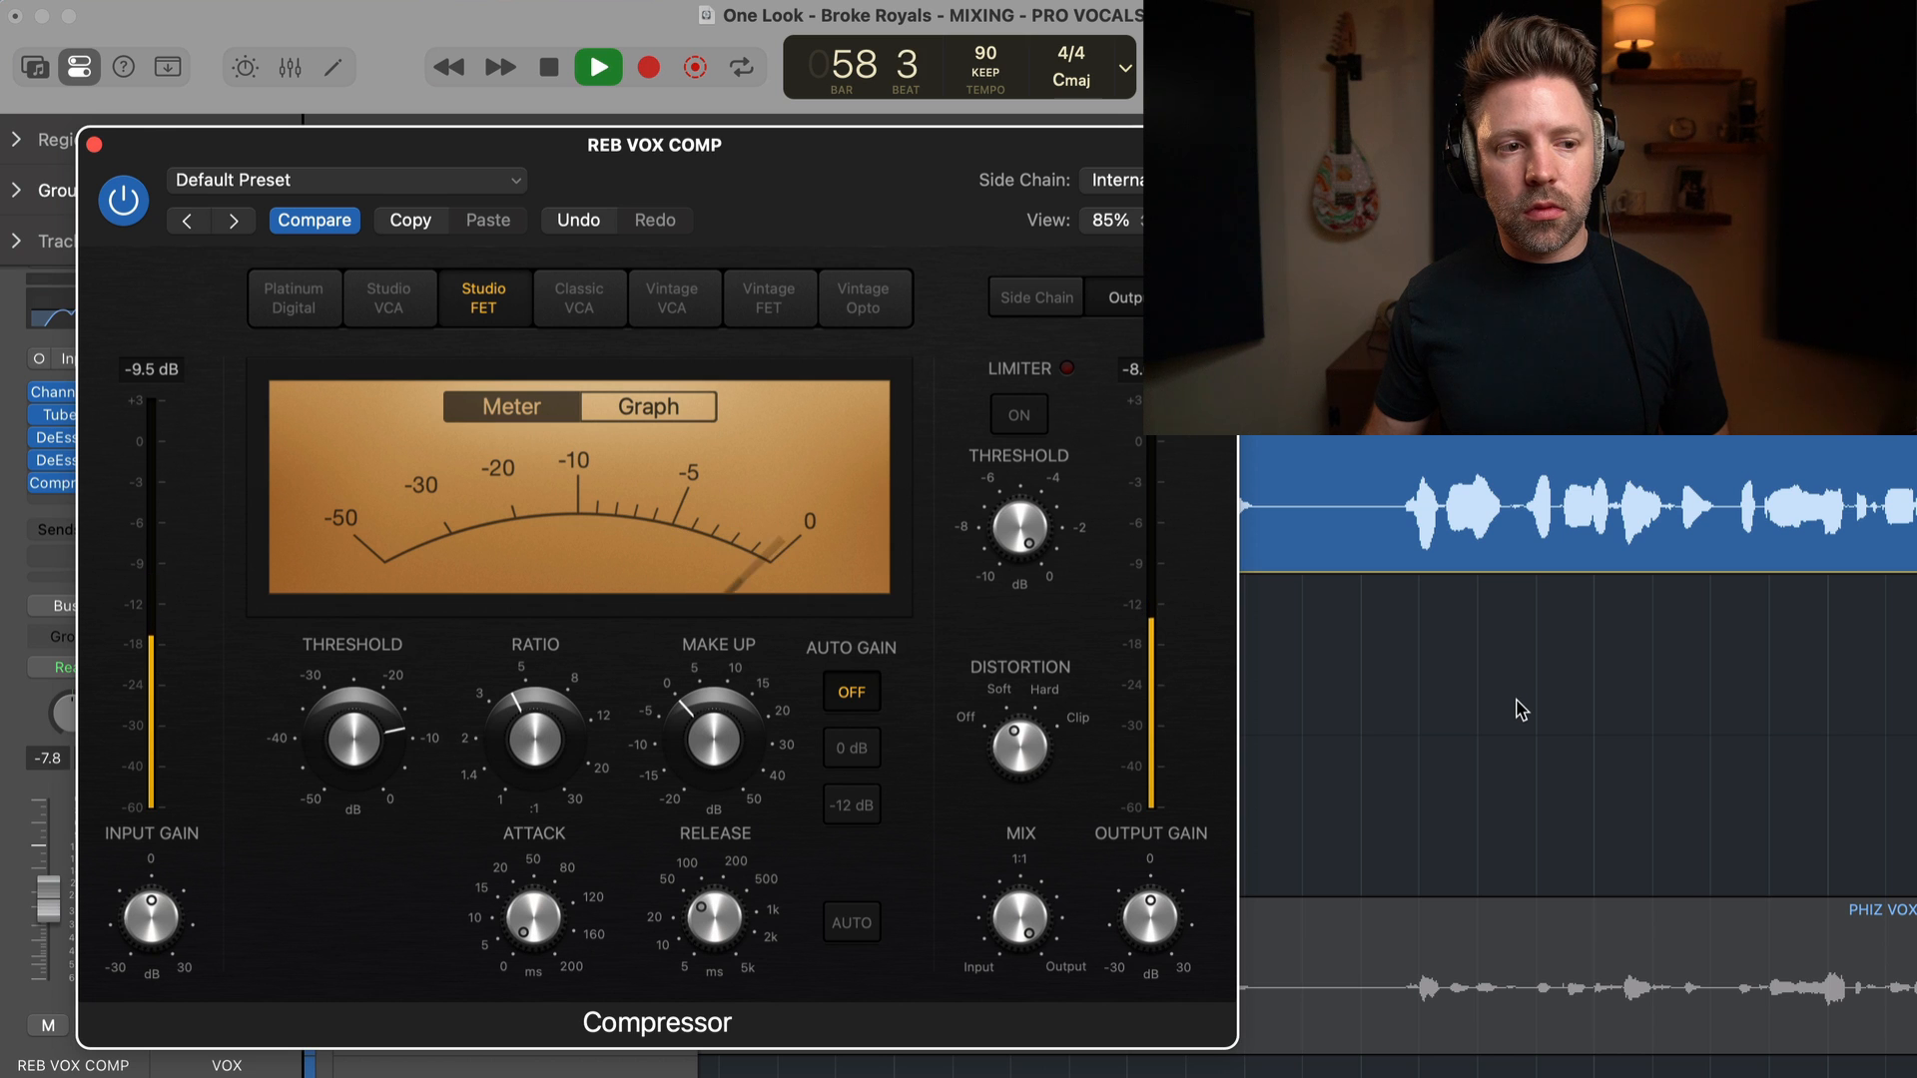
pyautogui.click(597, 65)
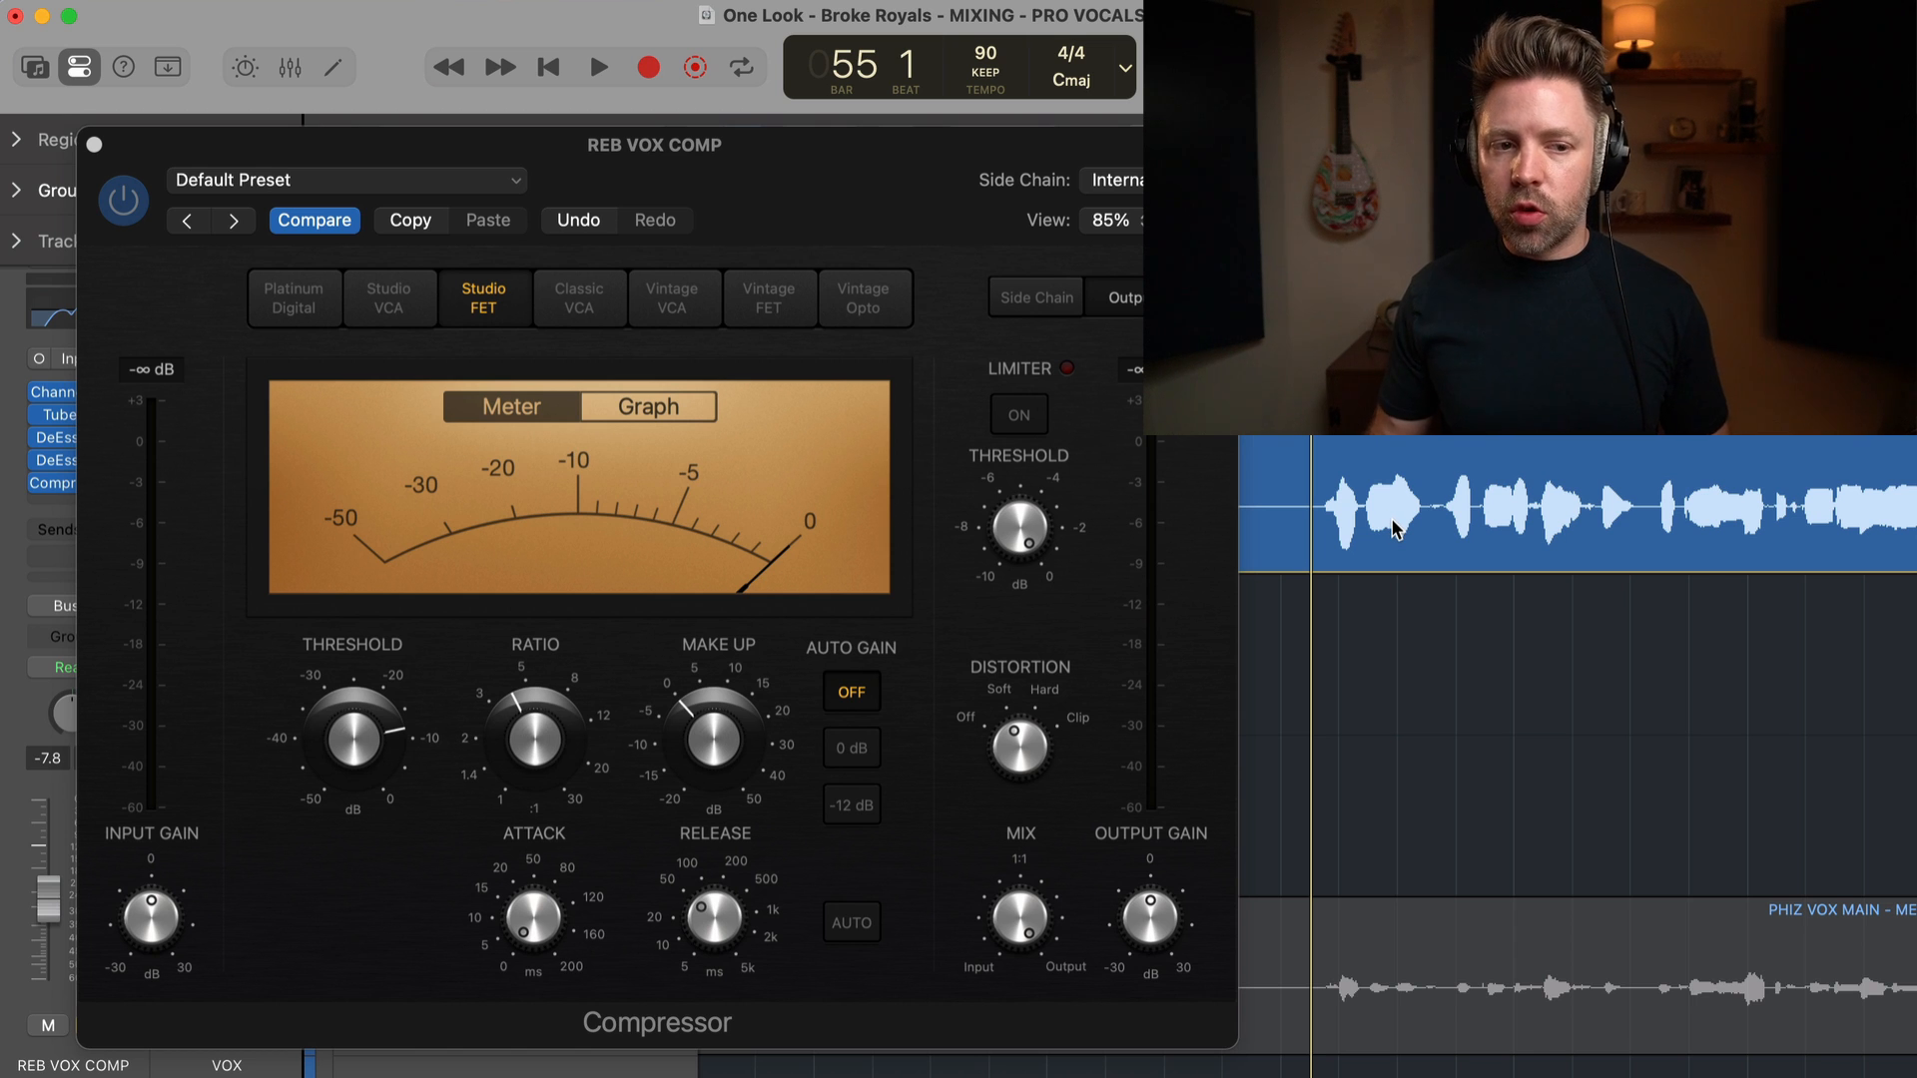
pyautogui.moveTo(984, 500)
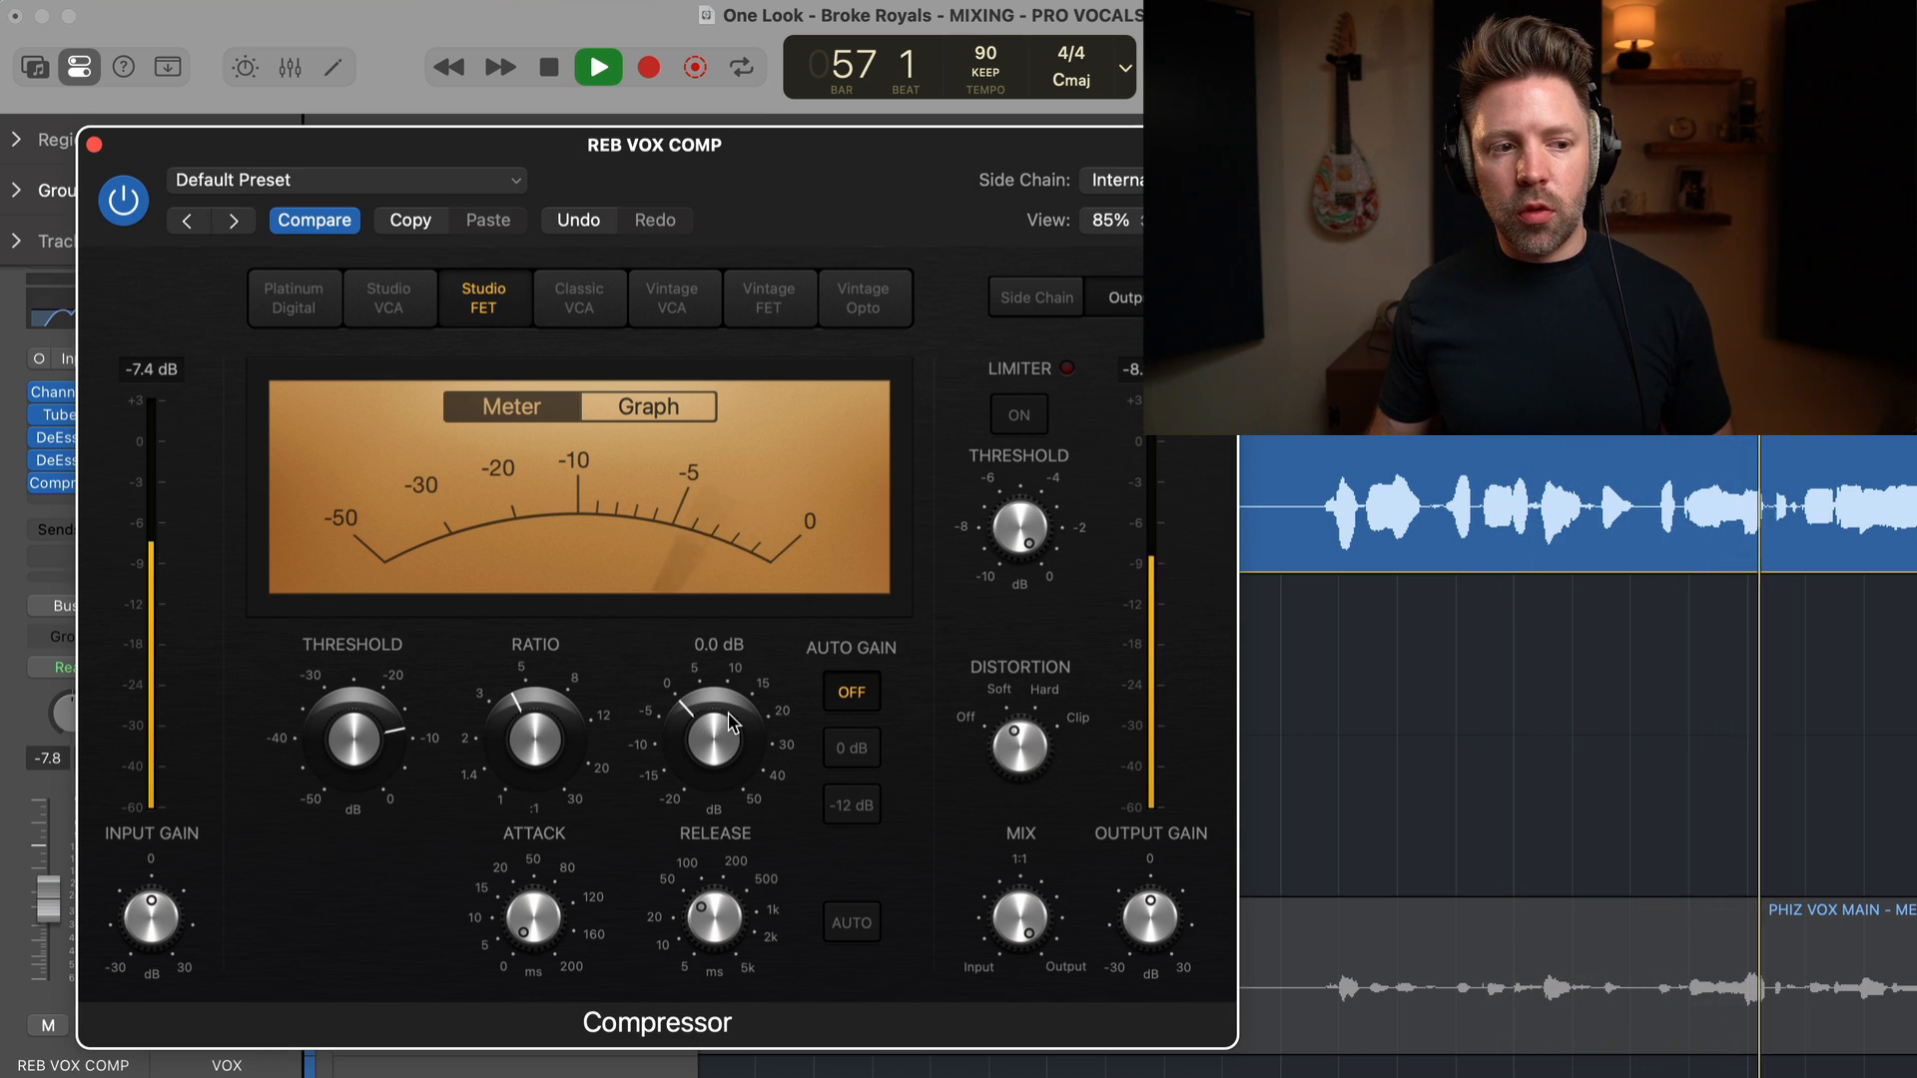
pyautogui.moveTo(713, 734); pyautogui.dragTo(703, 697)
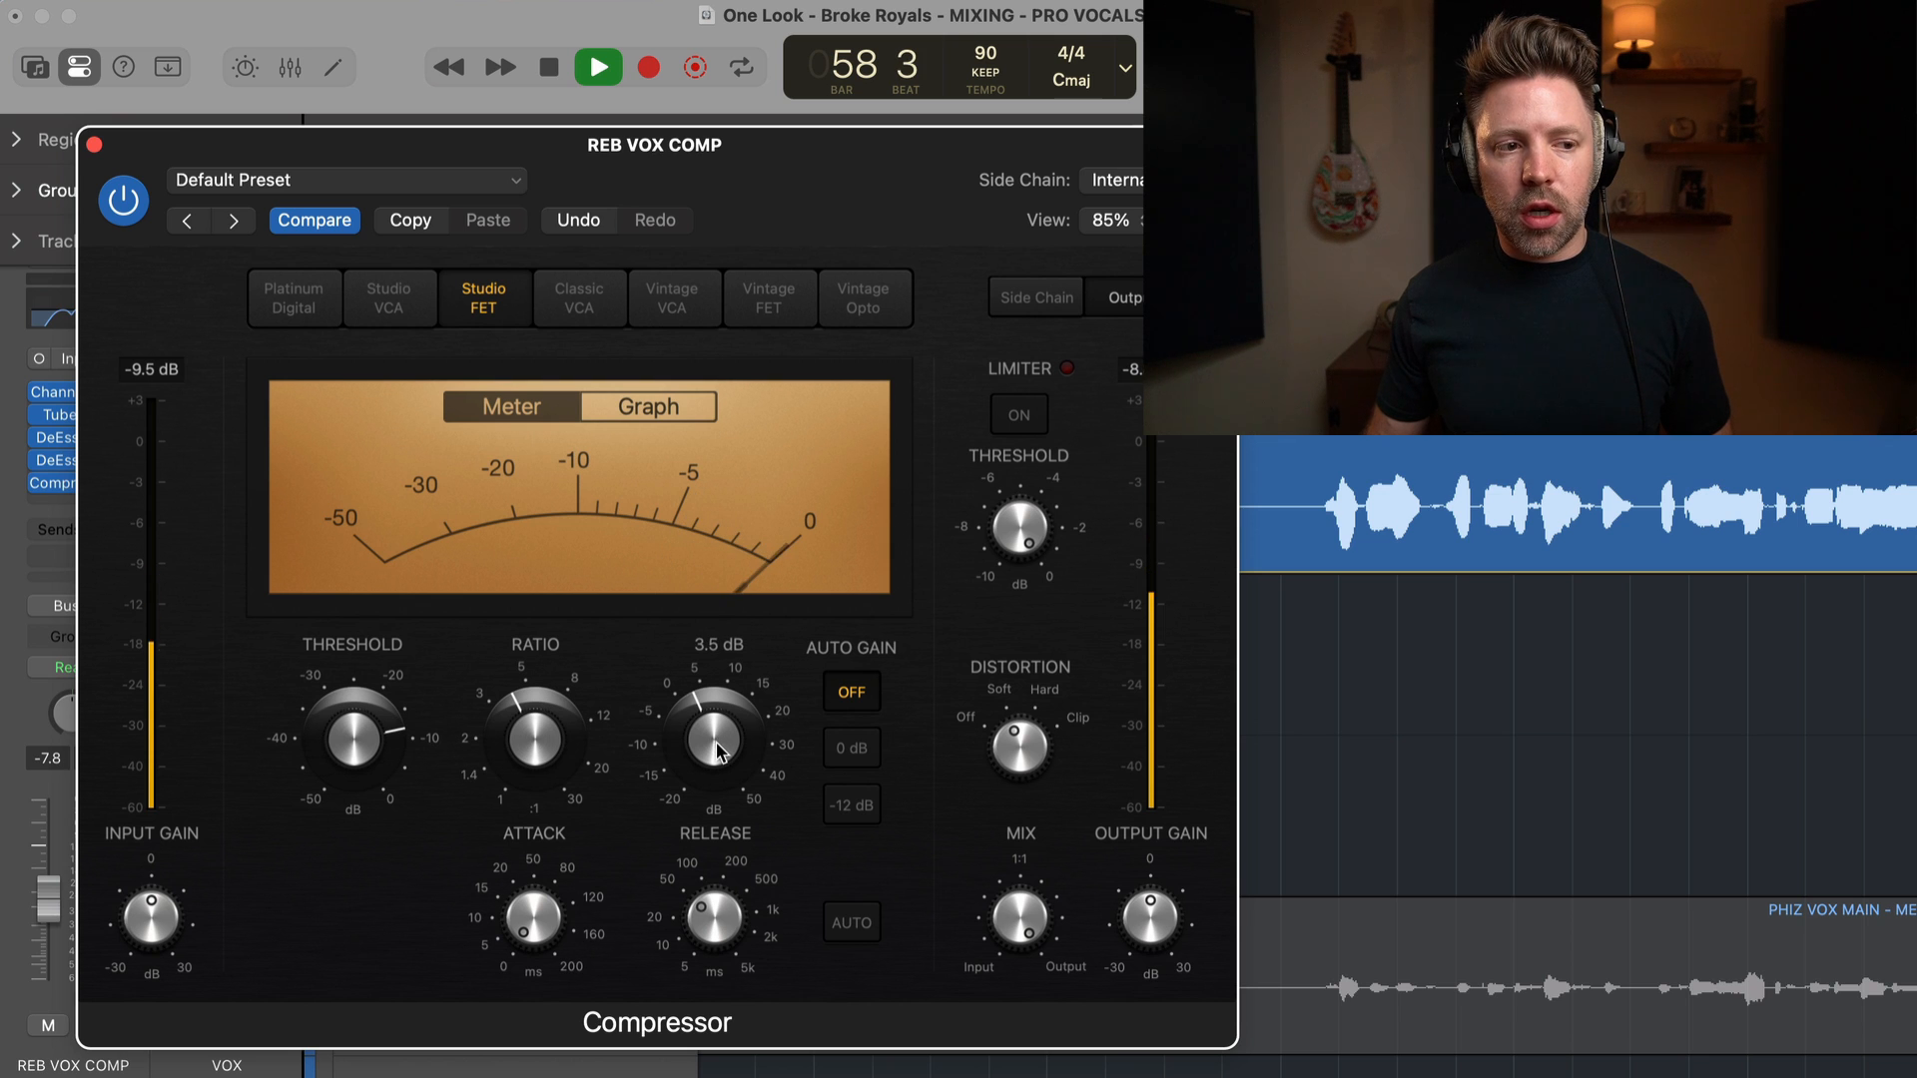
pyautogui.click(598, 66)
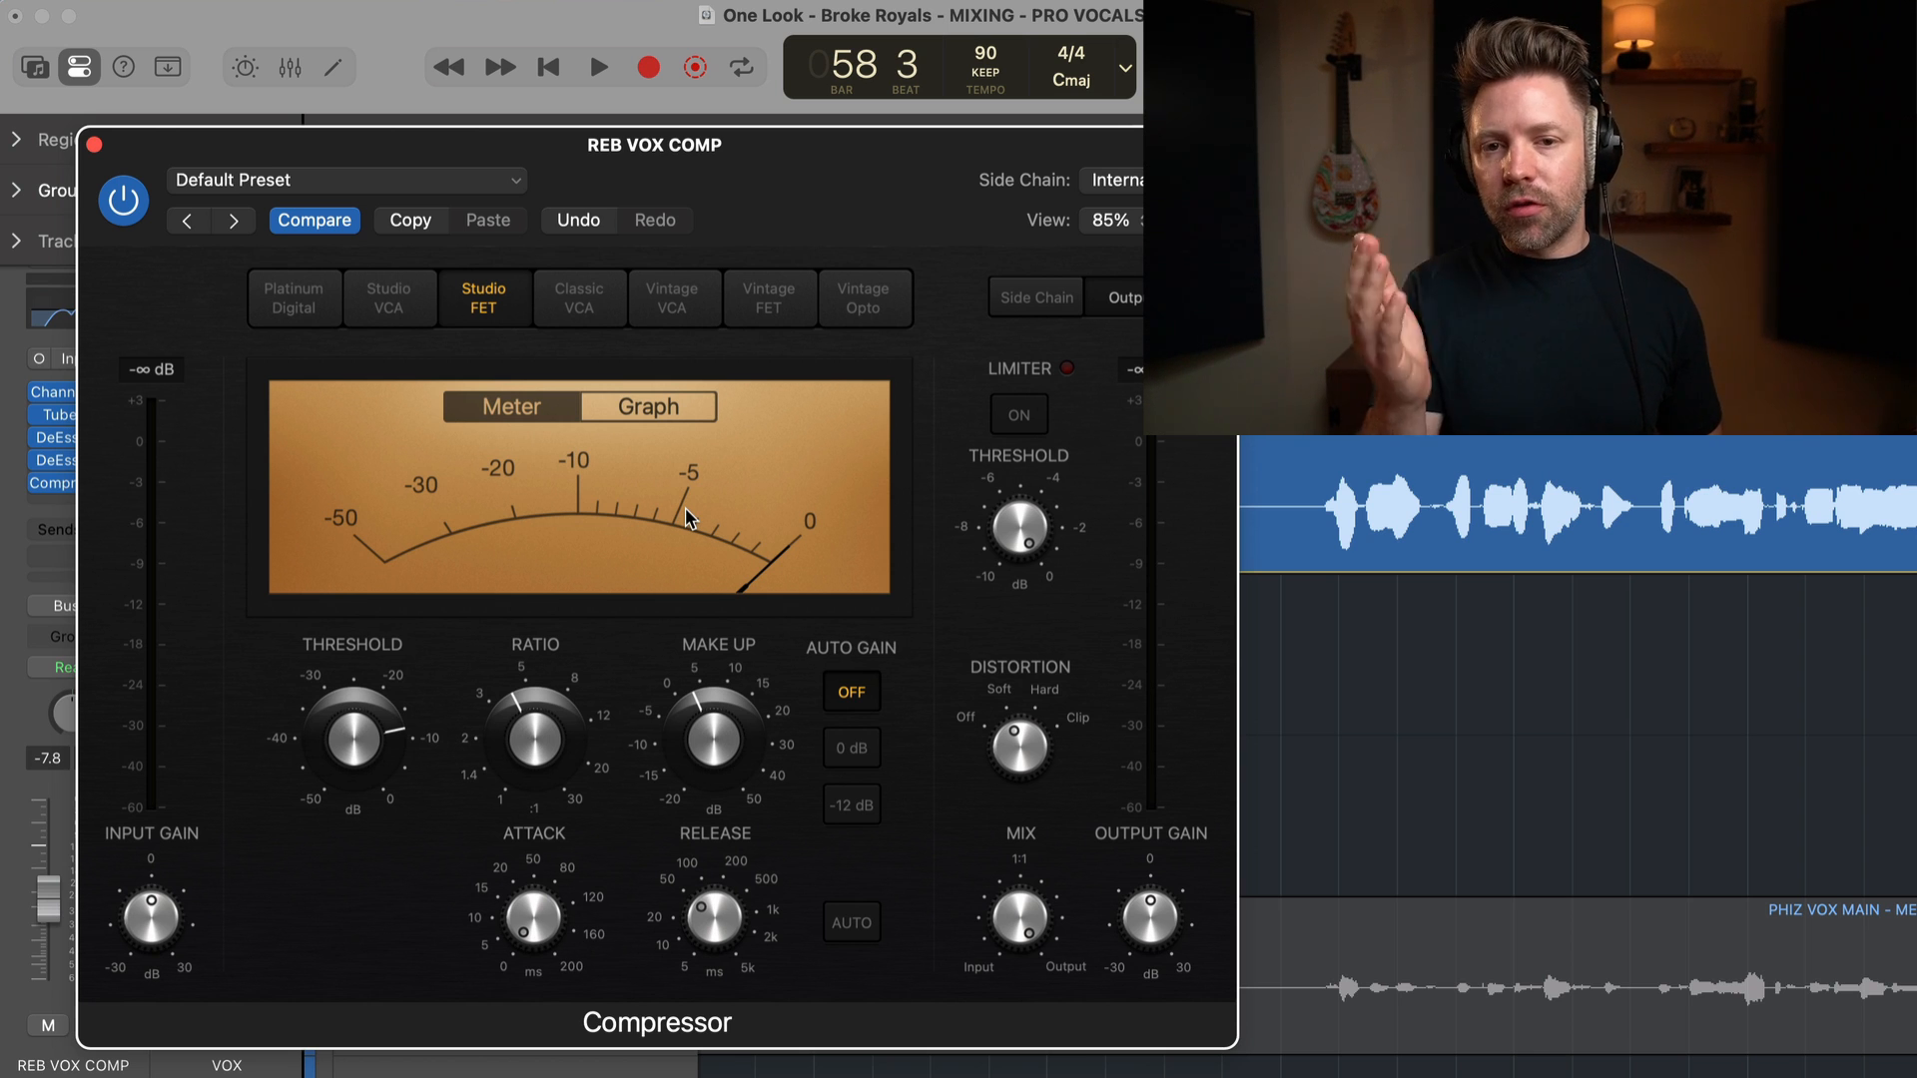
pyautogui.moveTo(709, 733); pyautogui.dragTo(715, 709)
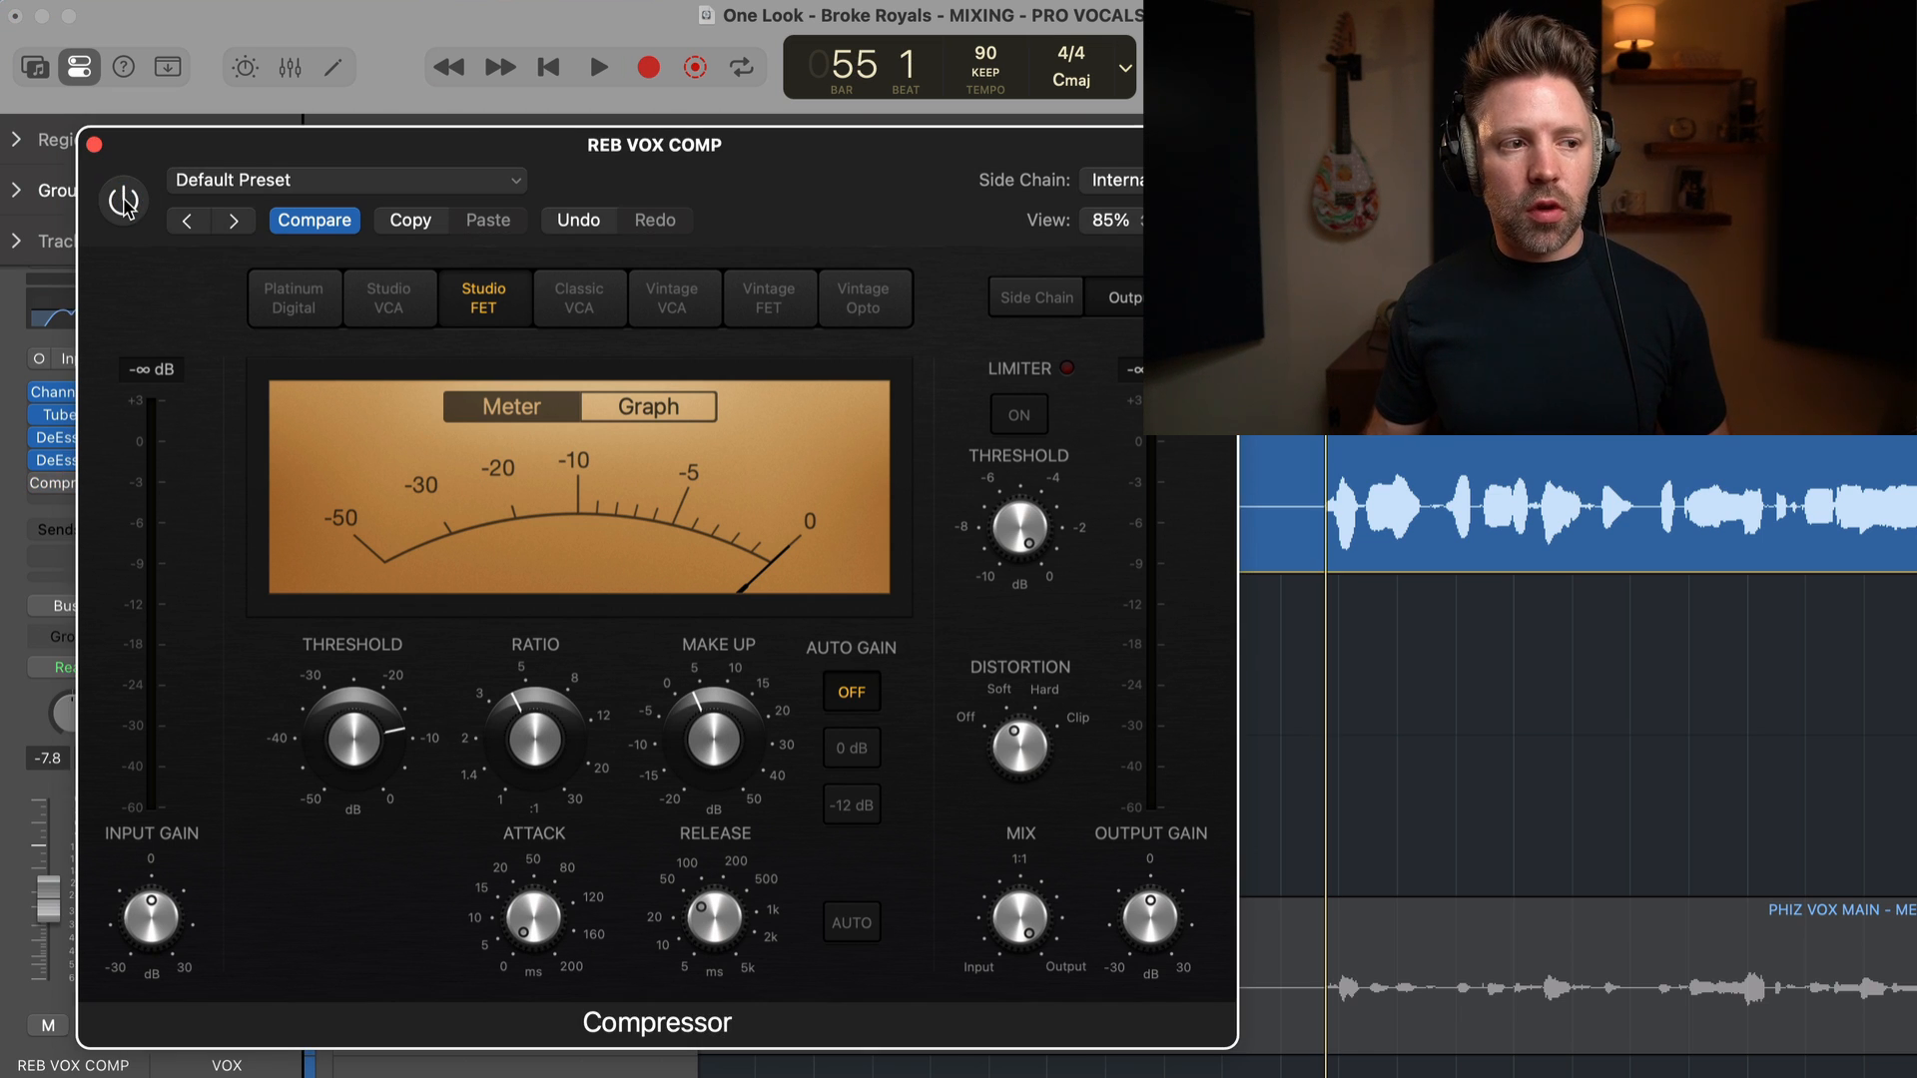
pyautogui.click(595, 65)
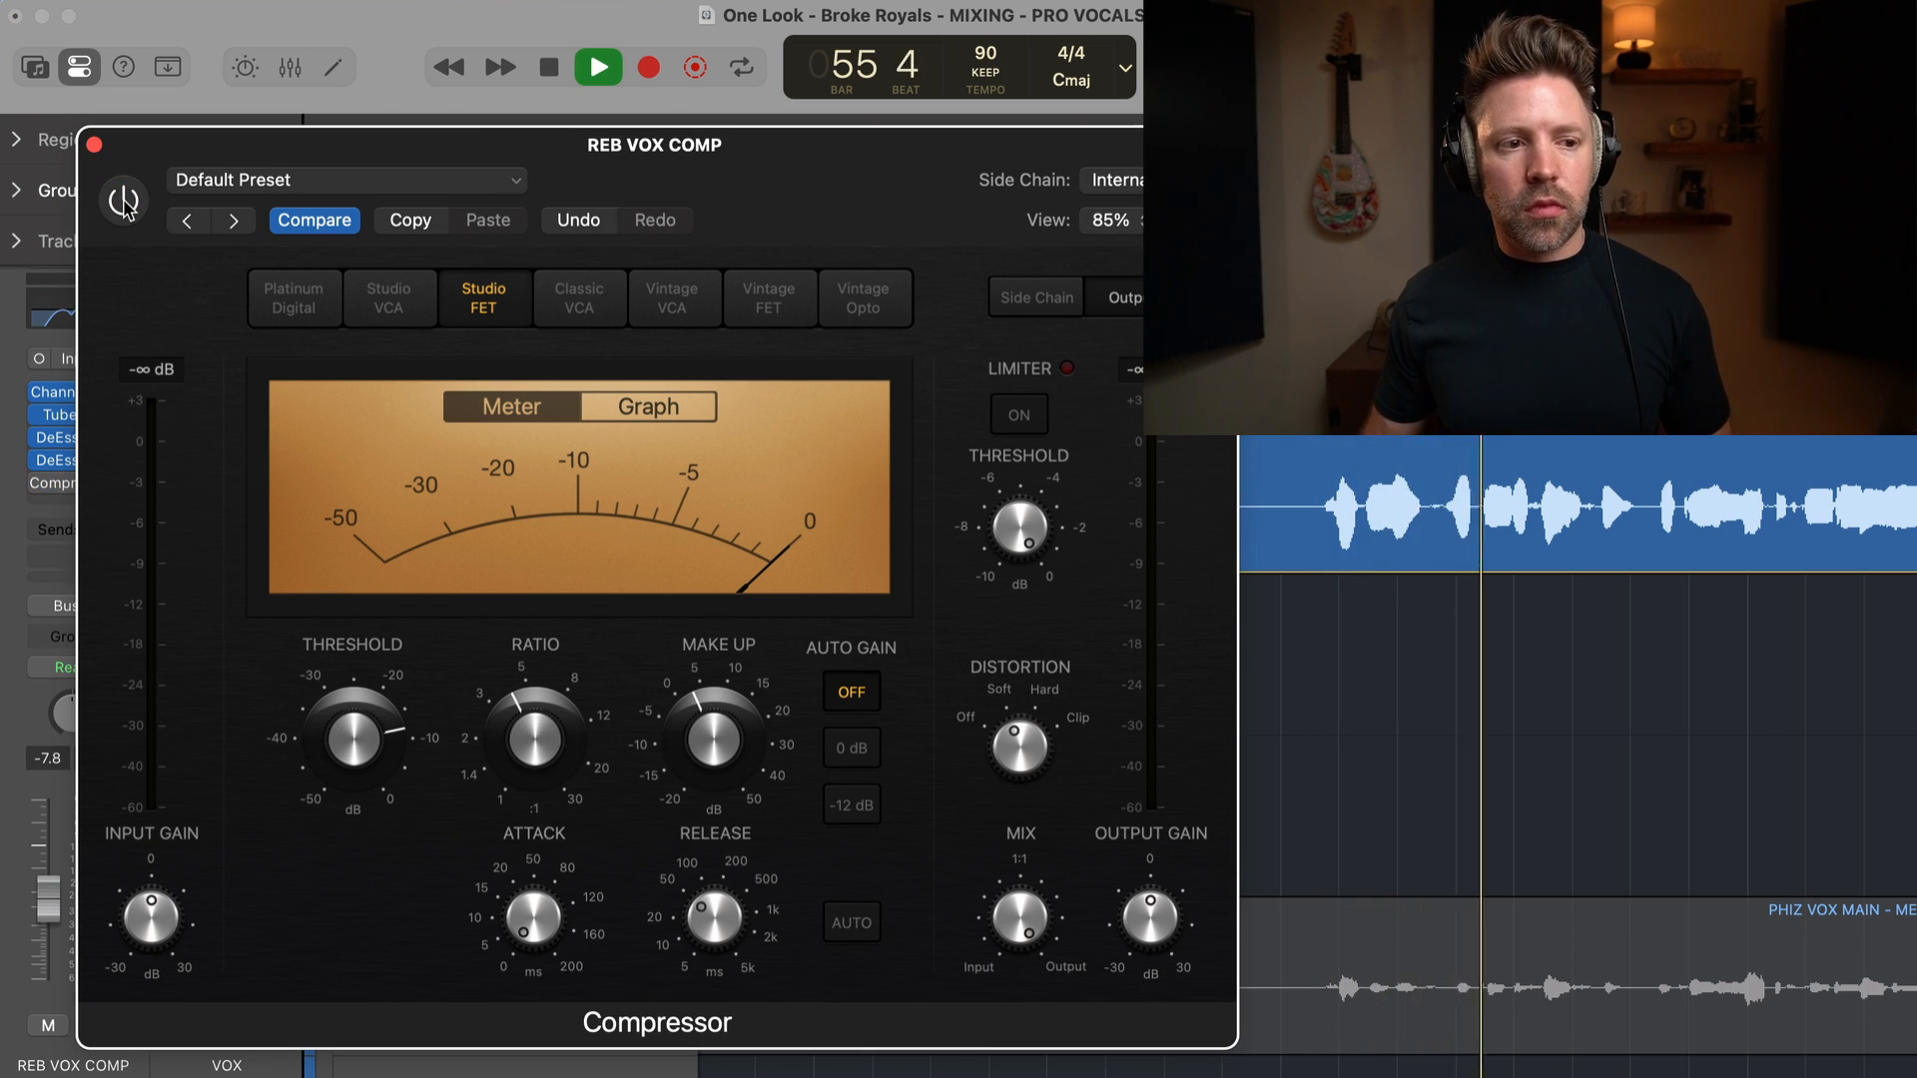
pyautogui.click(122, 202)
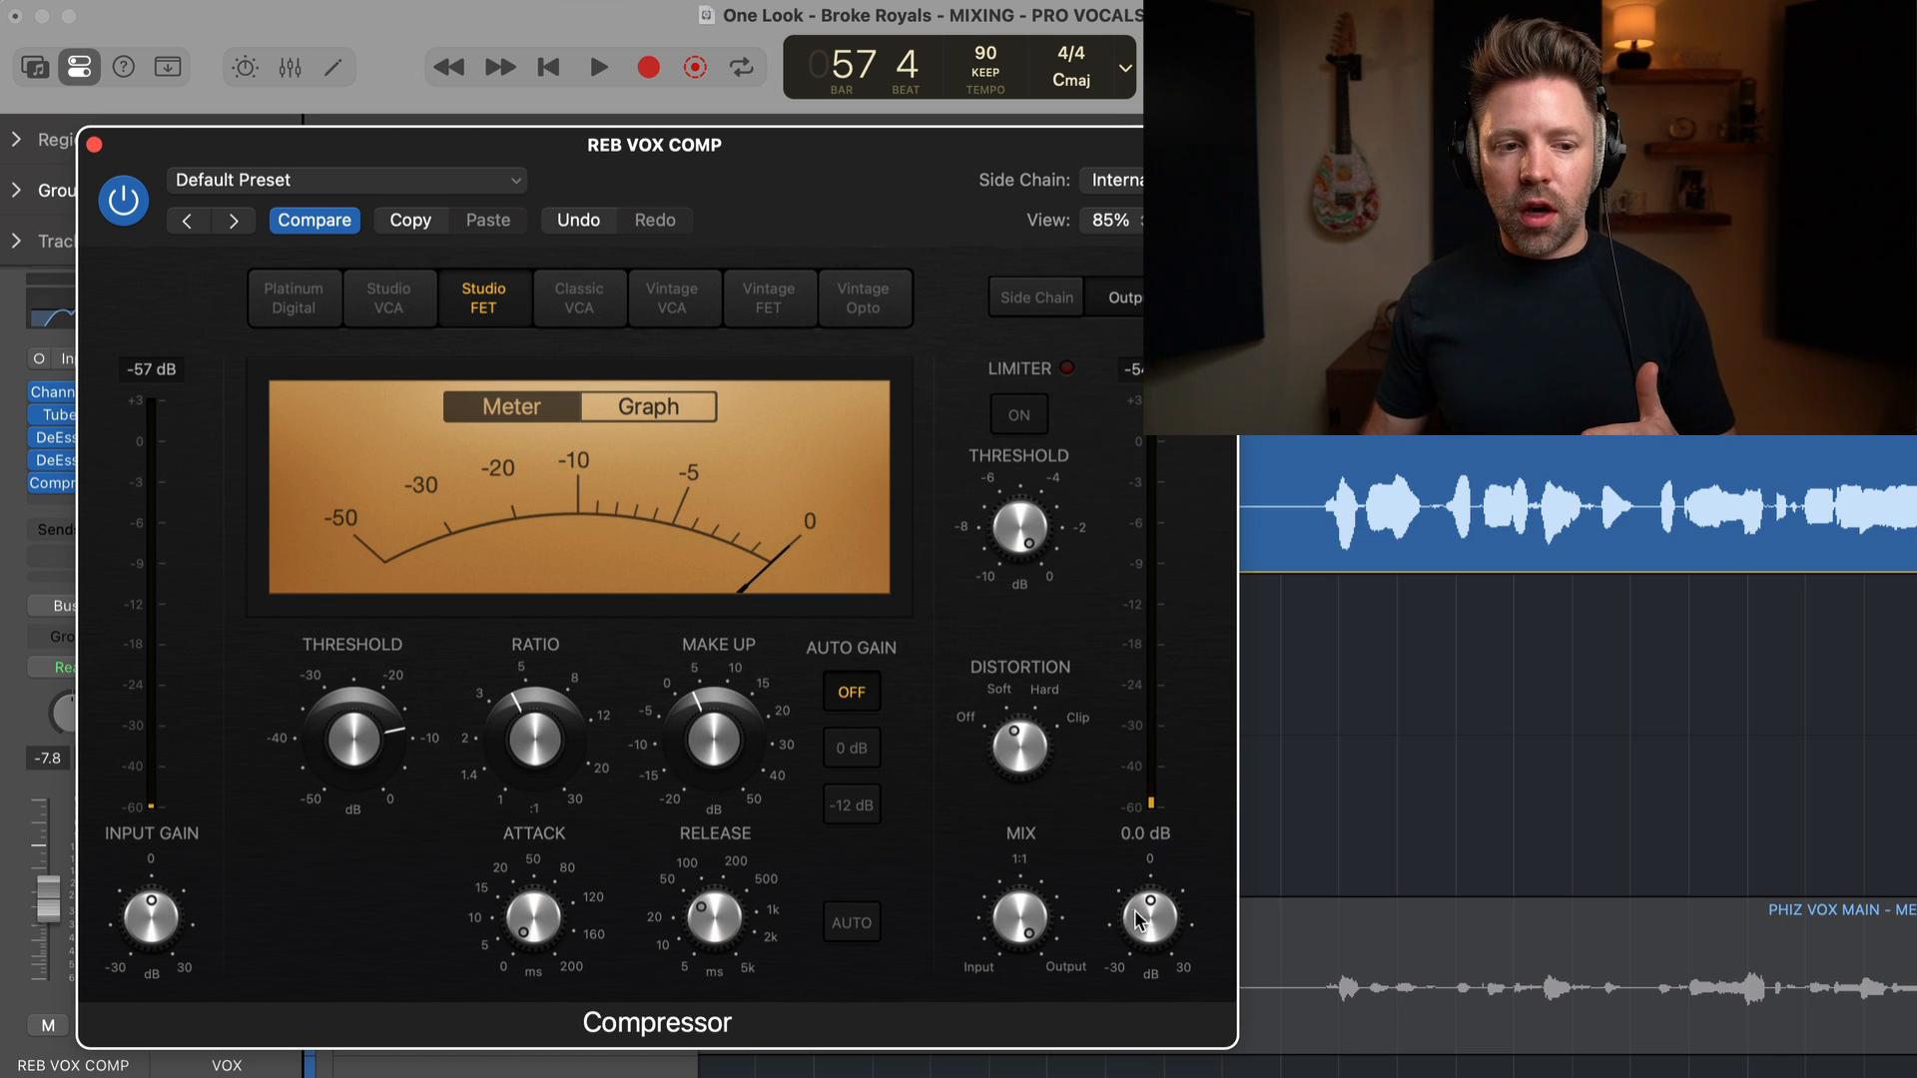
pyautogui.moveTo(1147, 911); pyautogui.dragTo(1147, 930)
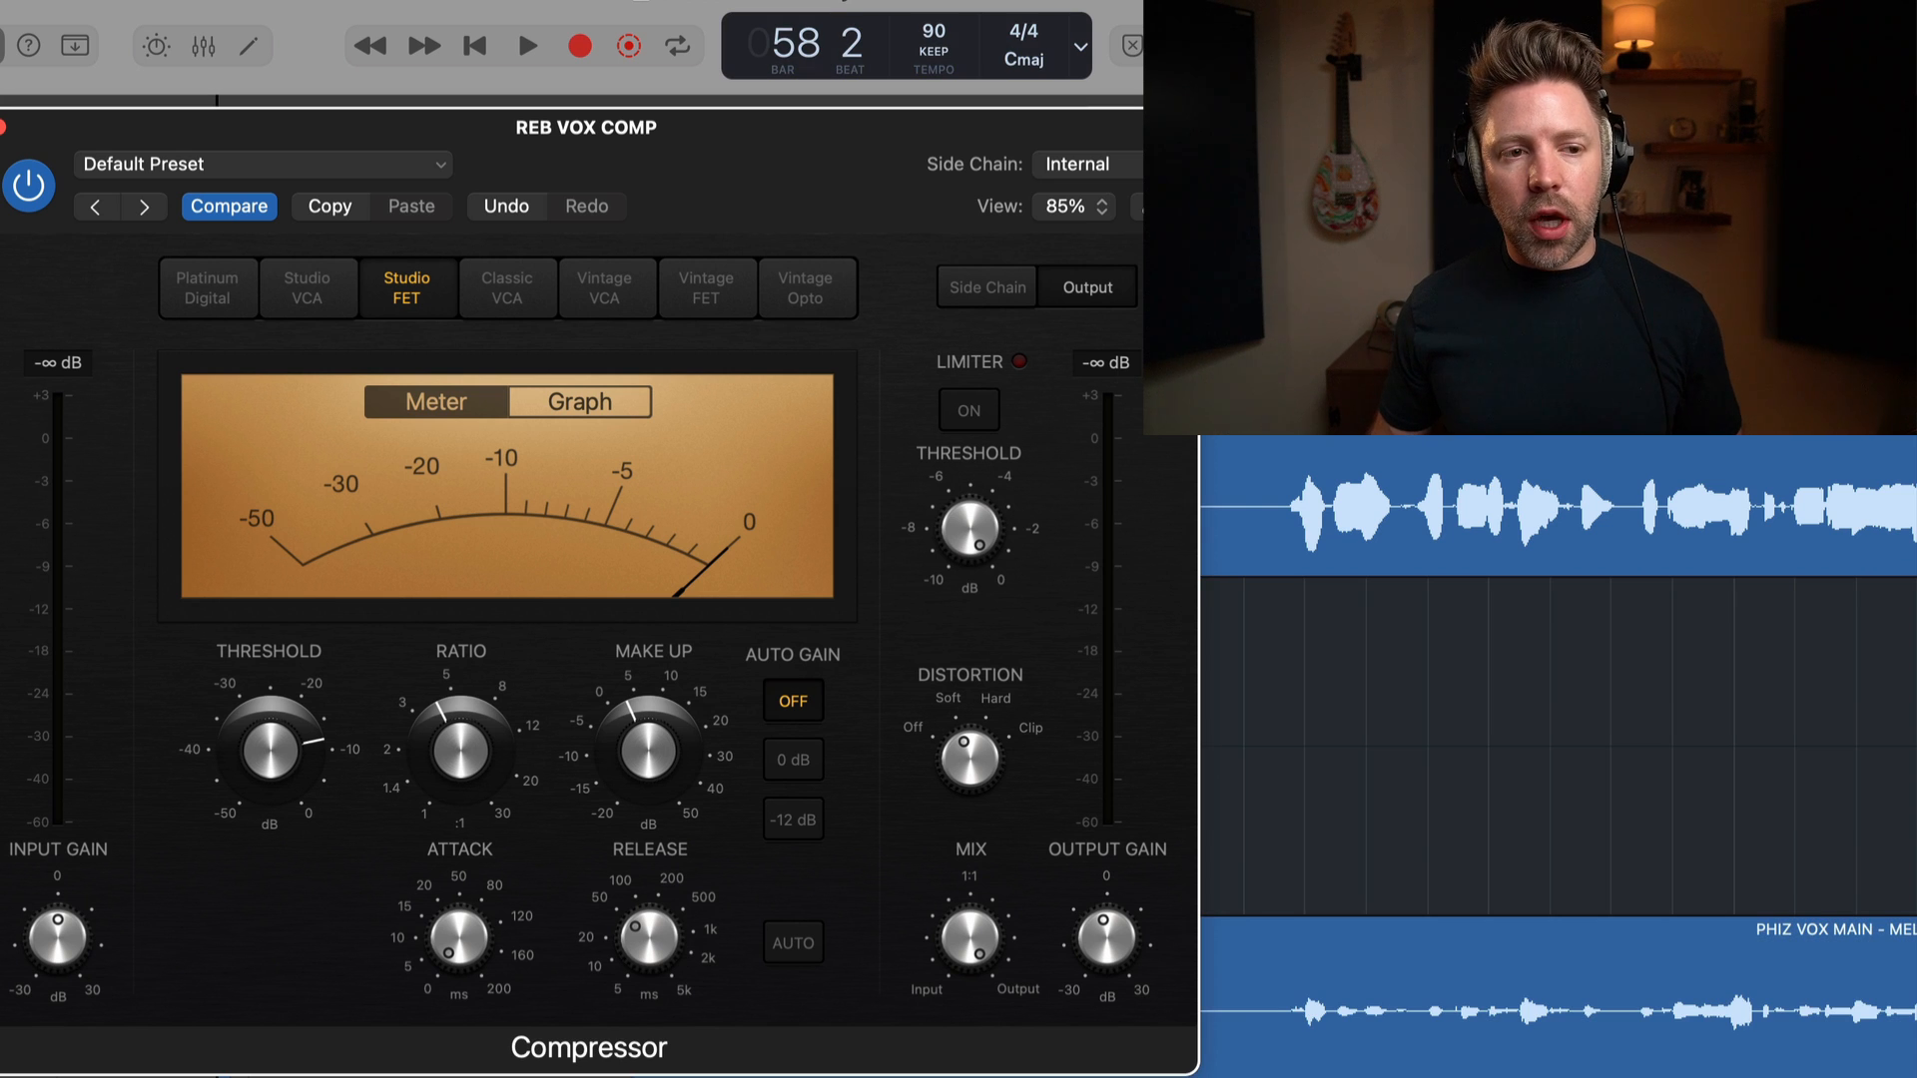
pyautogui.click(526, 47)
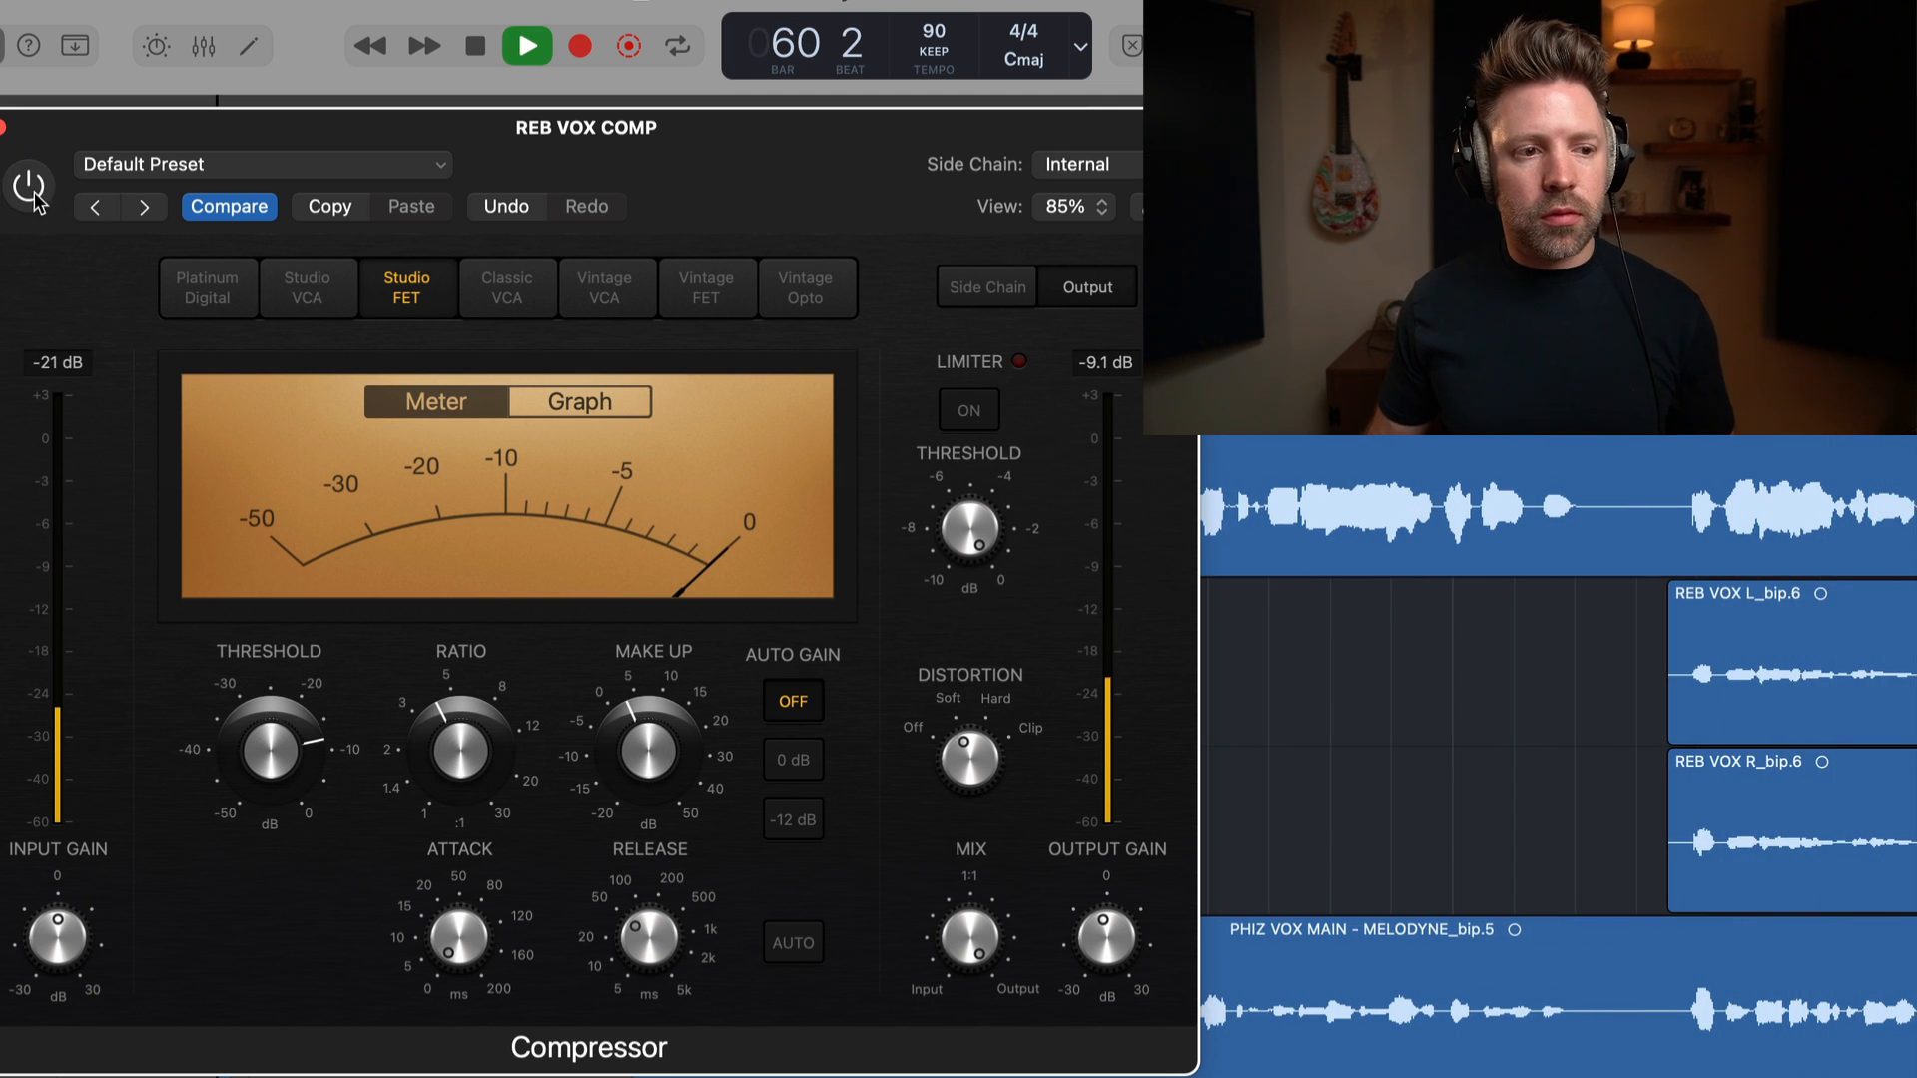
pyautogui.click(30, 186)
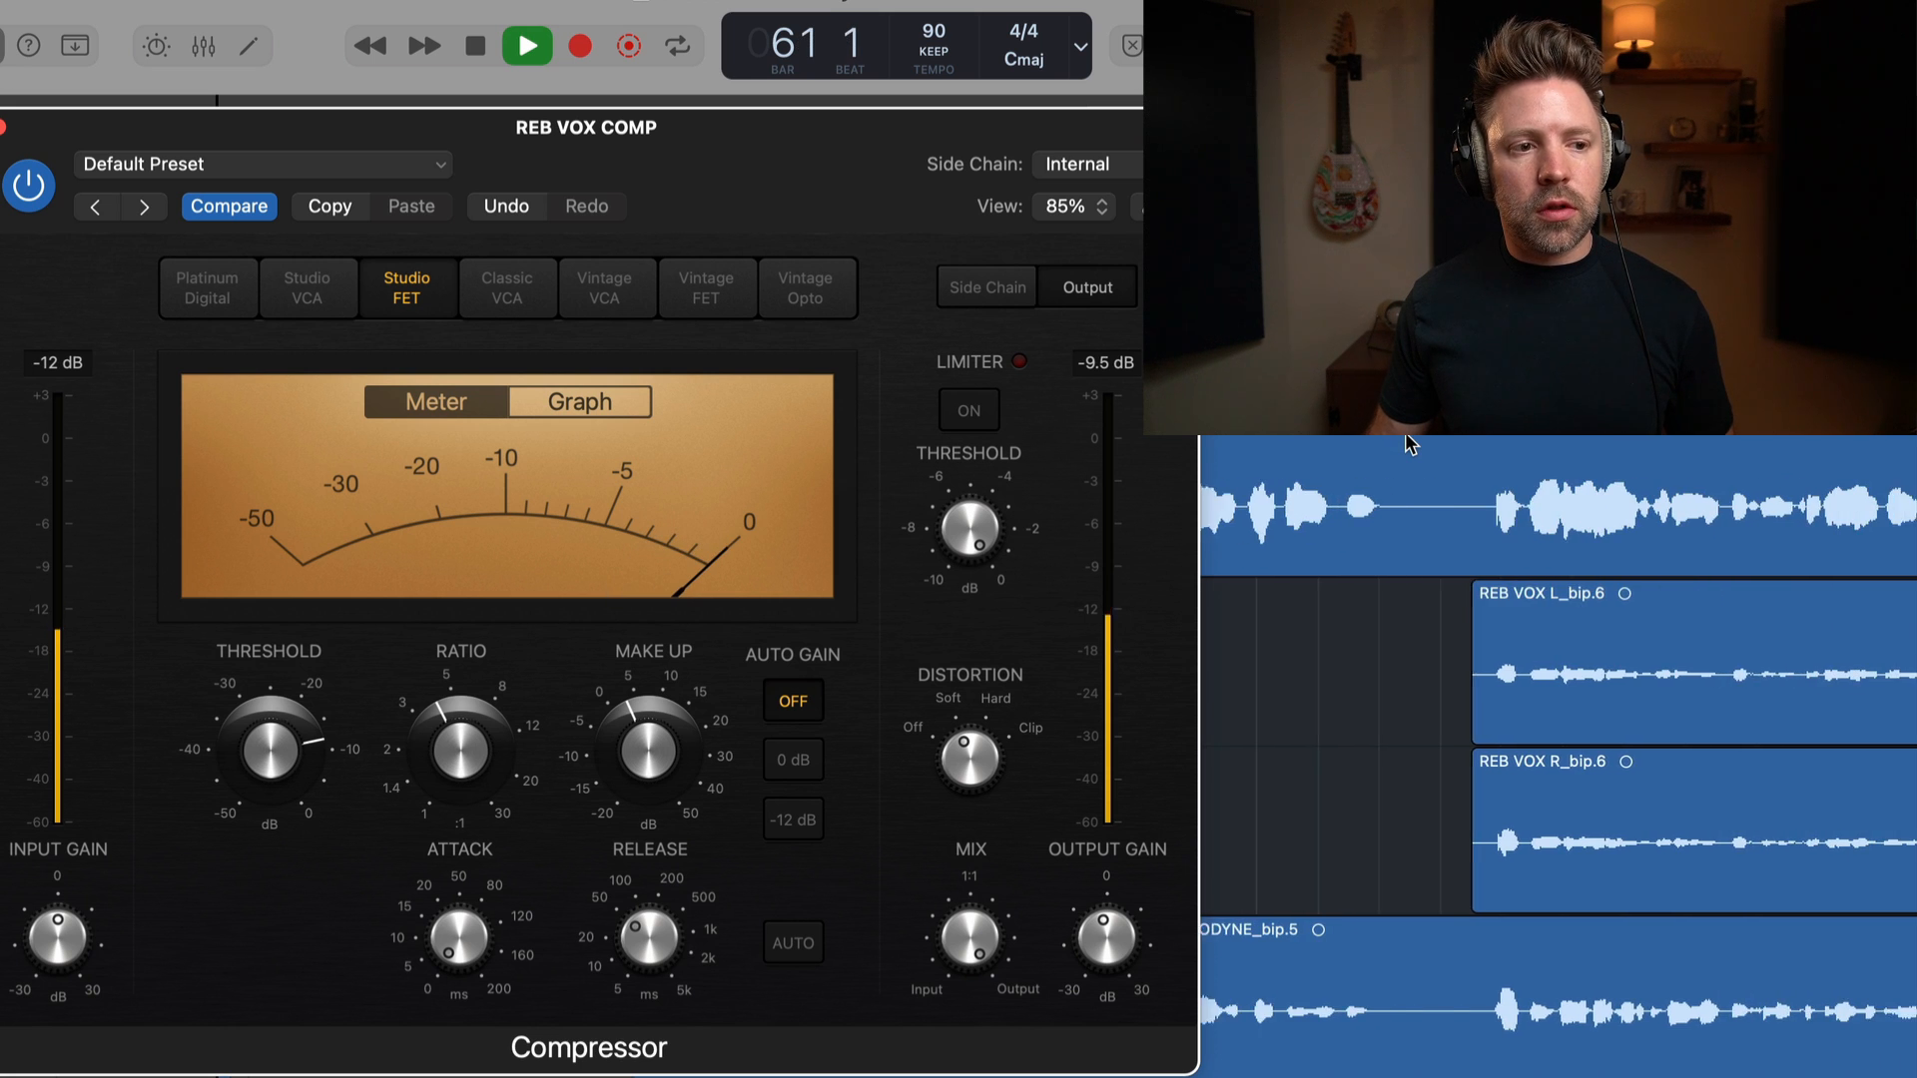
pyautogui.click(526, 47)
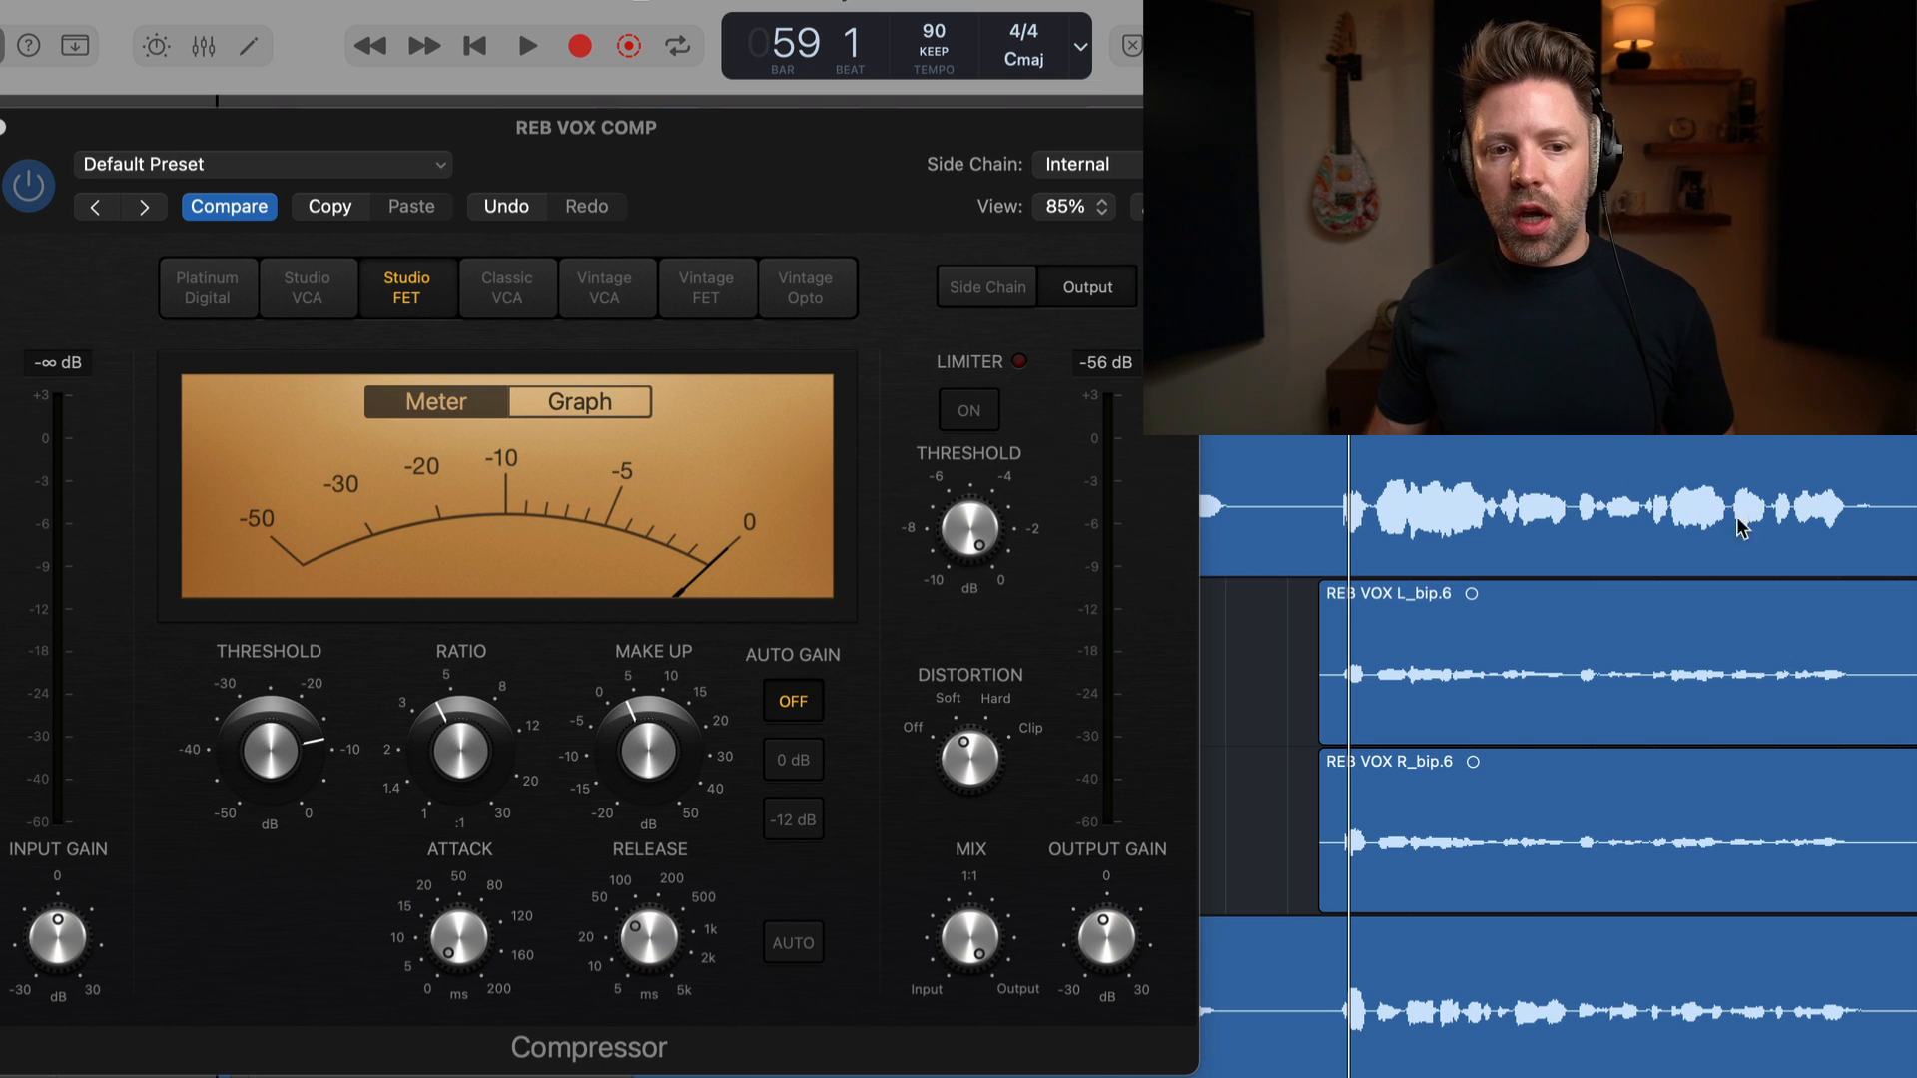
pyautogui.click(526, 46)
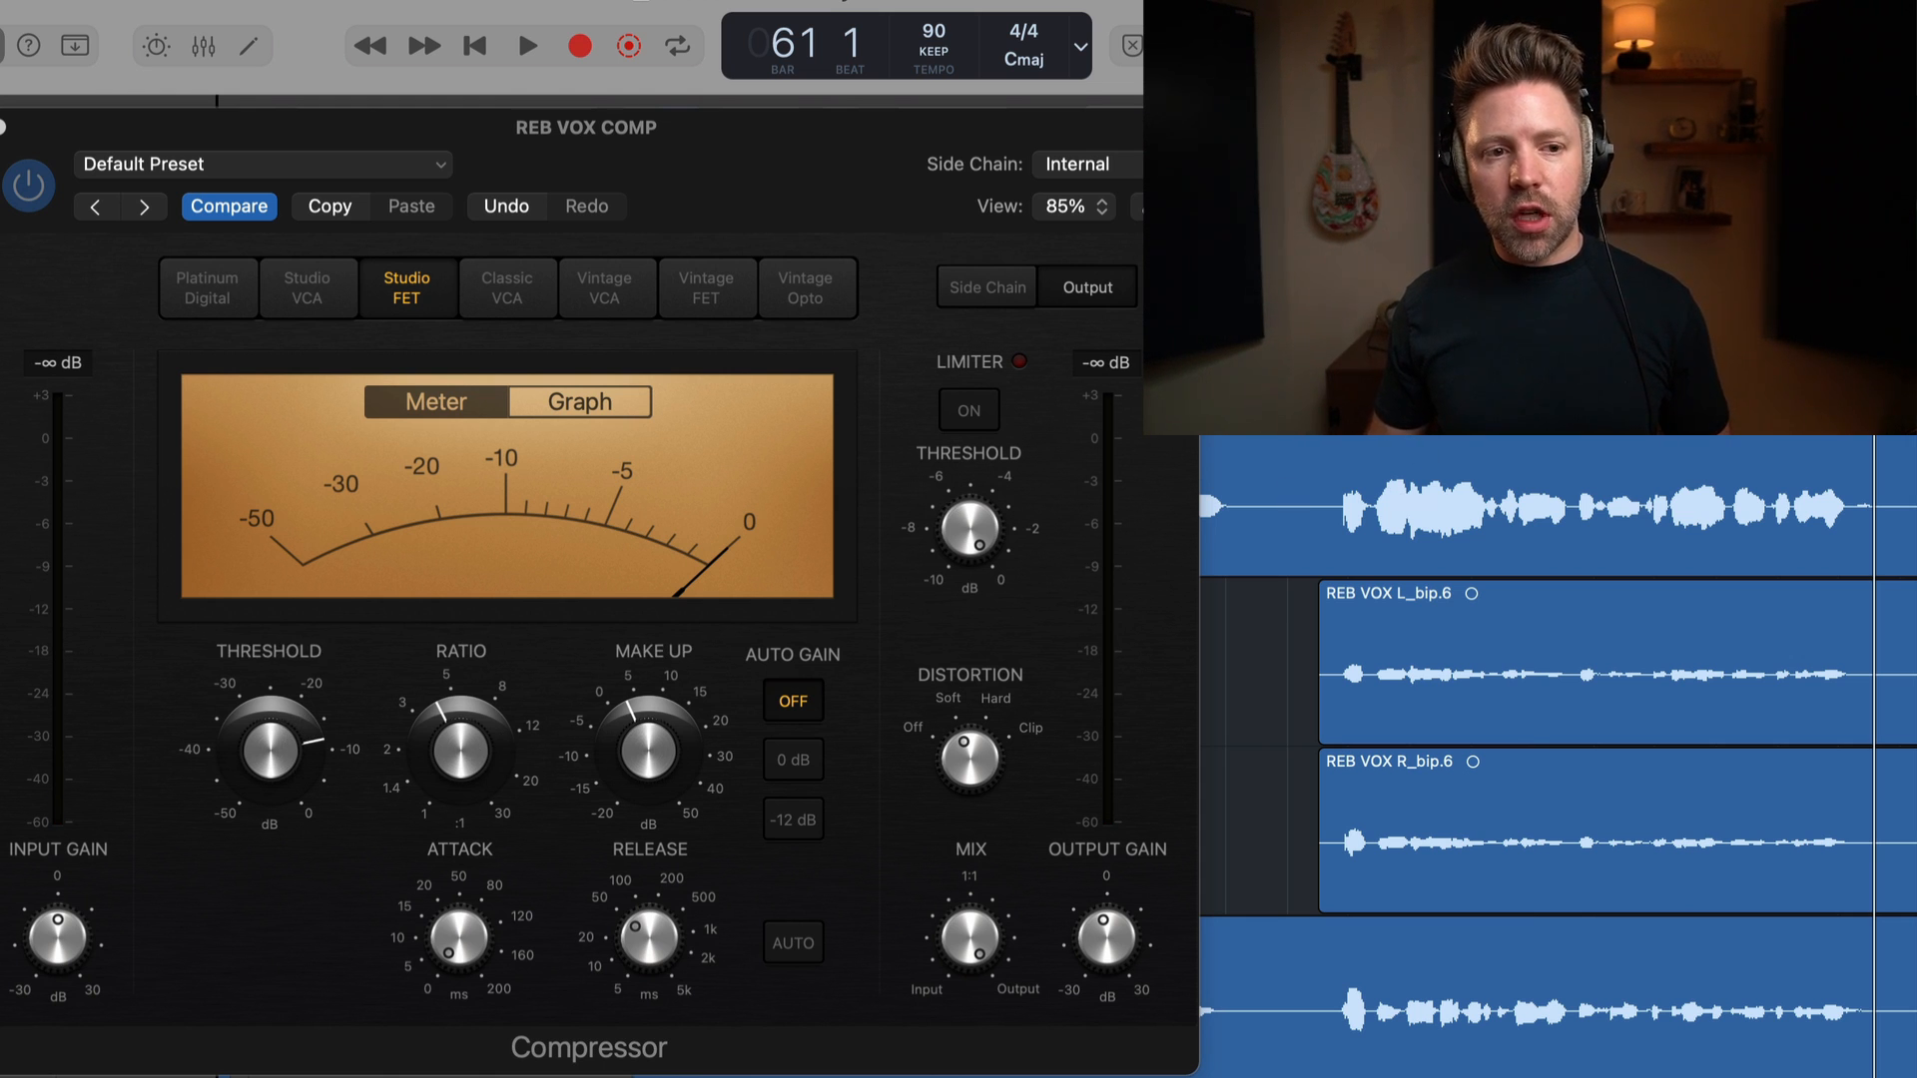
pyautogui.click(528, 46)
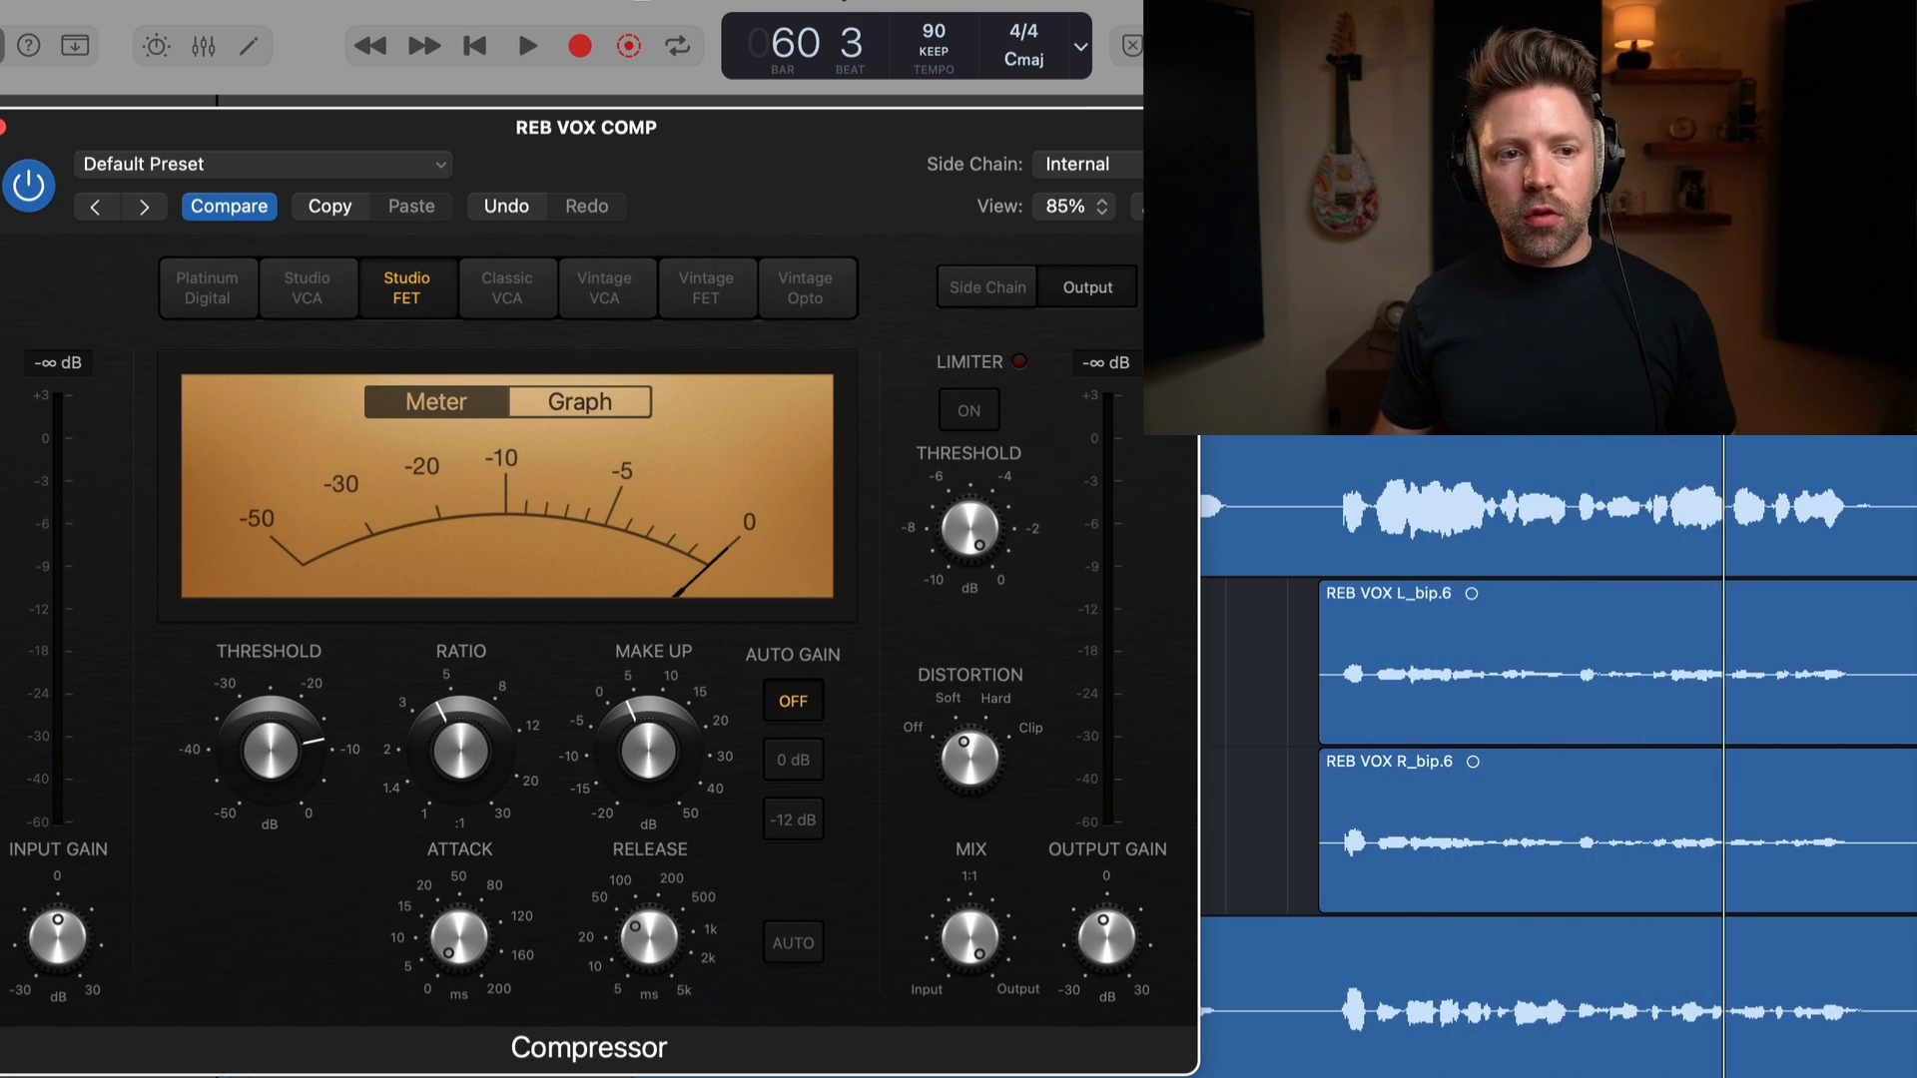
pyautogui.click(527, 47)
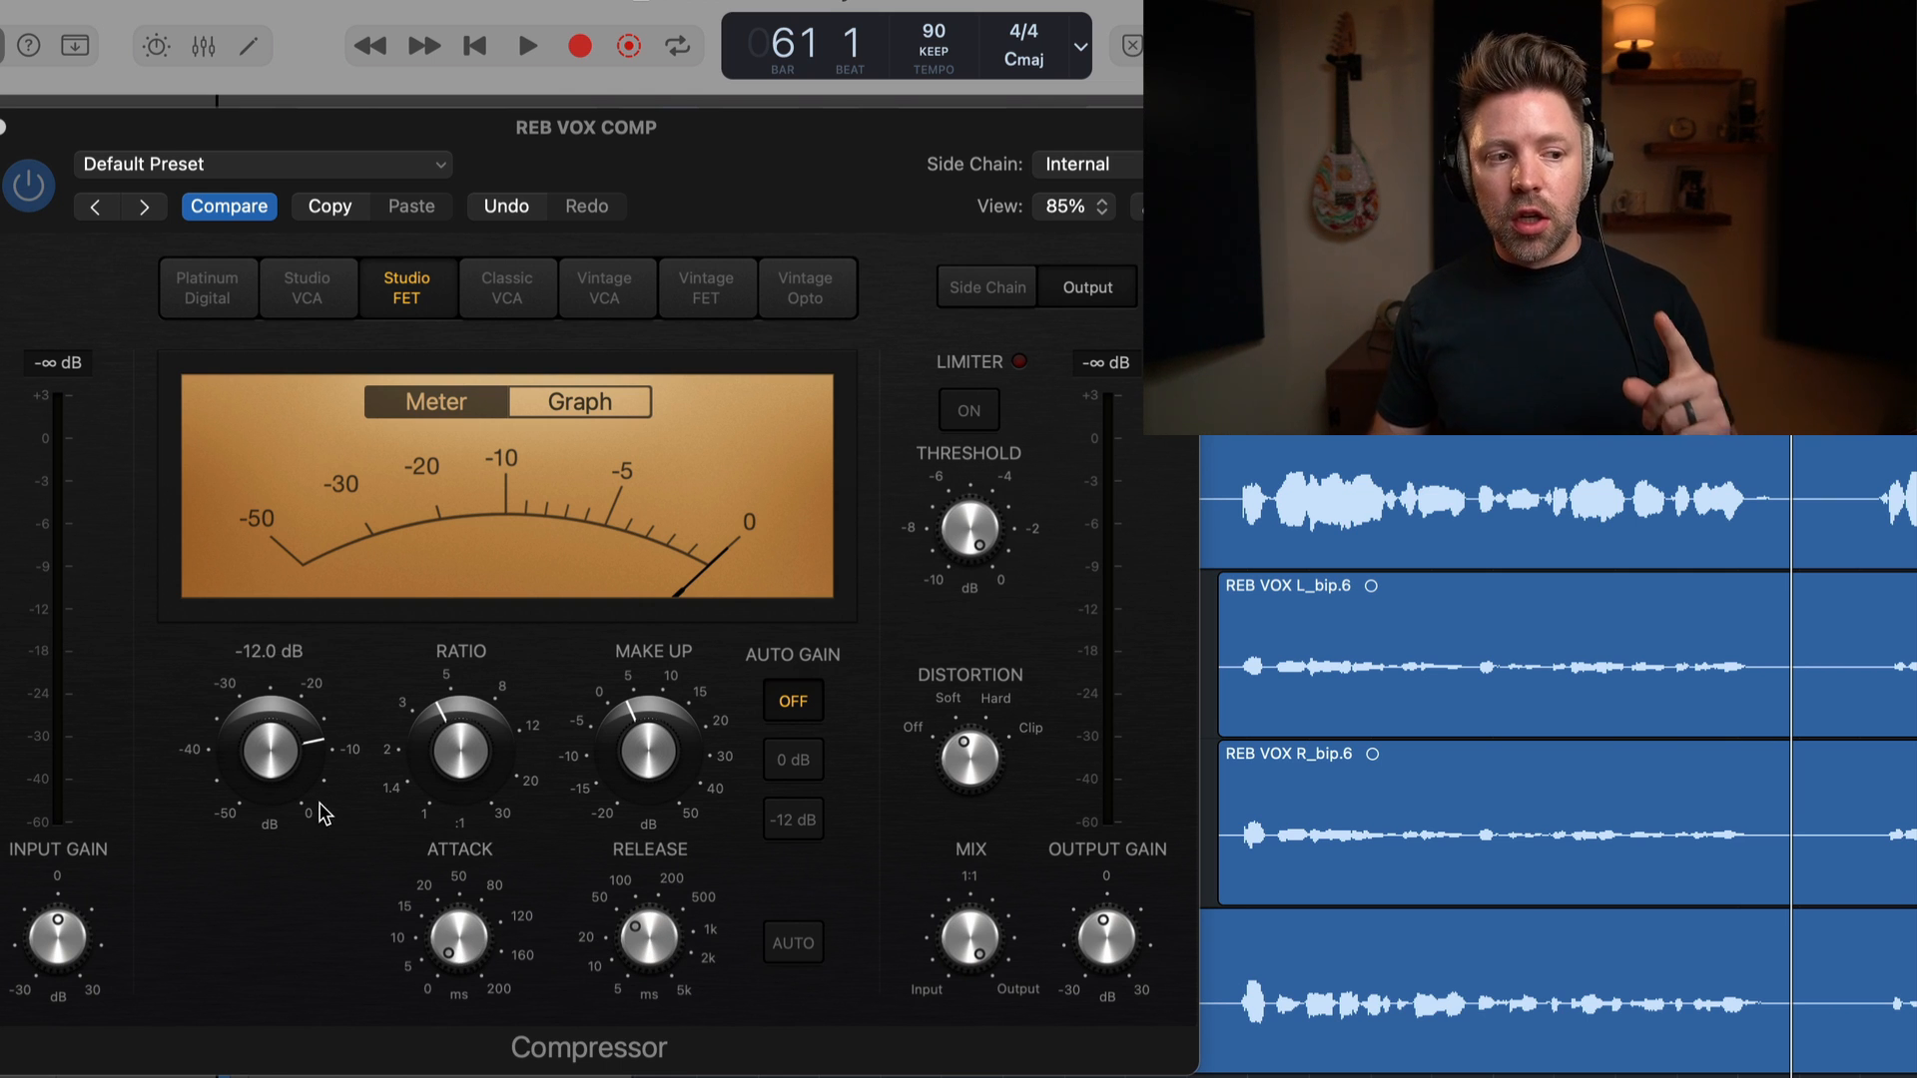
pyautogui.moveTo(458, 752); pyautogui.dragTo(458, 721)
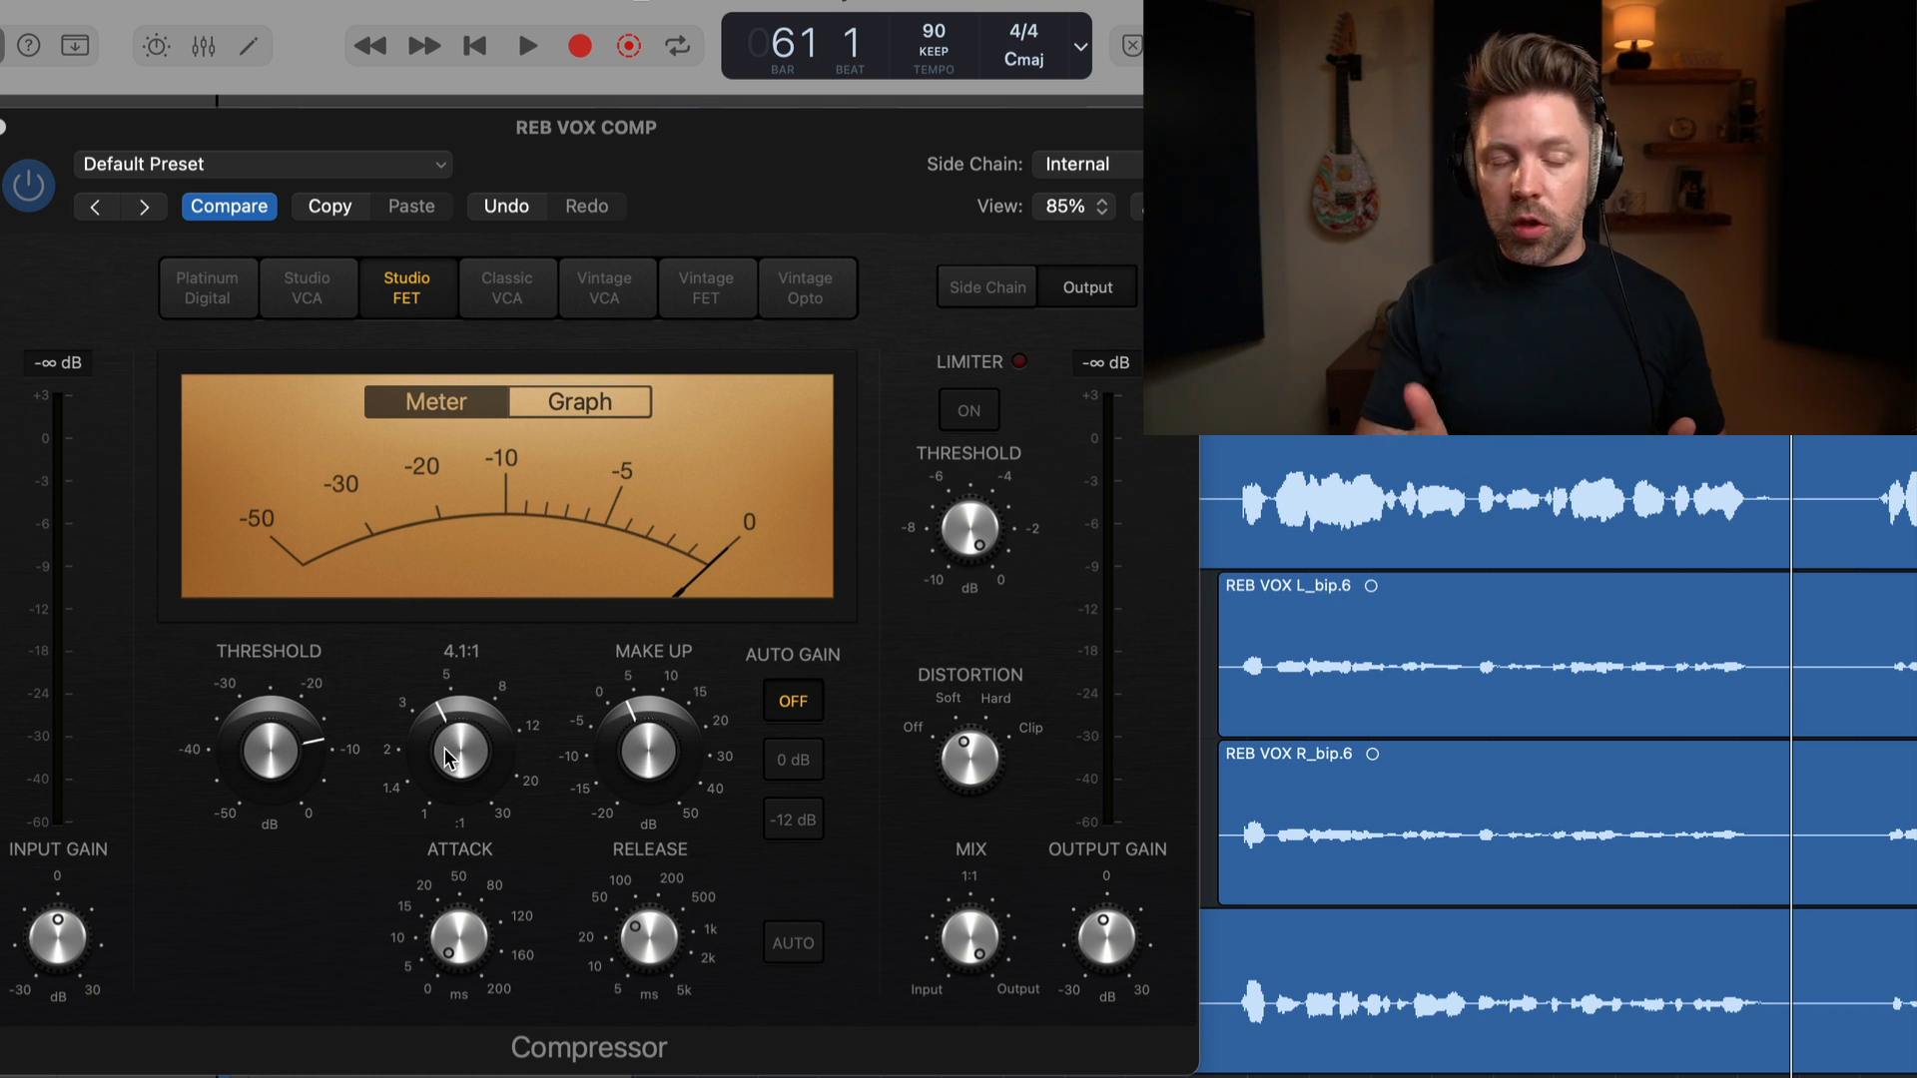
pyautogui.moveTo(447, 756); pyautogui.dragTo(267, 734)
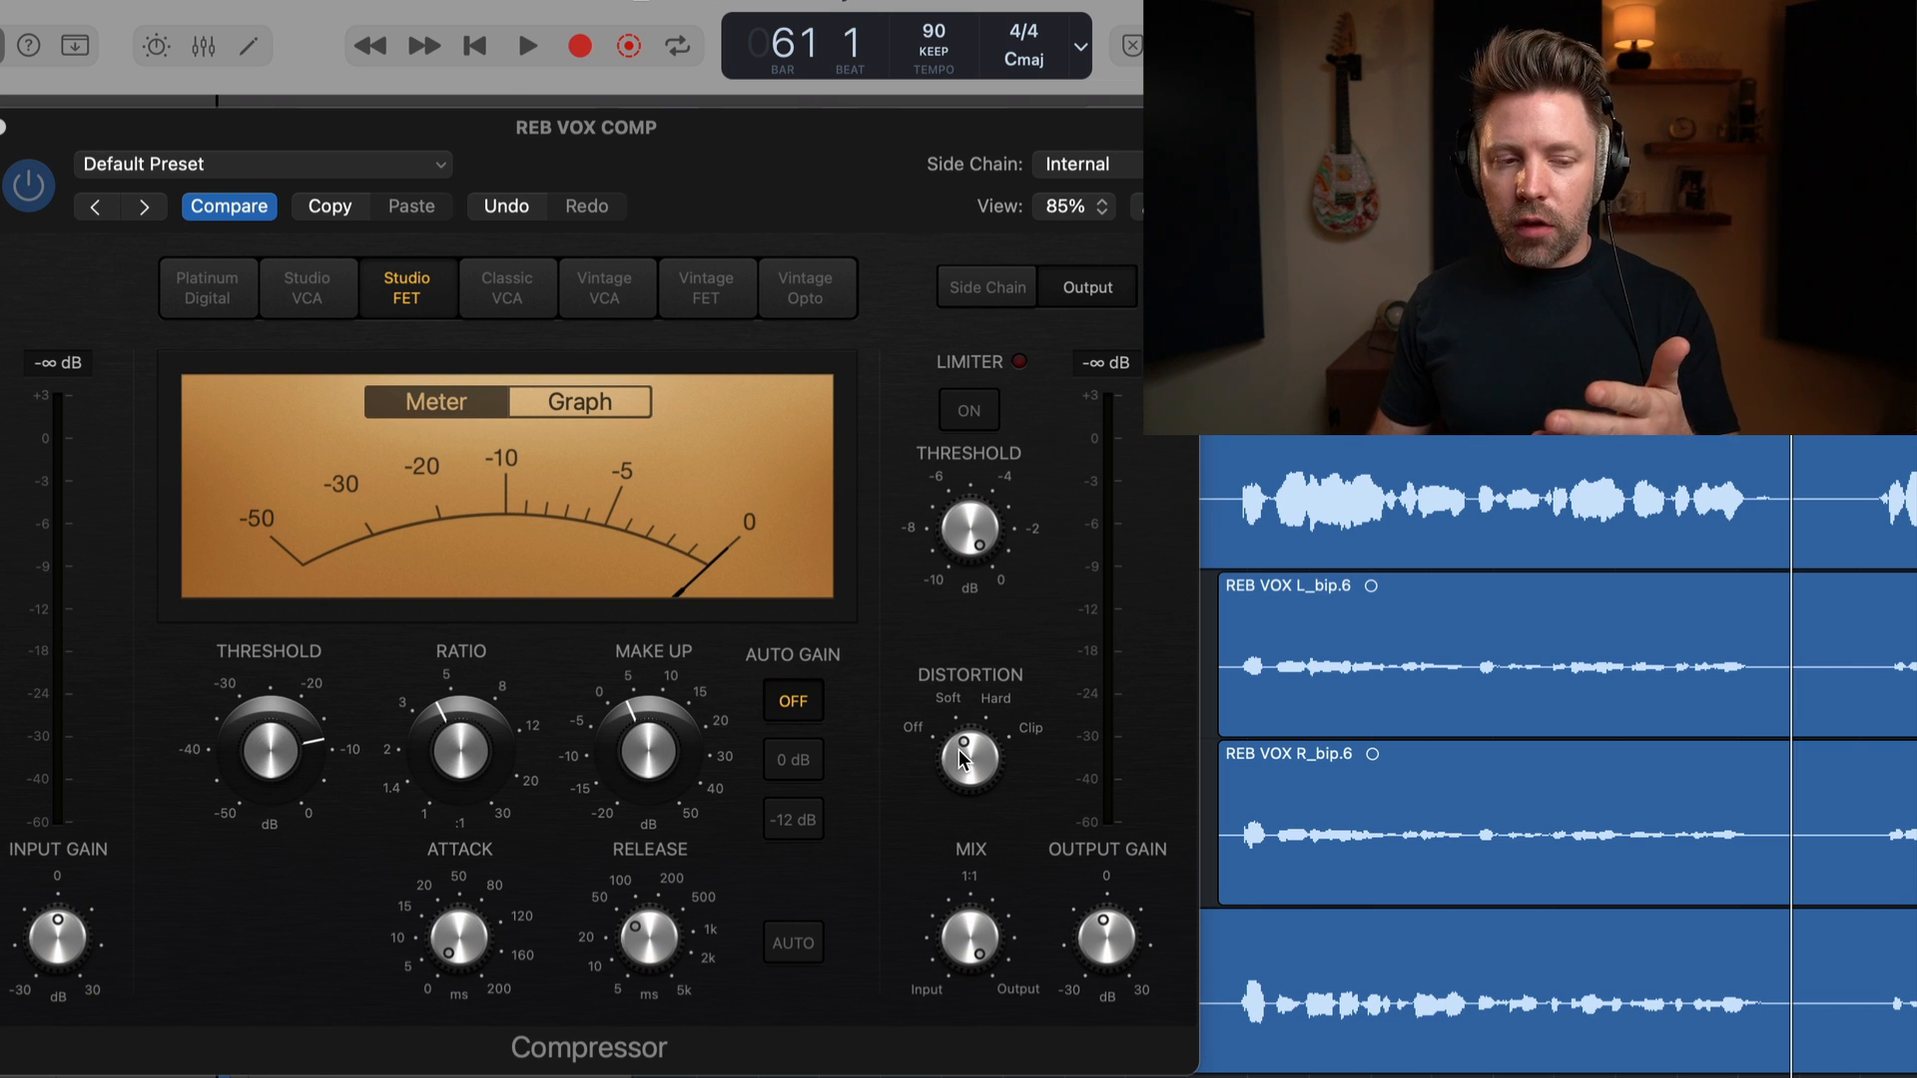
pyautogui.moveTo(1105, 941); pyautogui.dragTo(1104, 904)
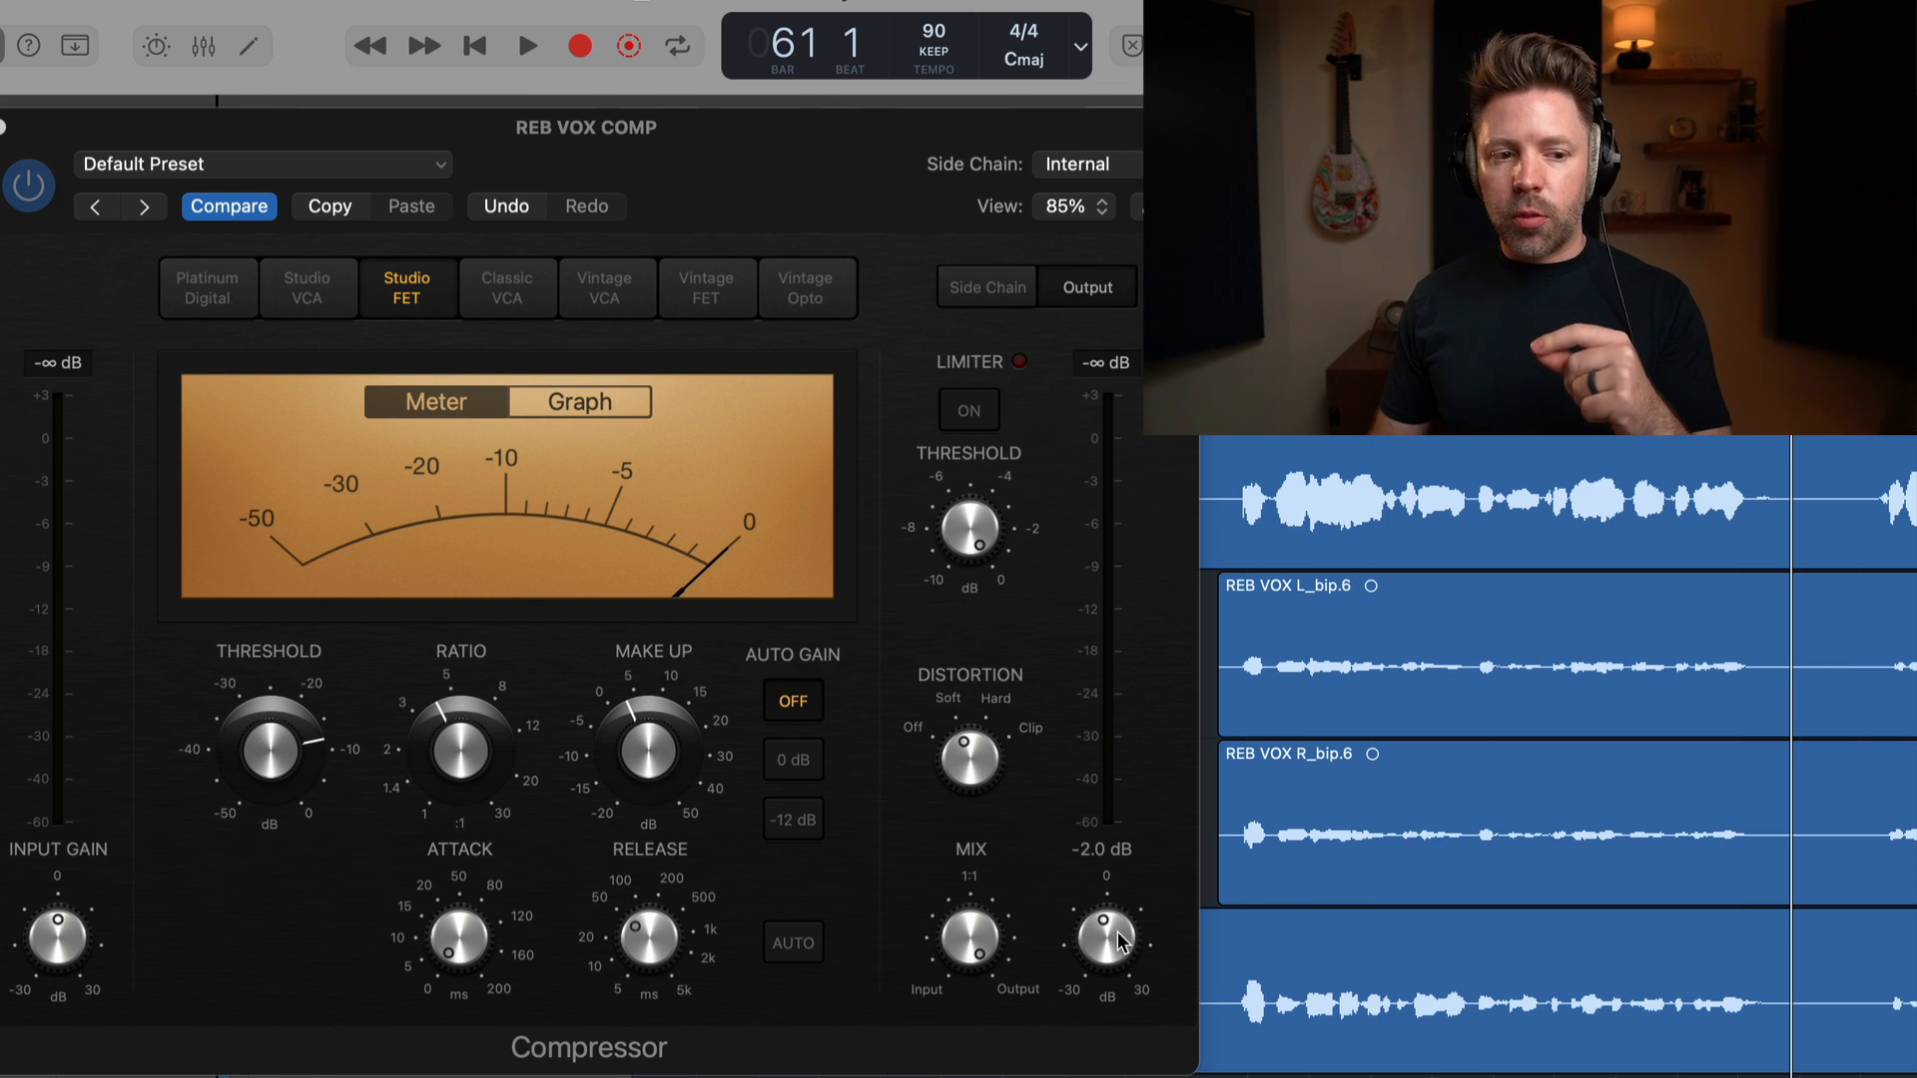
pyautogui.moveTo(790, 744)
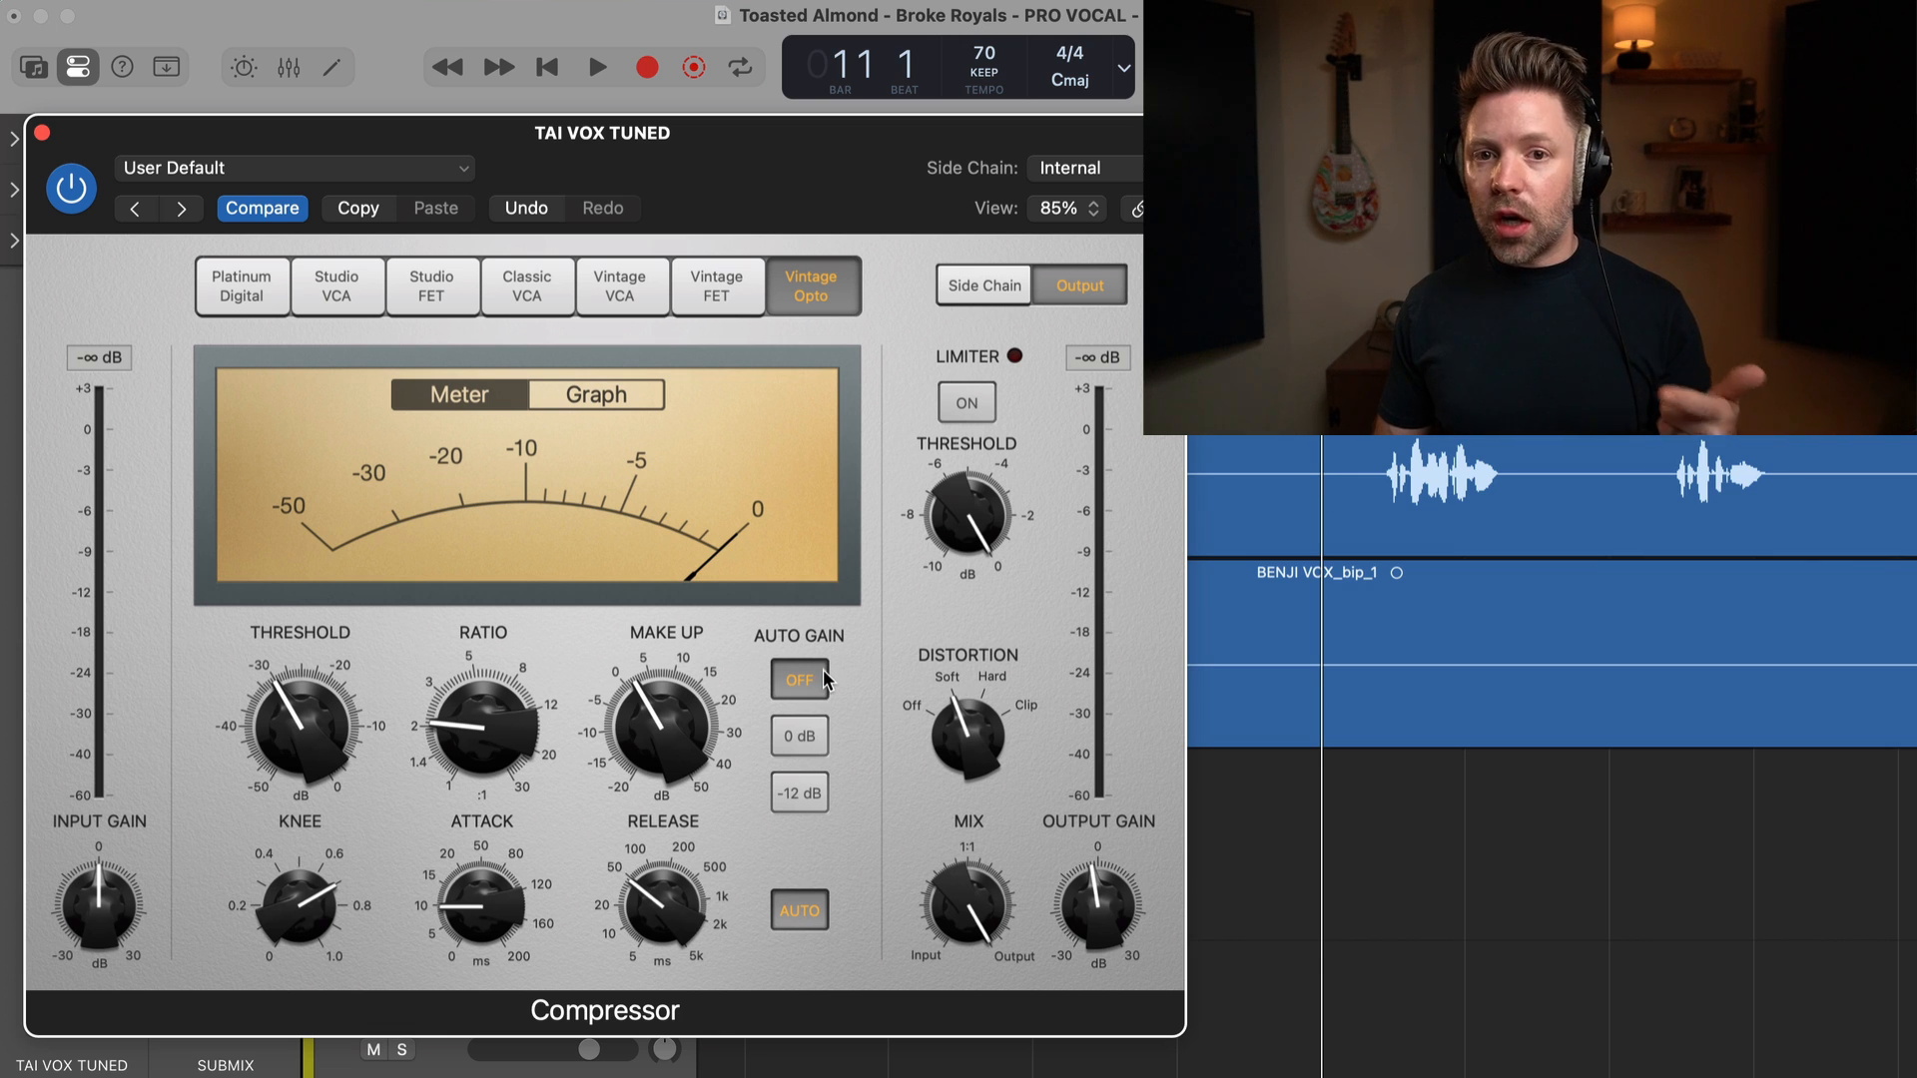
pyautogui.moveTo(610, 736)
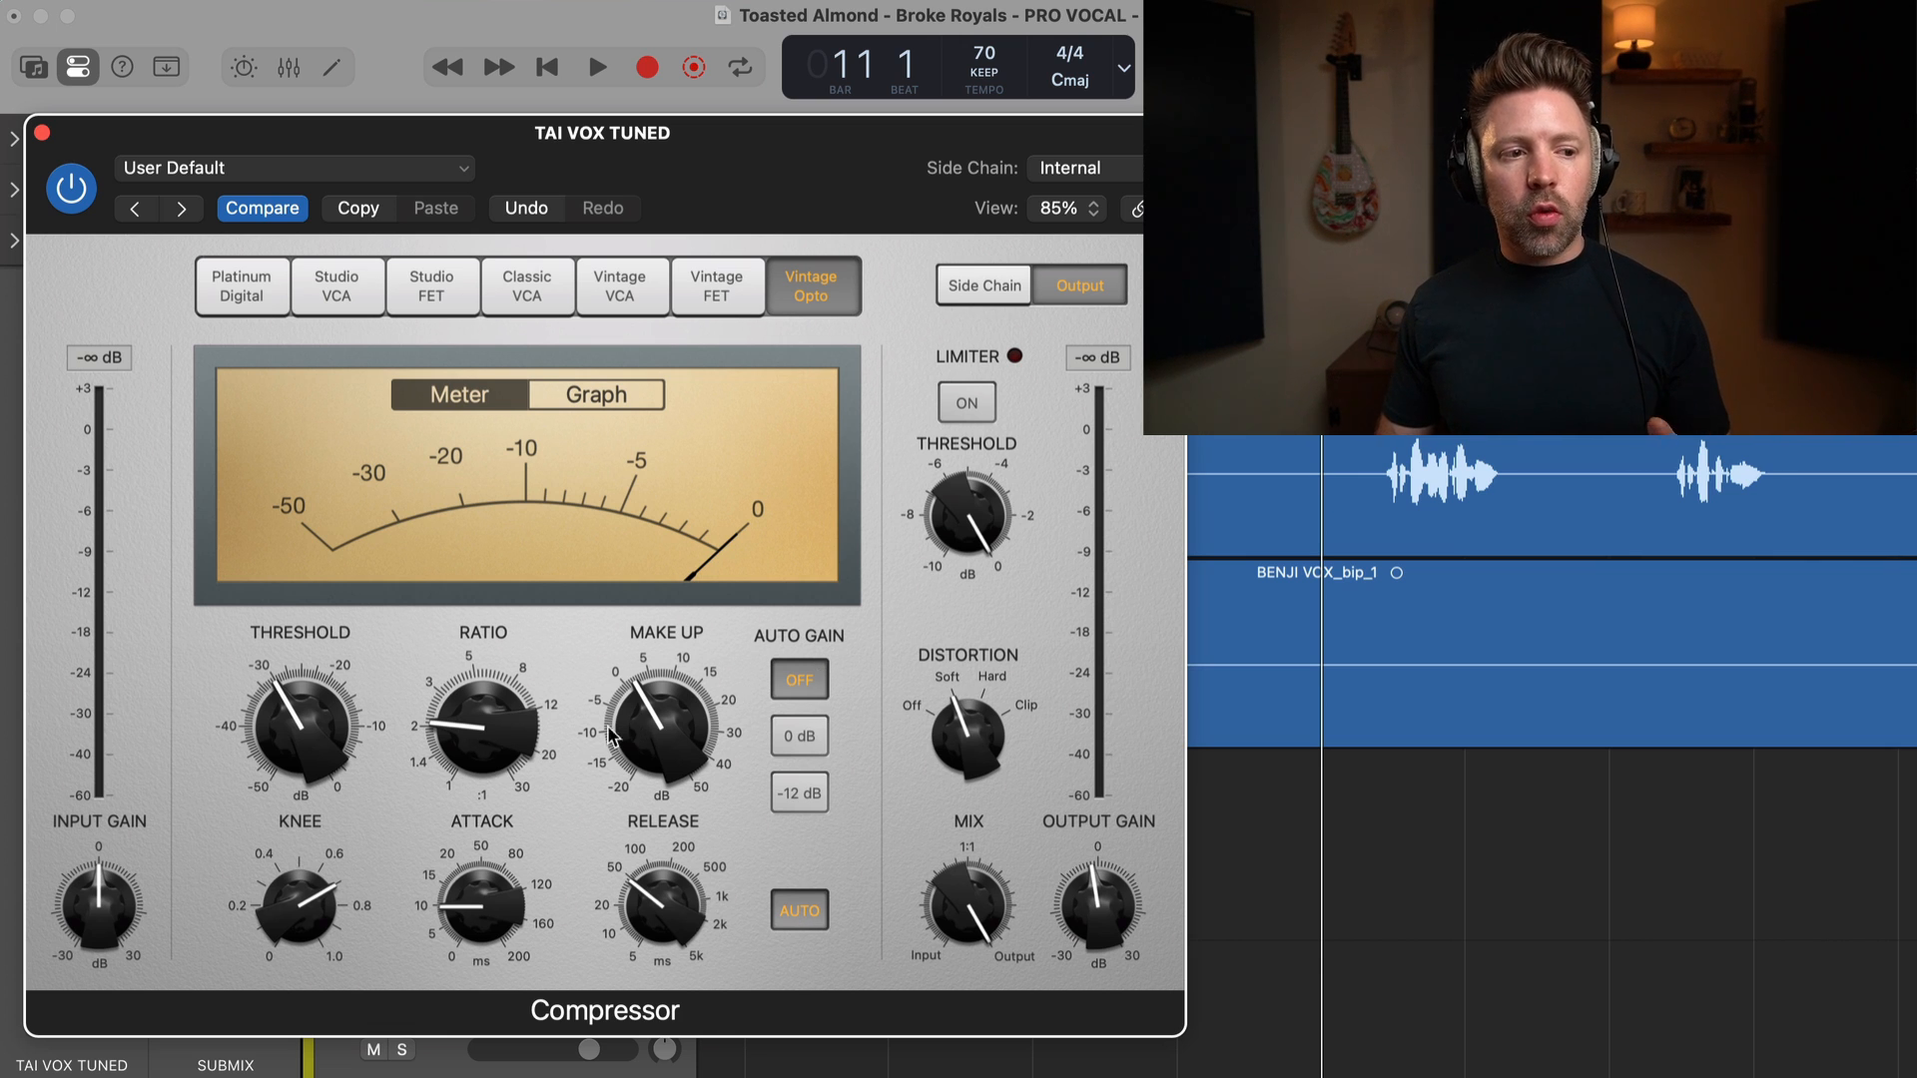
# Adjust two controls on the TAI VOX TUNED Vintage Opto compressor.
pyautogui.moveTo(480, 721); pyautogui.dragTo(481, 757)
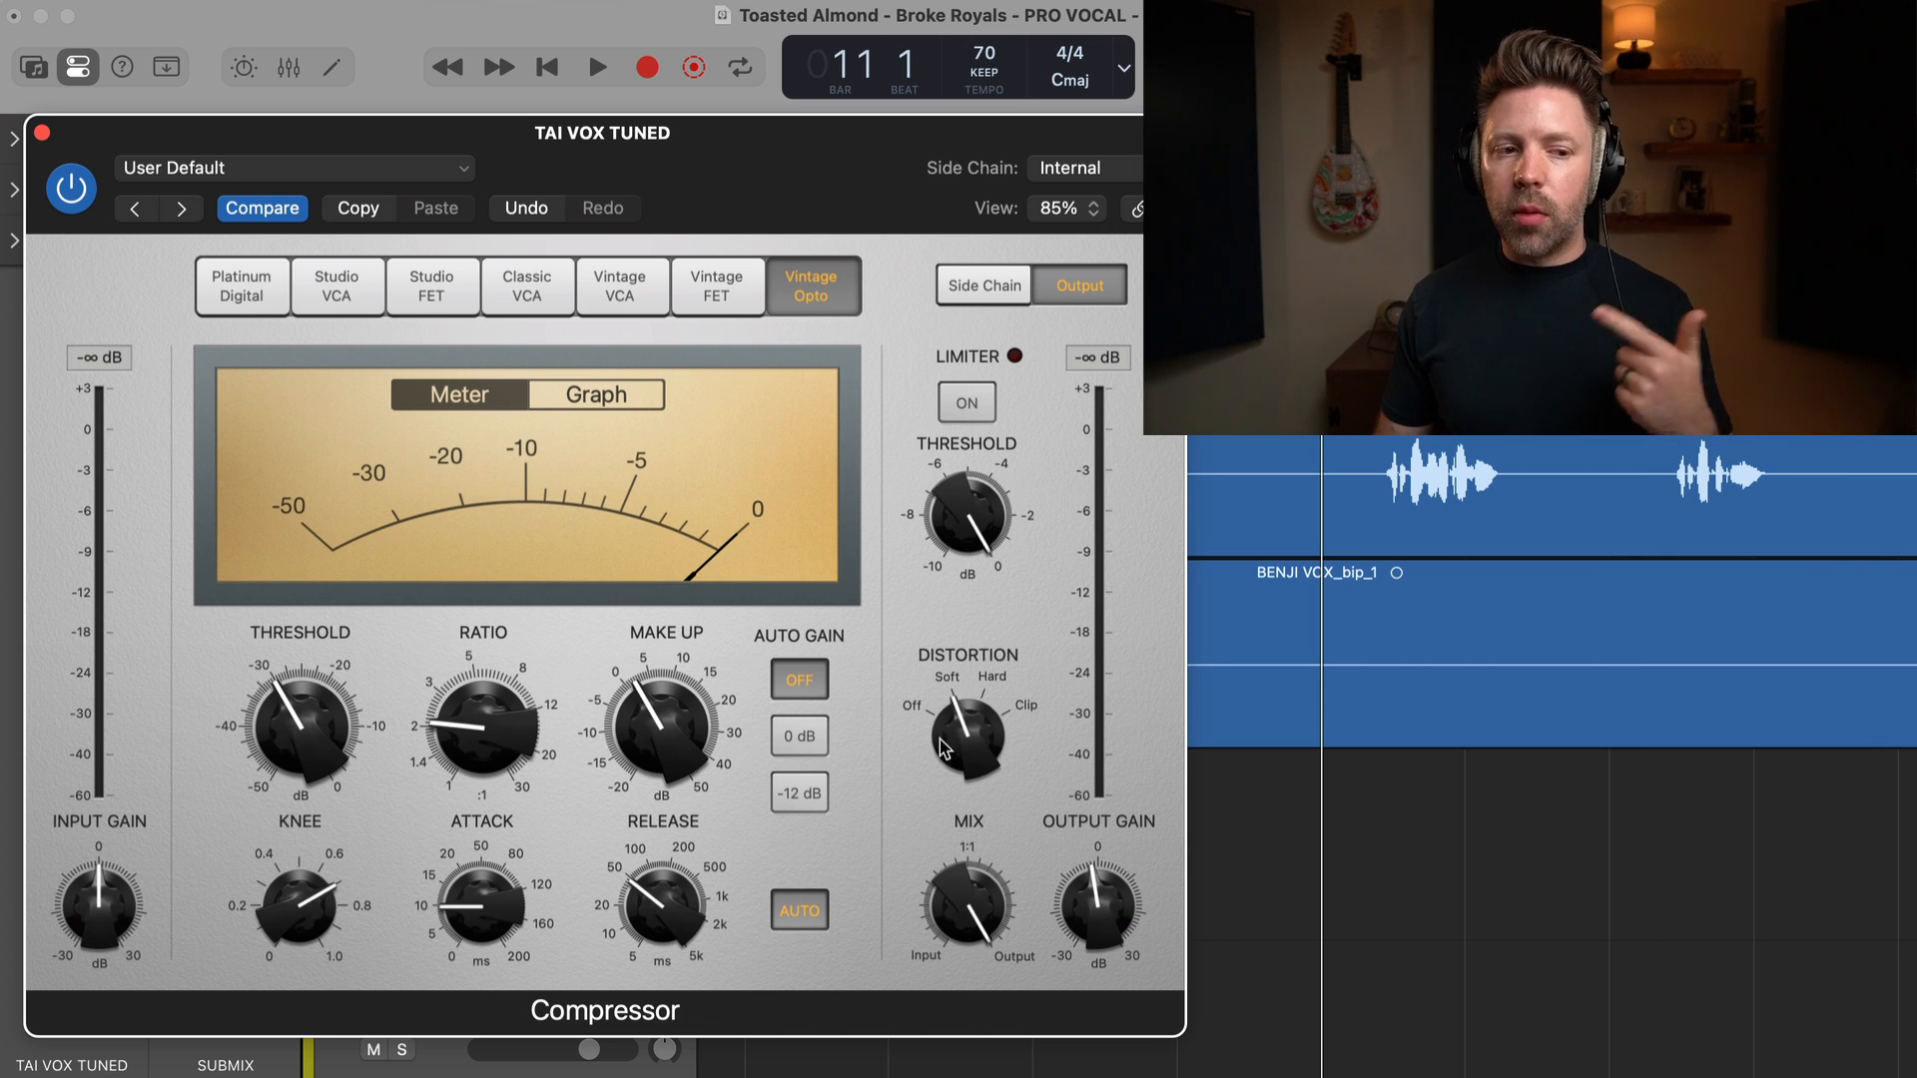
pyautogui.moveTo(1096, 904); pyautogui.dragTo(1096, 929)
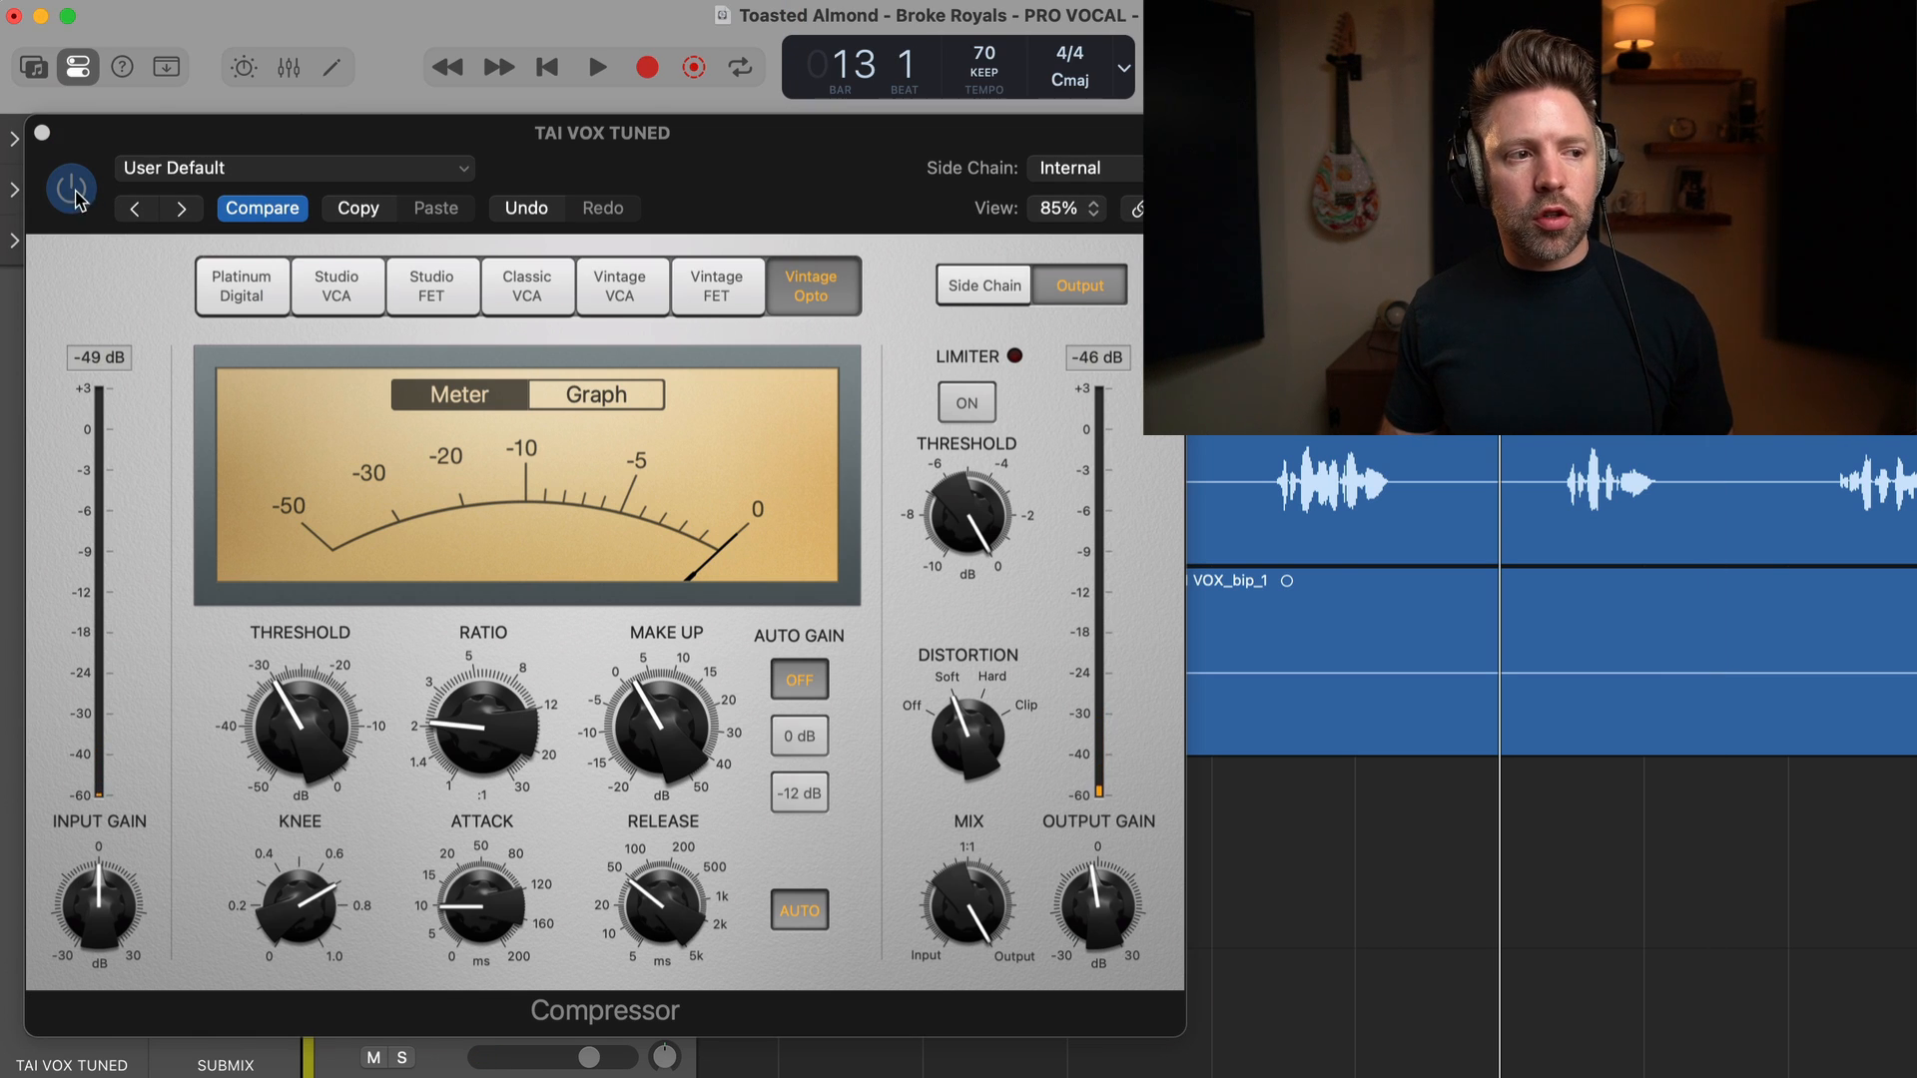
pyautogui.click(594, 65)
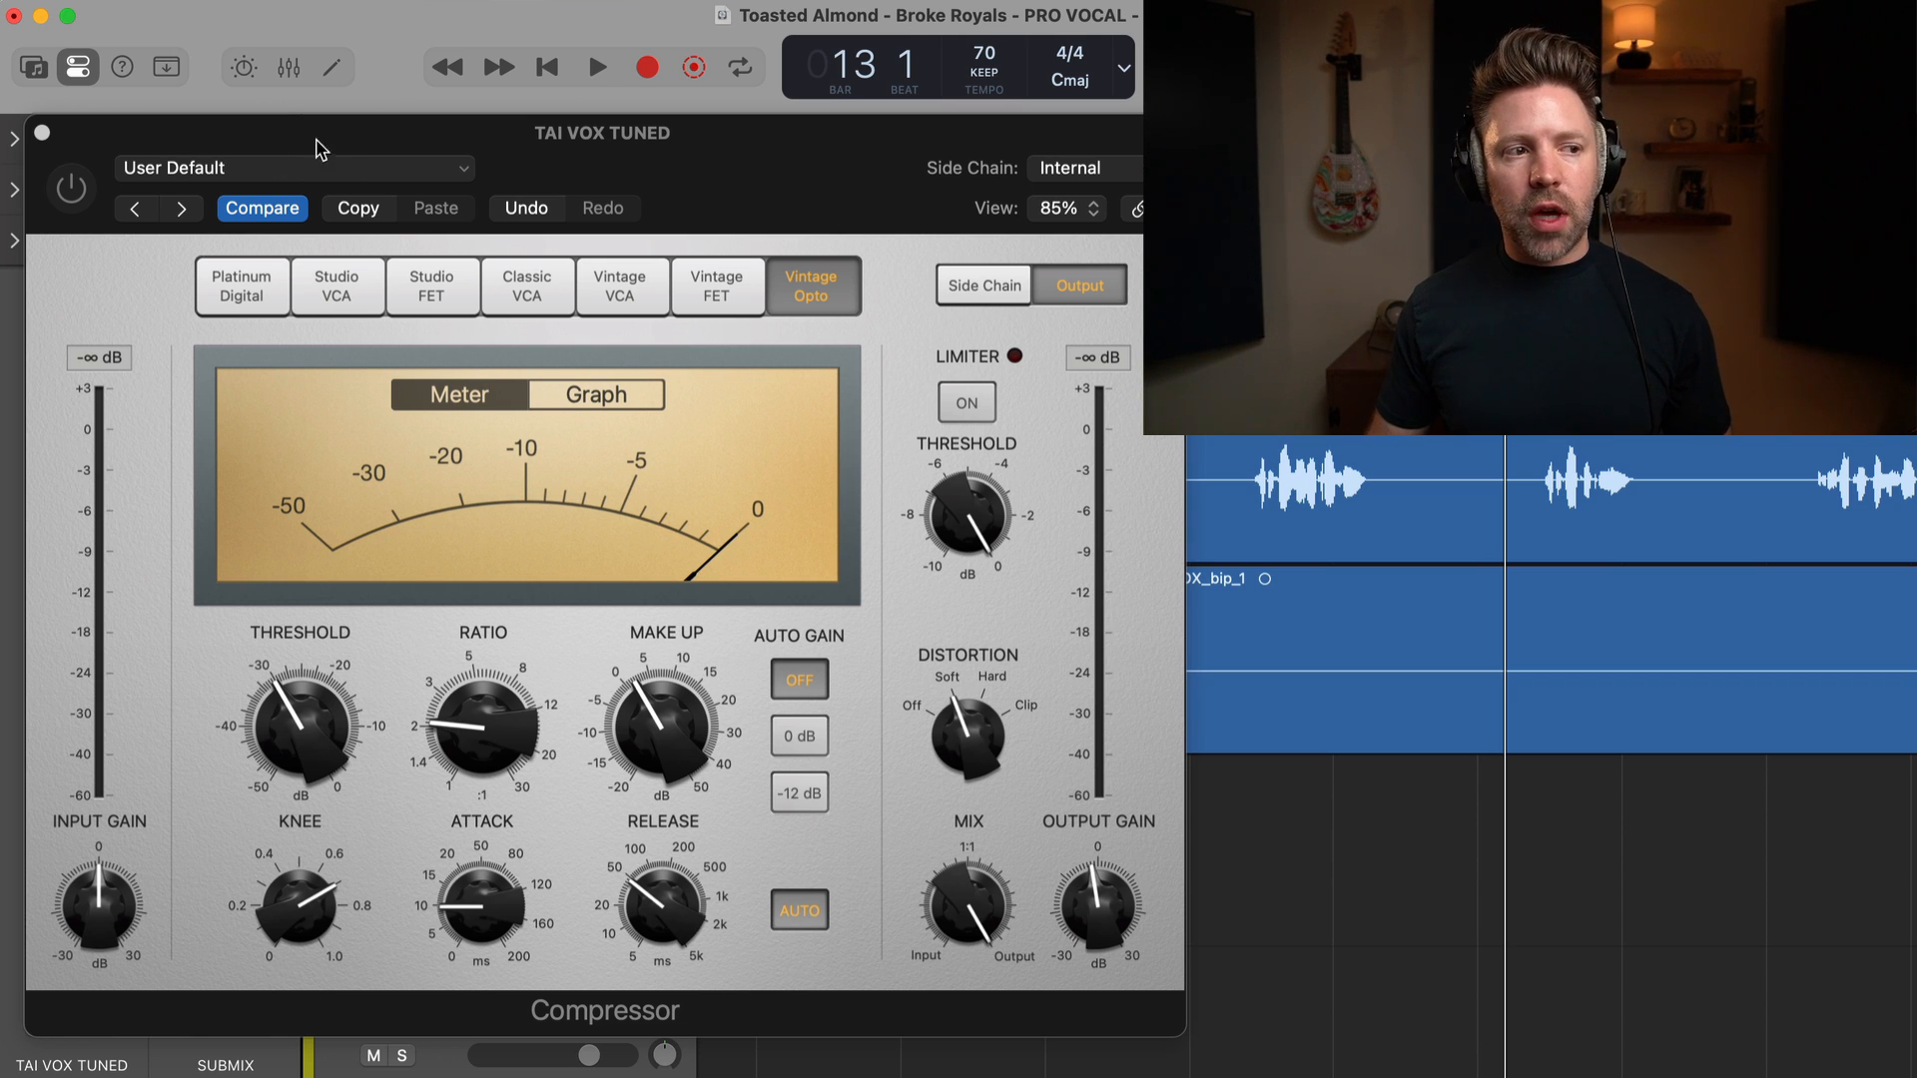
pyautogui.click(71, 187)
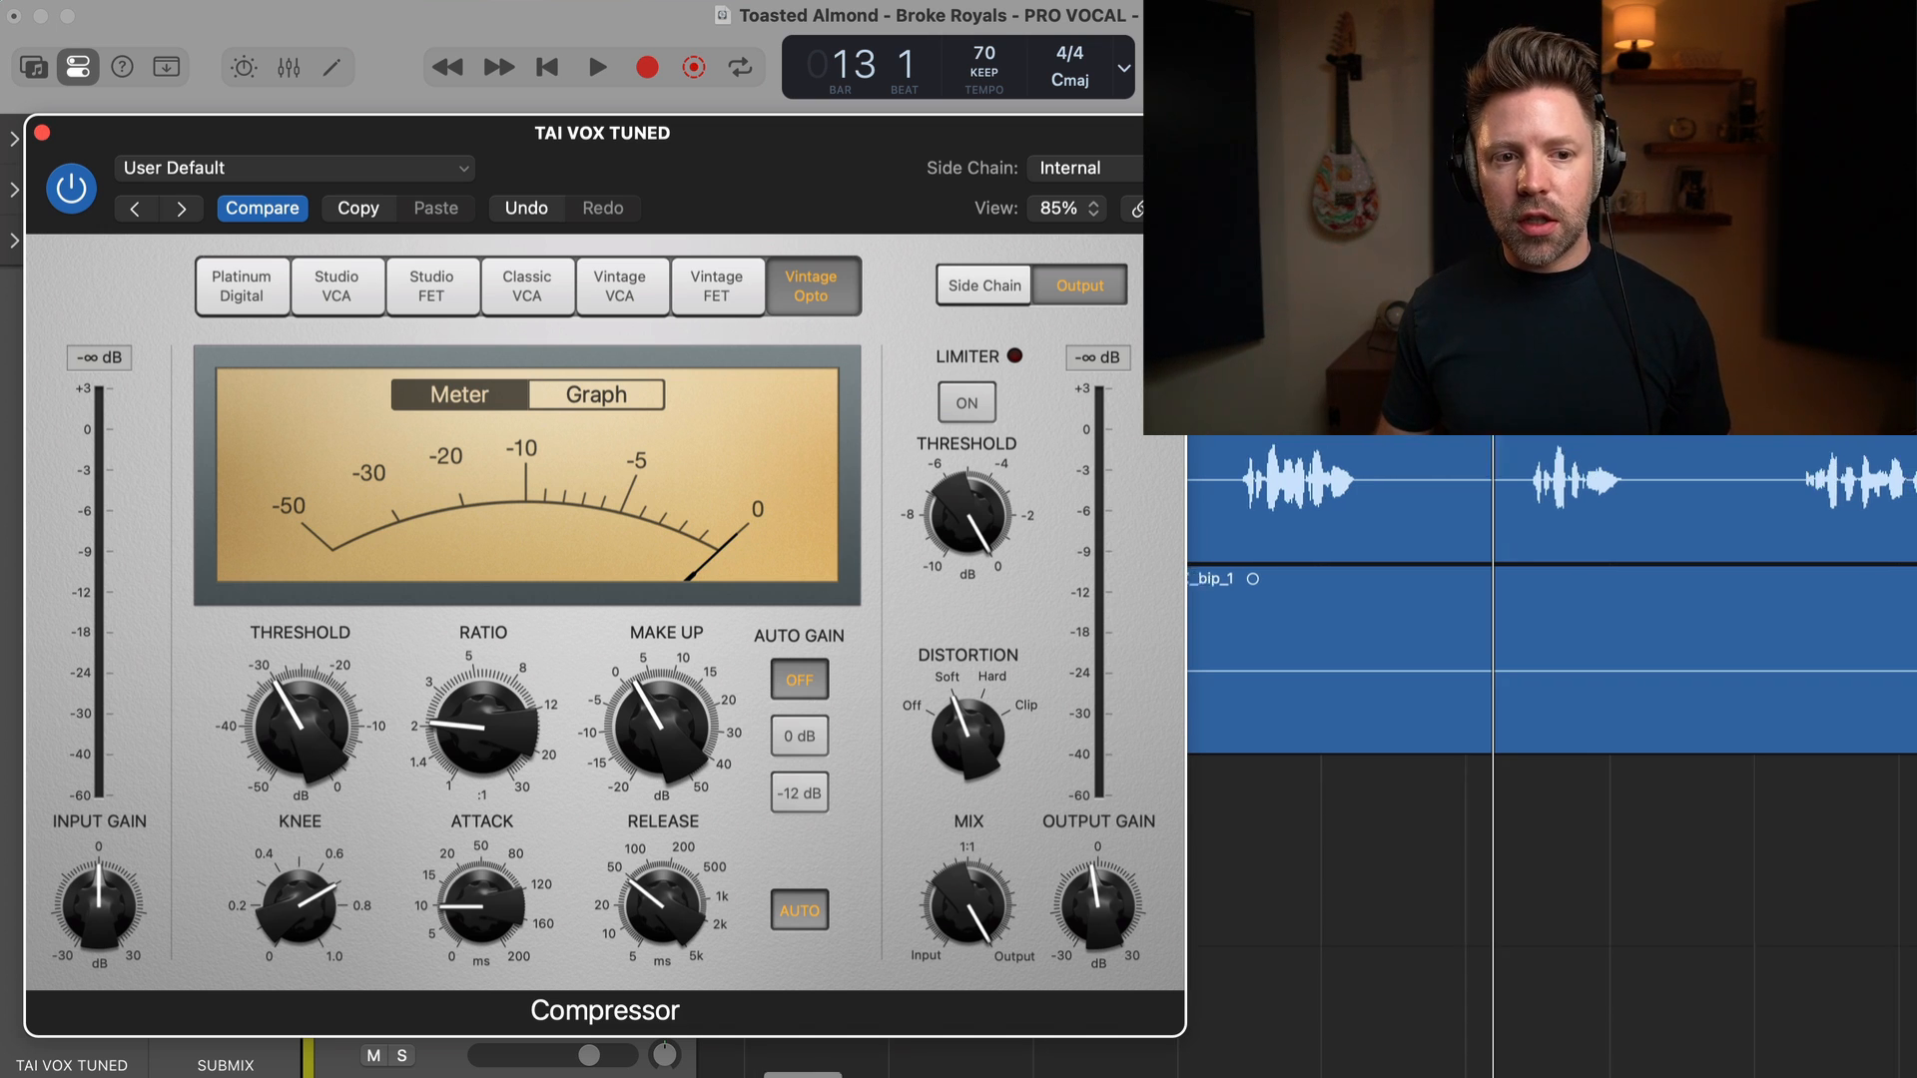
pyautogui.click(593, 66)
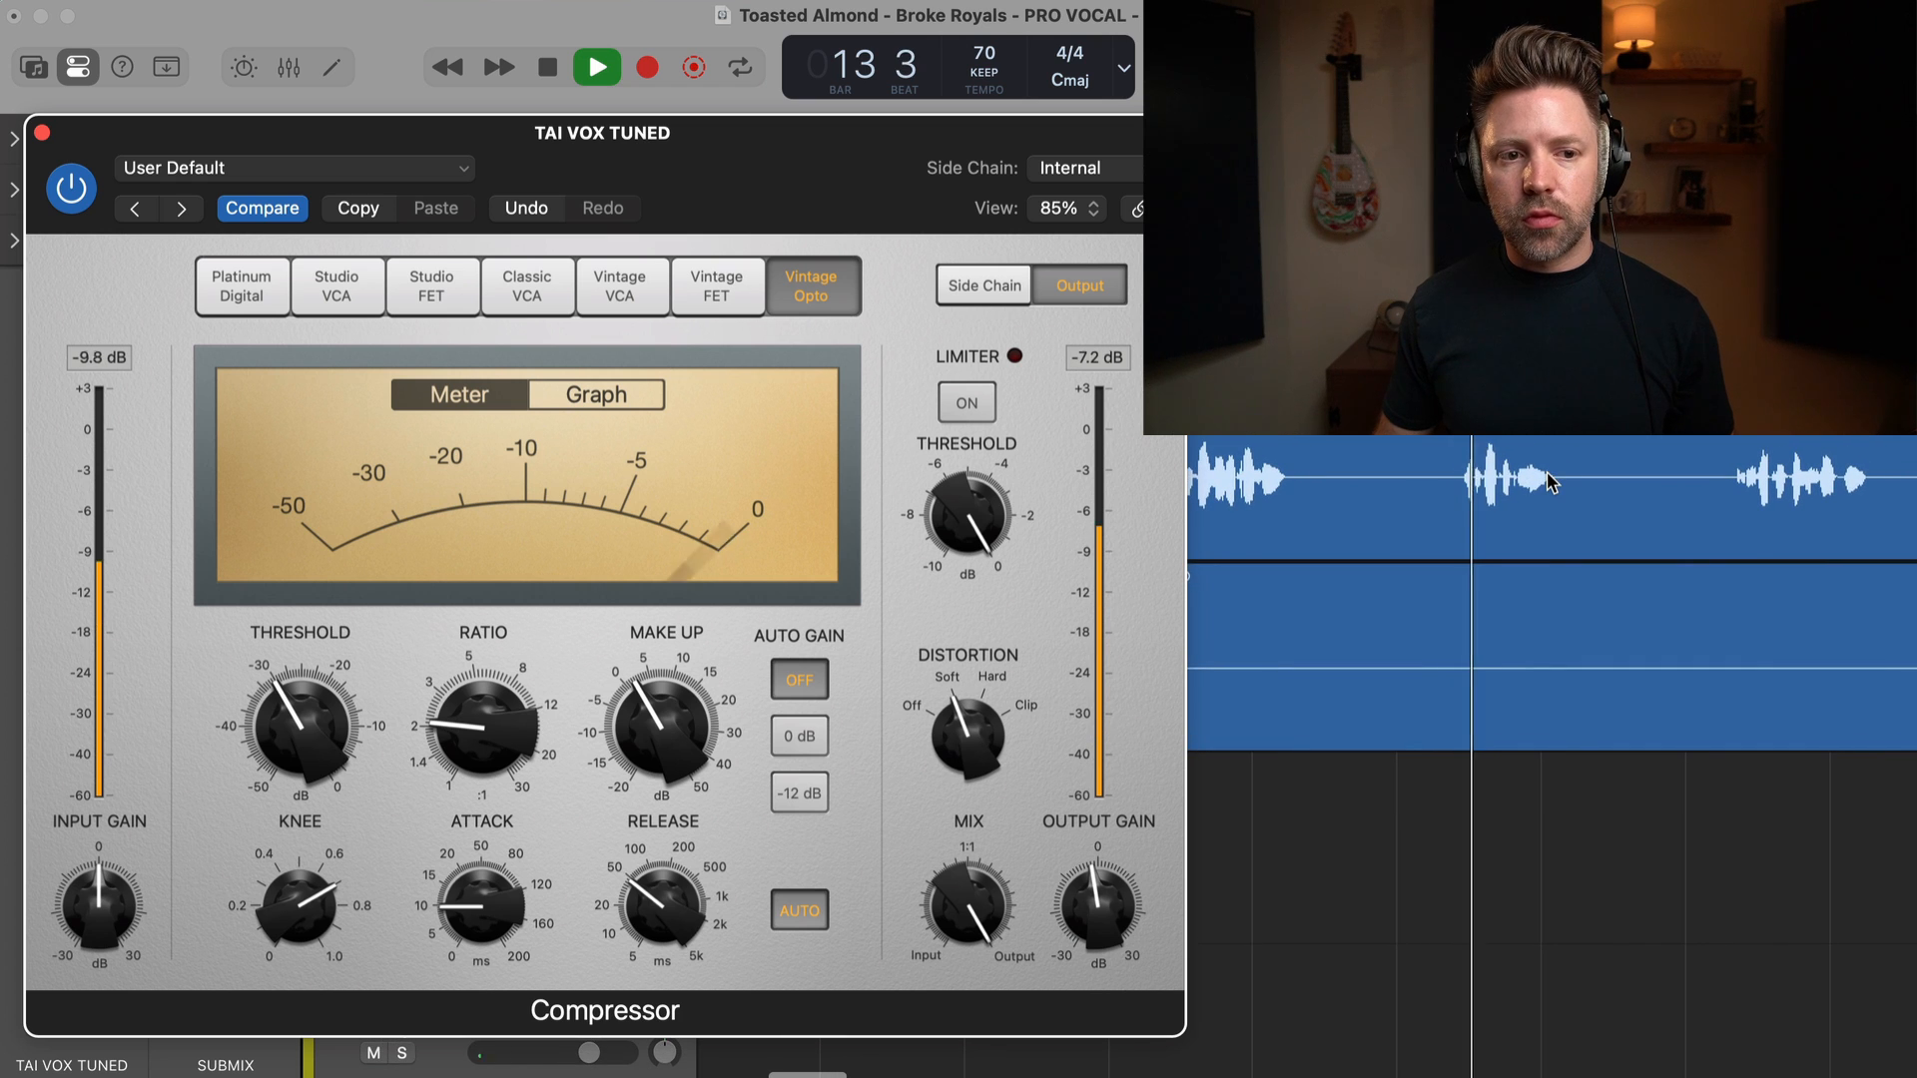